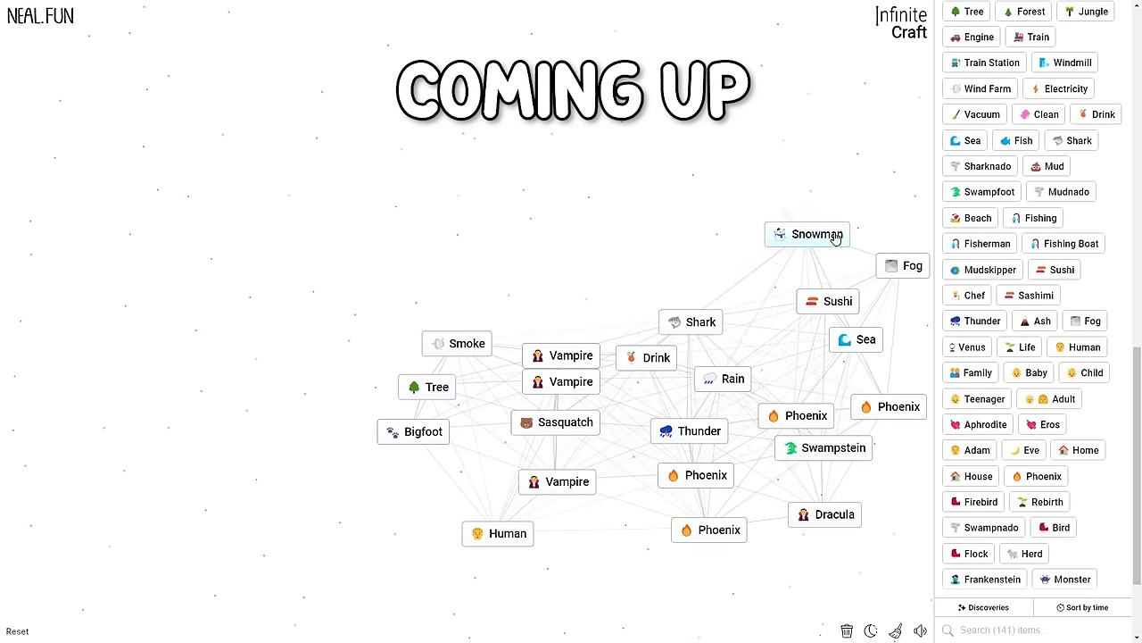
- Reset the game, wiping all discoveries back to Water, Fire, Wind and Earth
left_click(16, 631)
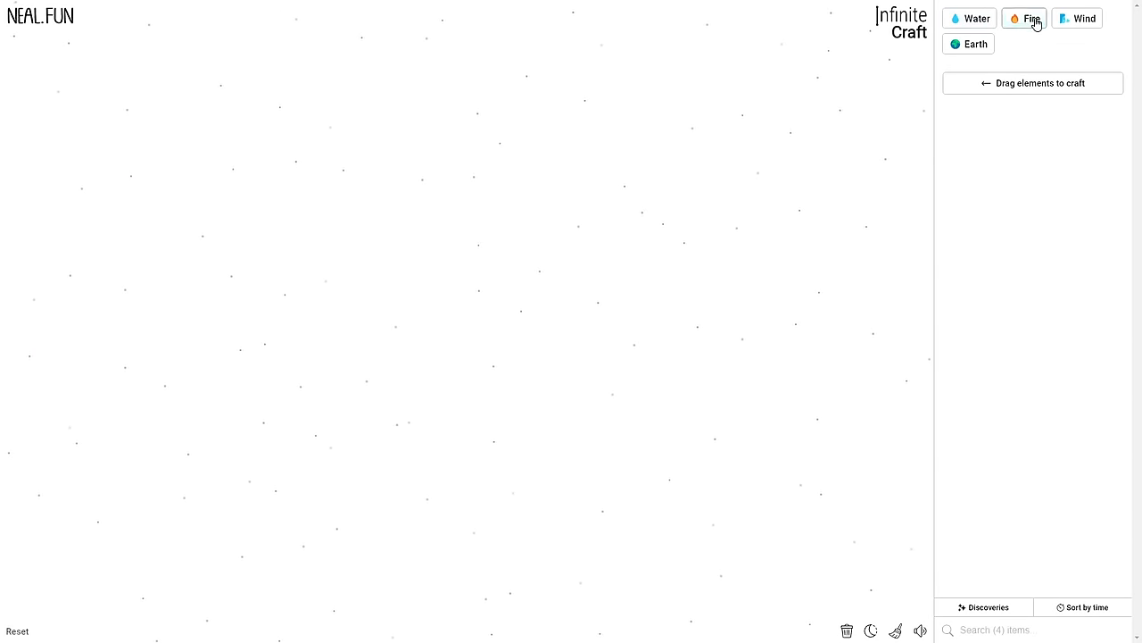
- Combine Water and Fire into Steam, then craft Cloud and Rain
left_click_drag(1024, 18, 464, 239)
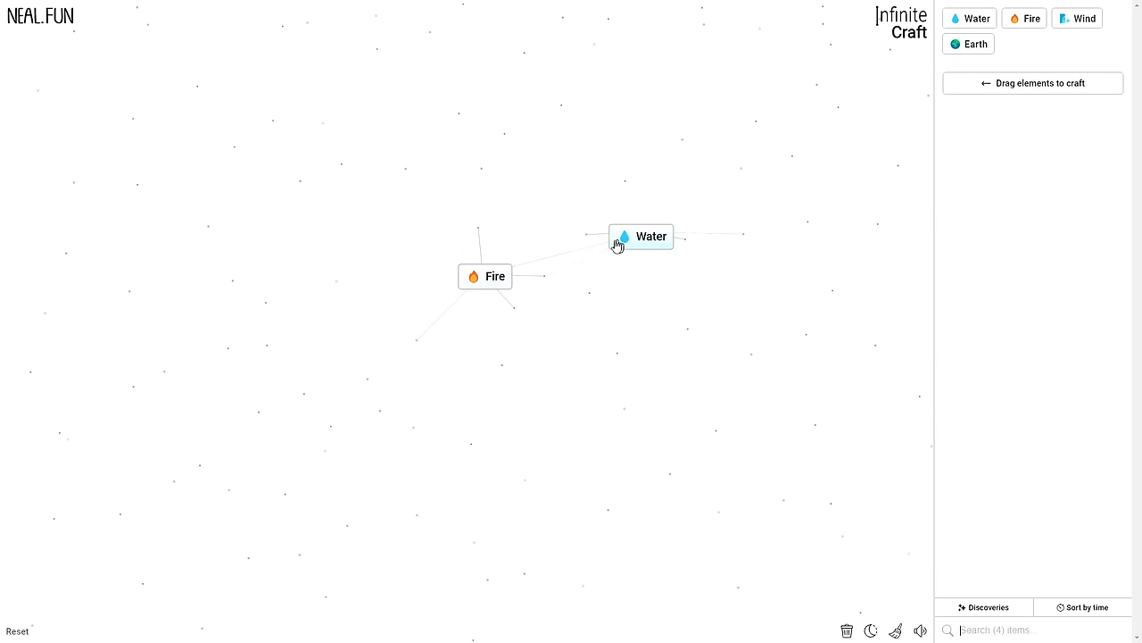
left_click_drag(641, 237, 533, 307)
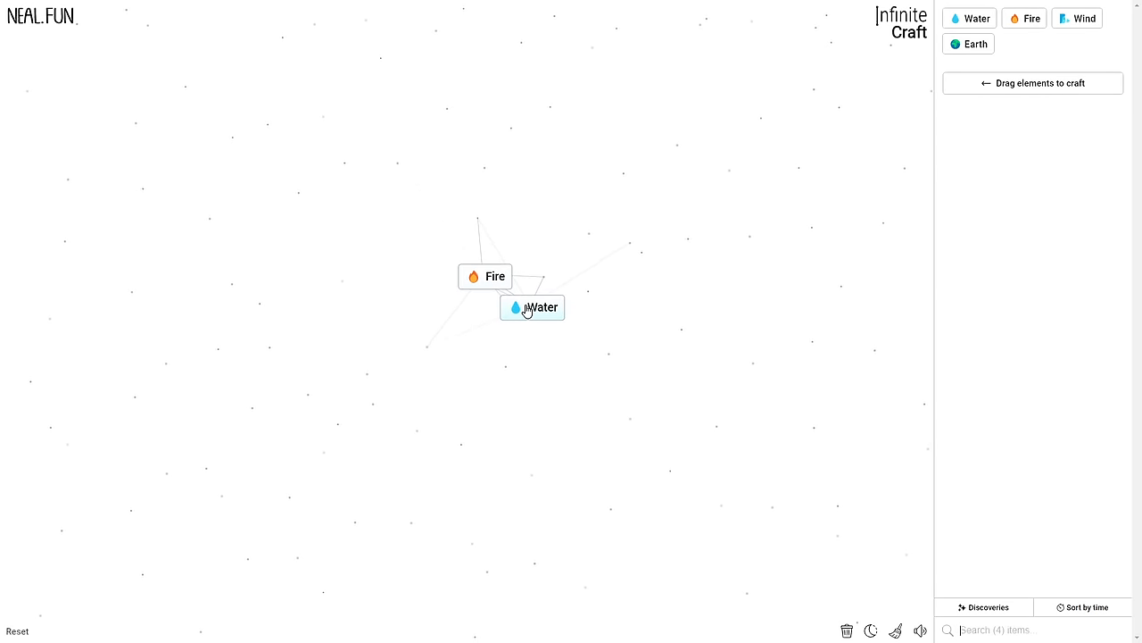
left_click_drag(533, 307, 484, 283)
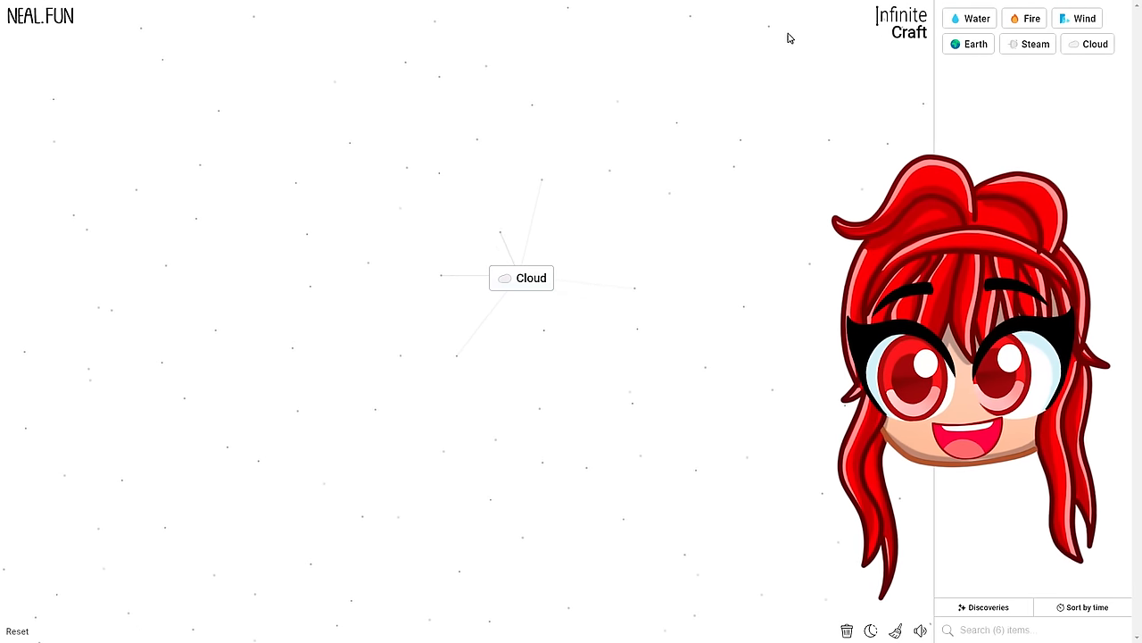
left_click_drag(969, 18, 792, 154)
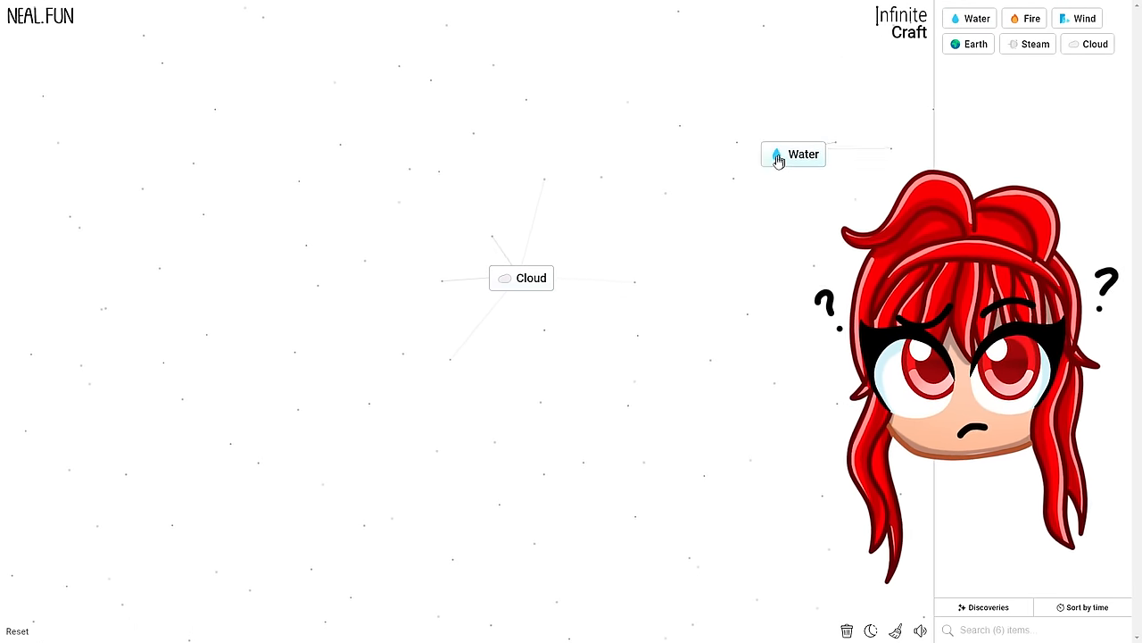
left_click_drag(793, 153, 521, 278)
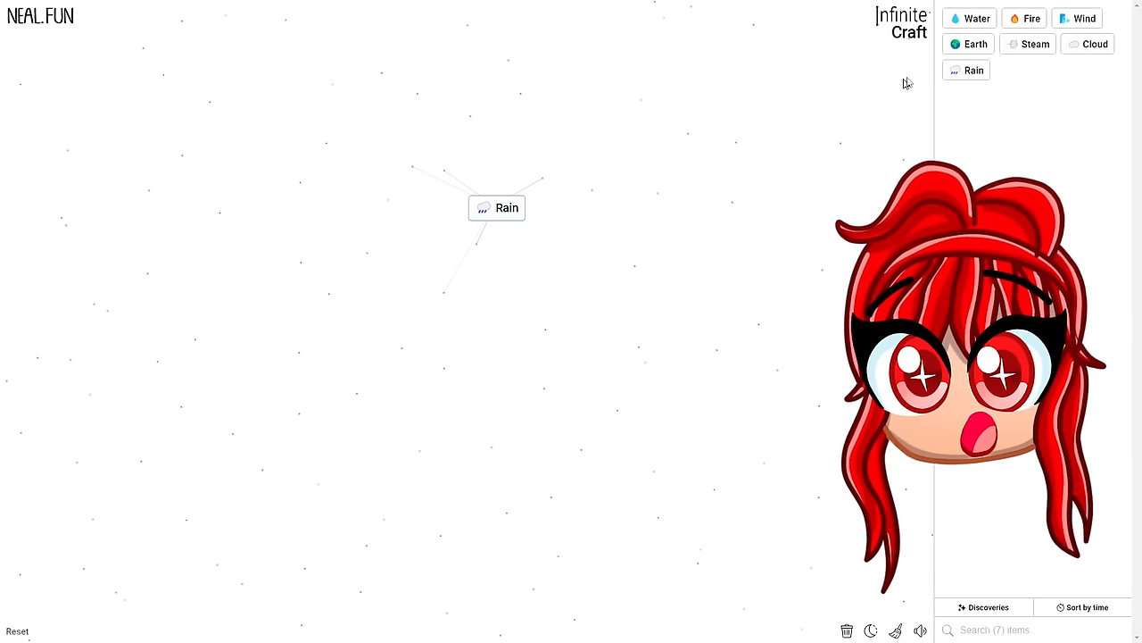
- Combine Wind with Rain for Storm, and merge Volcanoes into Mountain
left_click(1076, 18)
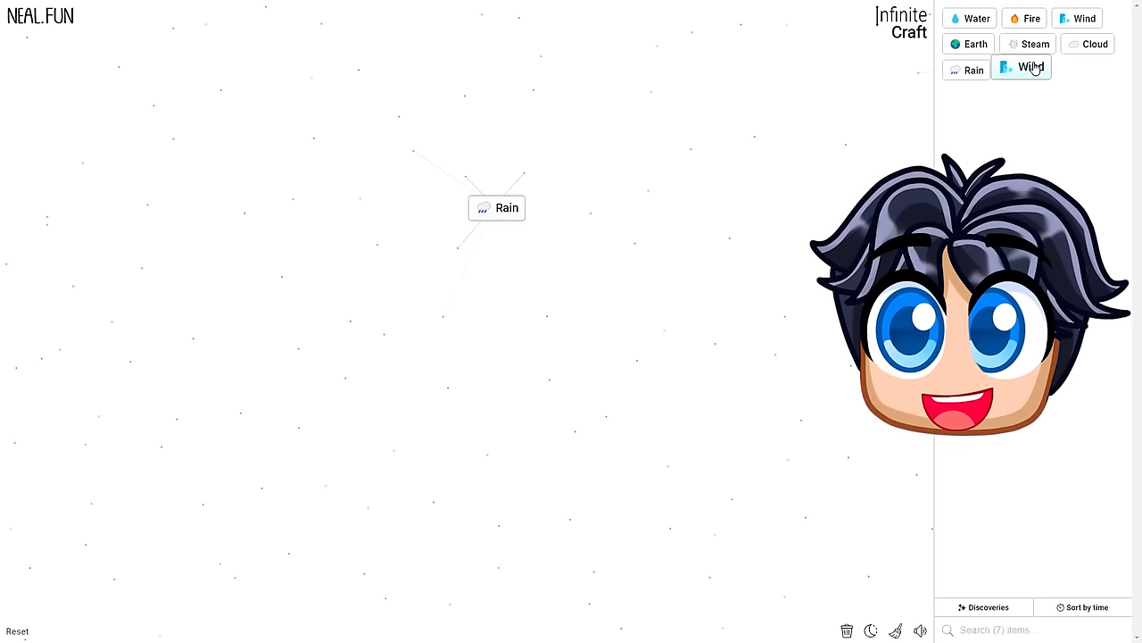
left_click_drag(1021, 67, 656, 132)
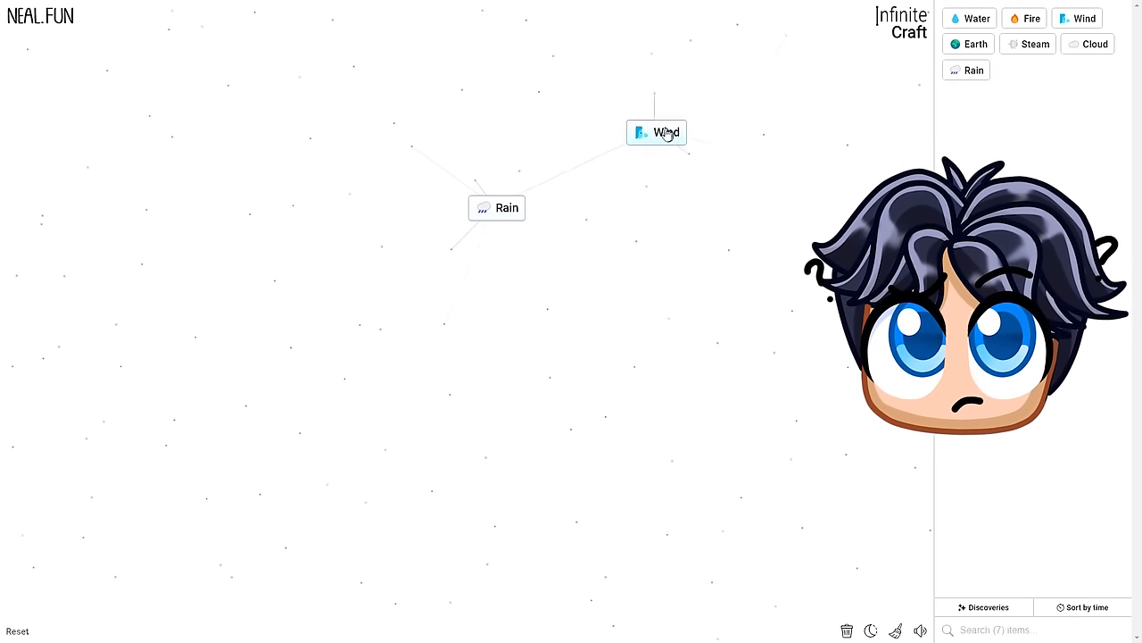
left_click_drag(656, 132, 495, 241)
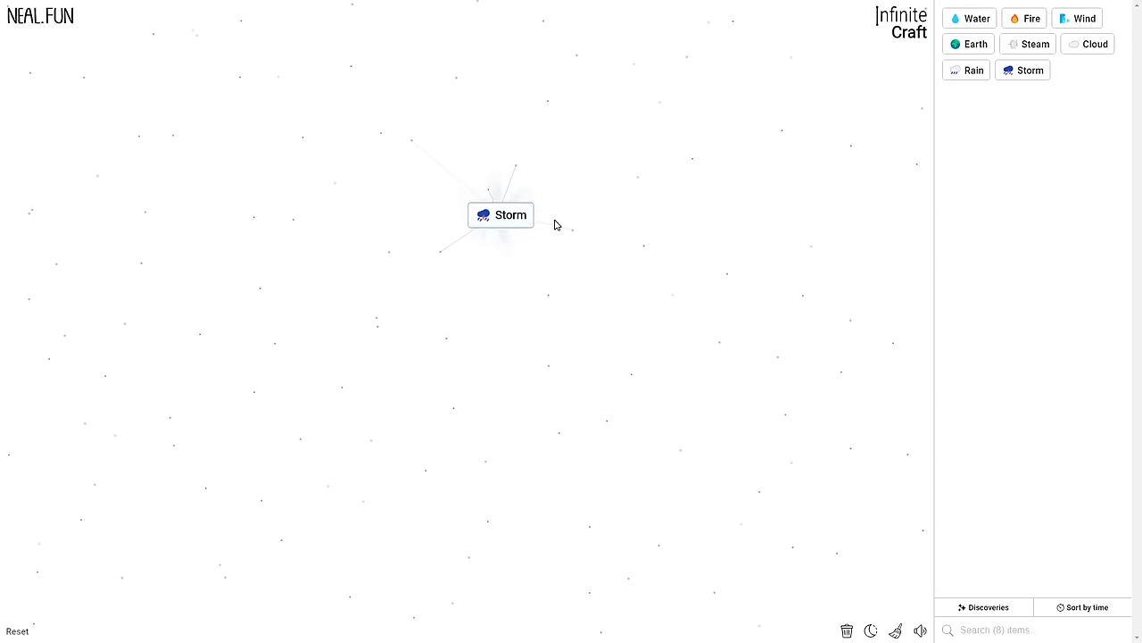
mouse_move(782, 85)
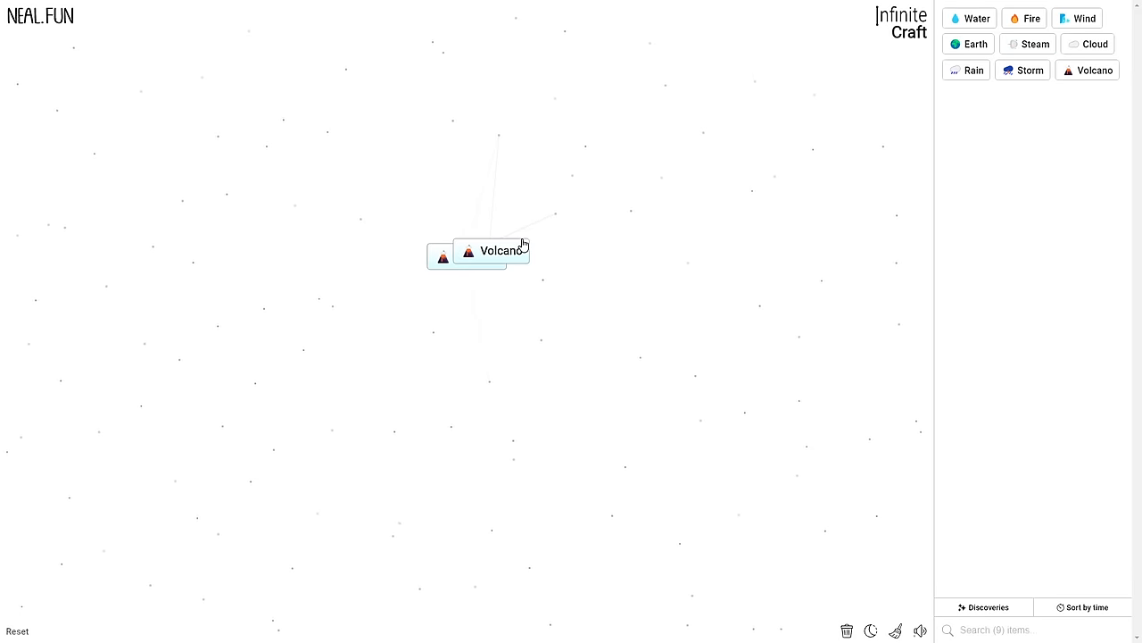
left_click_drag(443, 256, 489, 250)
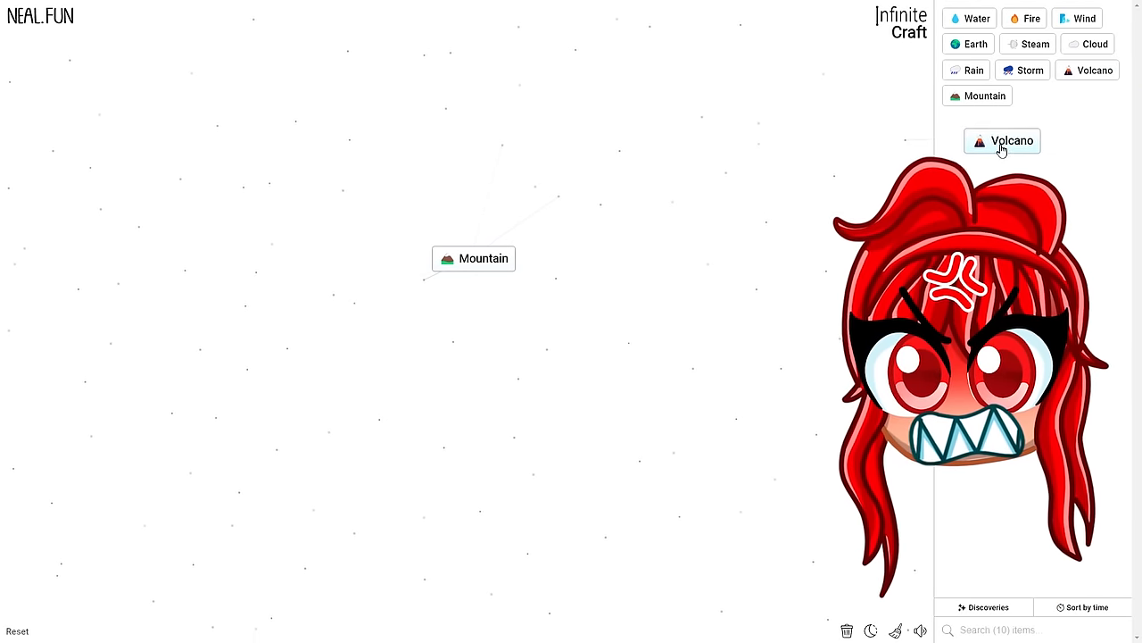
- Drop Volcano onto Mountain on the canvas to craft Lava
left_click_drag(1002, 140, 473, 258)
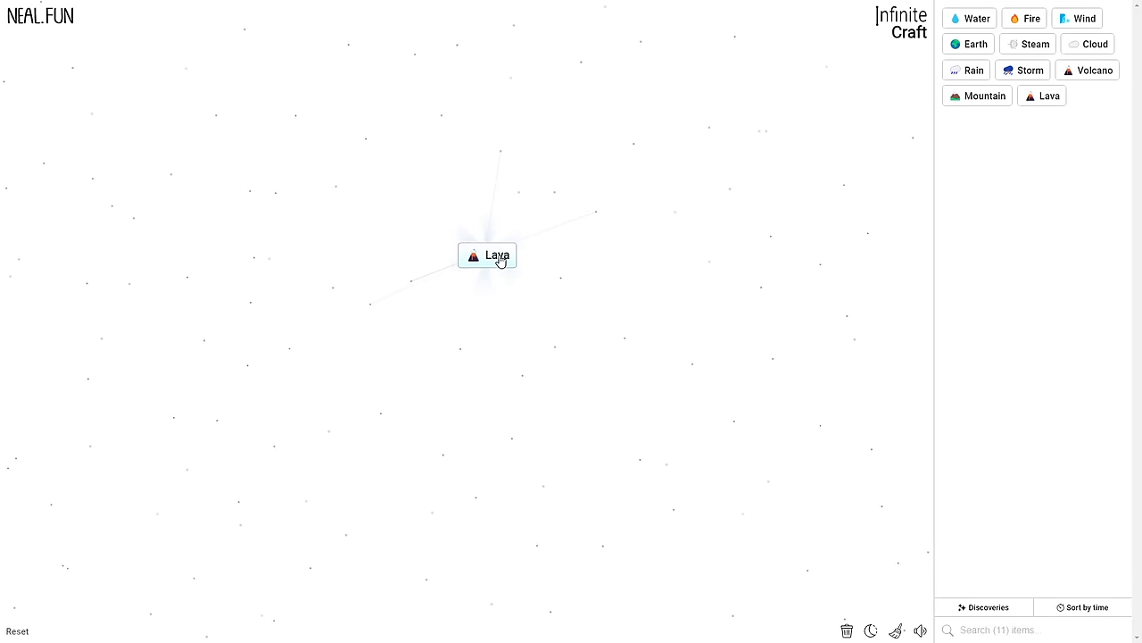
mouse_move(667, 242)
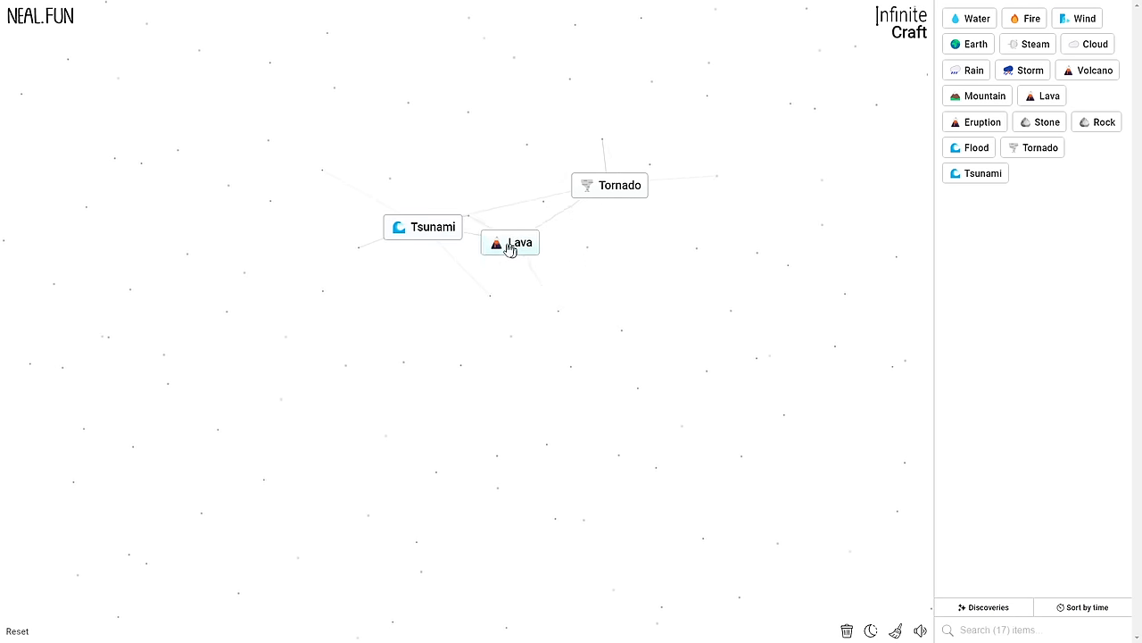
- Combine Earth, Earthquake and Mountains to craft Earthquake, Mountain Range, Avalanche and Snow
left_click_drag(509, 242, 423, 226)
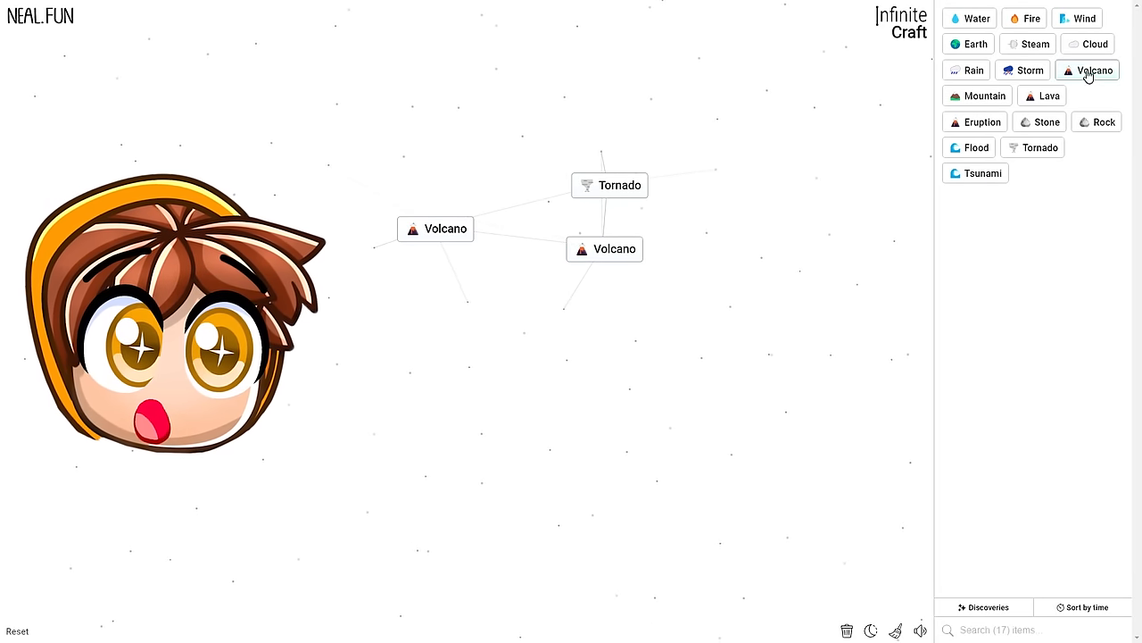
left_click(605, 249)
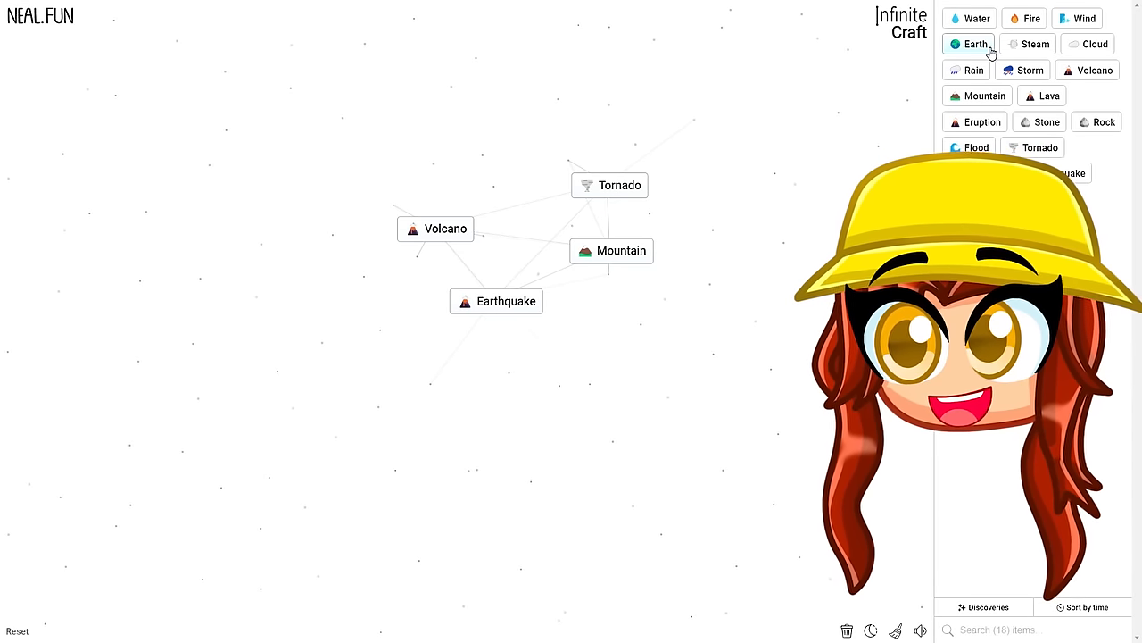
left_click_drag(974, 44, 598, 277)
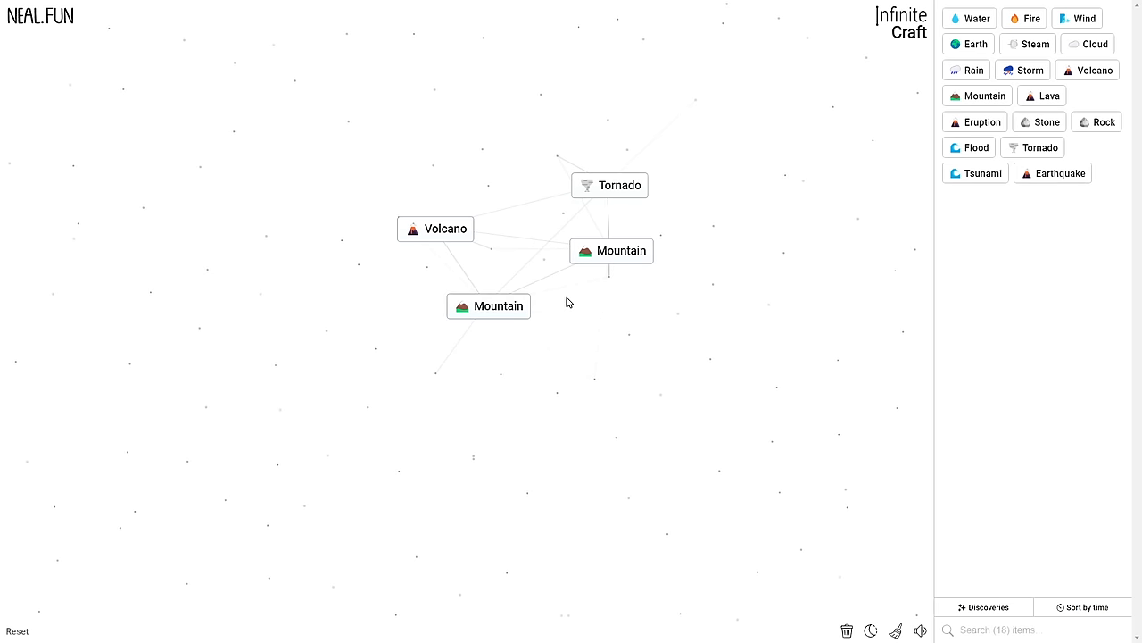
mouse_move(1033, 148)
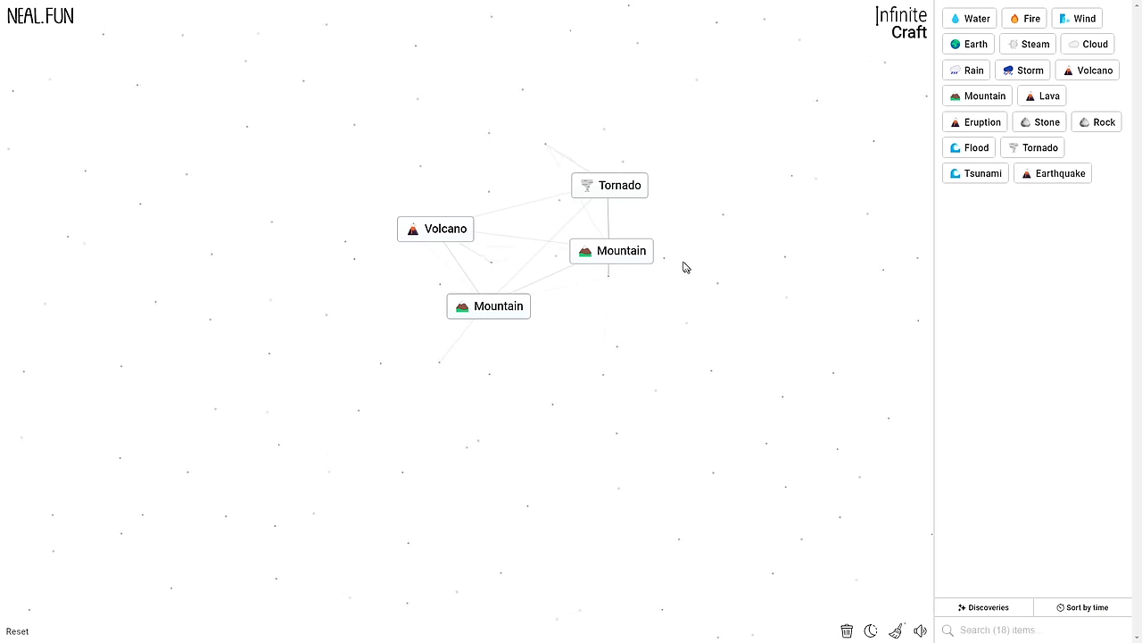
left_click_drag(611, 251, 489, 306)
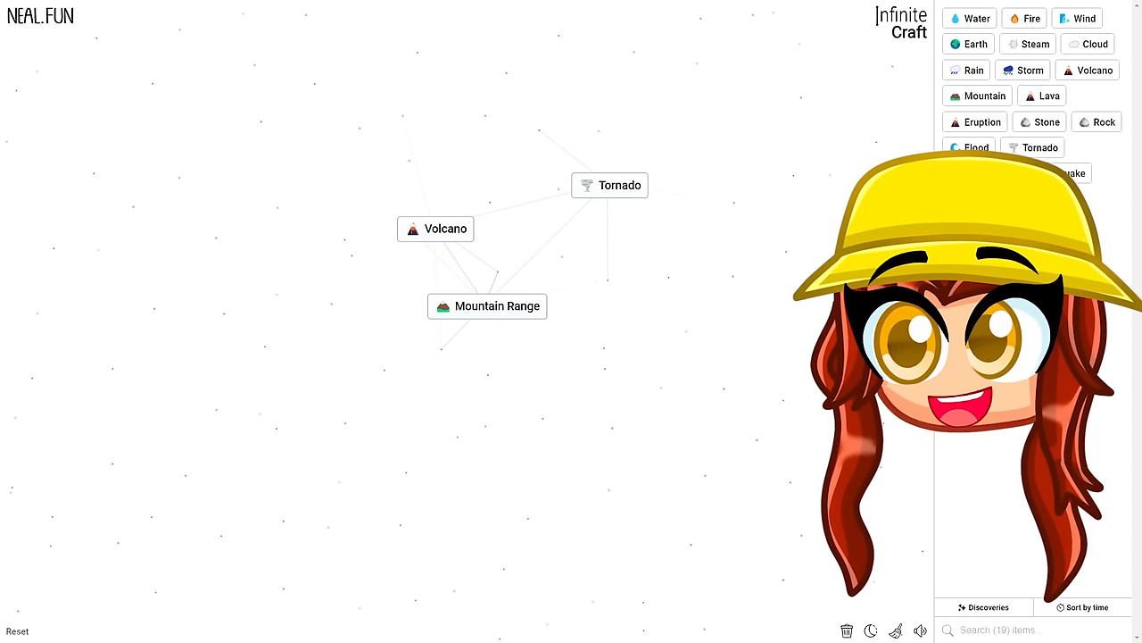
left_click_drag(610, 185, 499, 305)
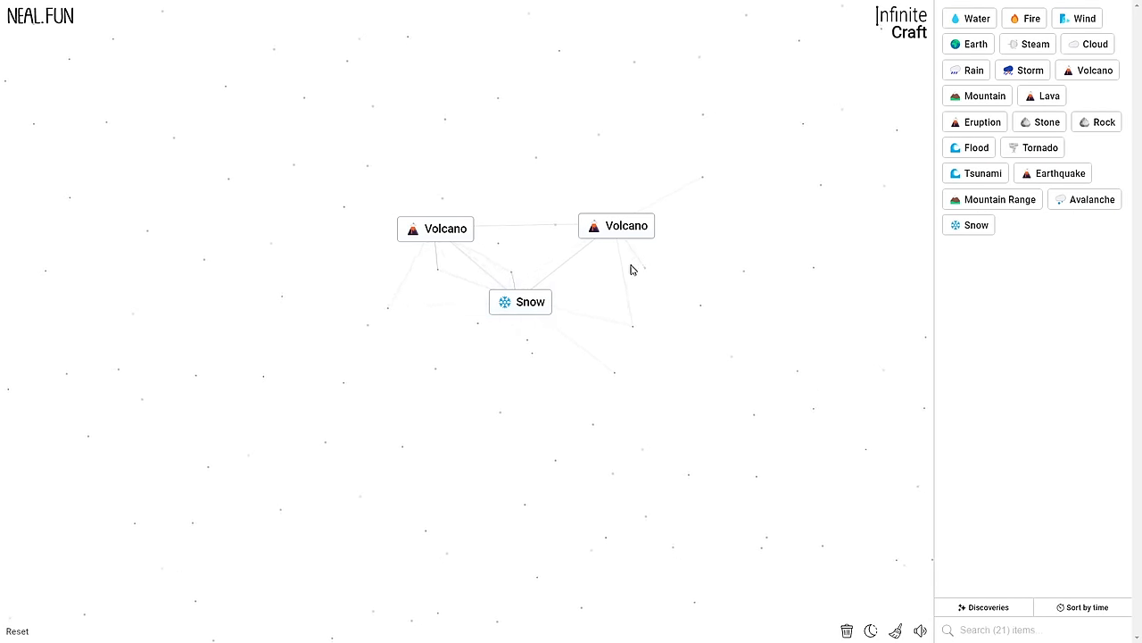
- Combine Flood, Rain, Snow and Hailstone with canvas items for Blizzard, Hail, Hailstone, Meteor, Moon
left_click_drag(520, 301, 445, 315)
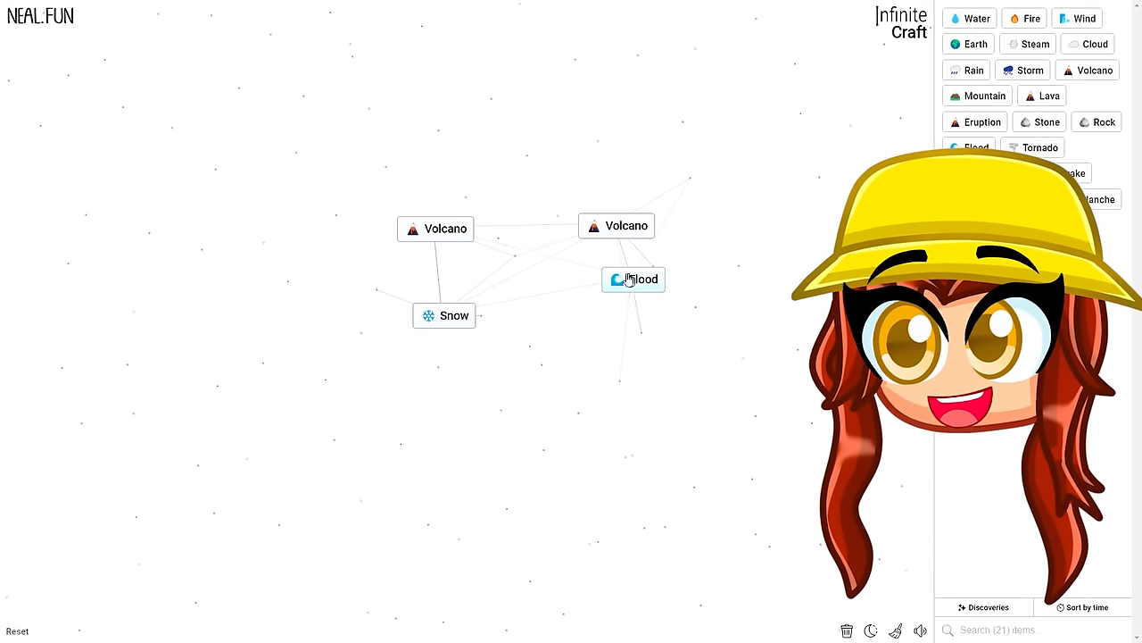
left_click_drag(633, 280, 580, 317)
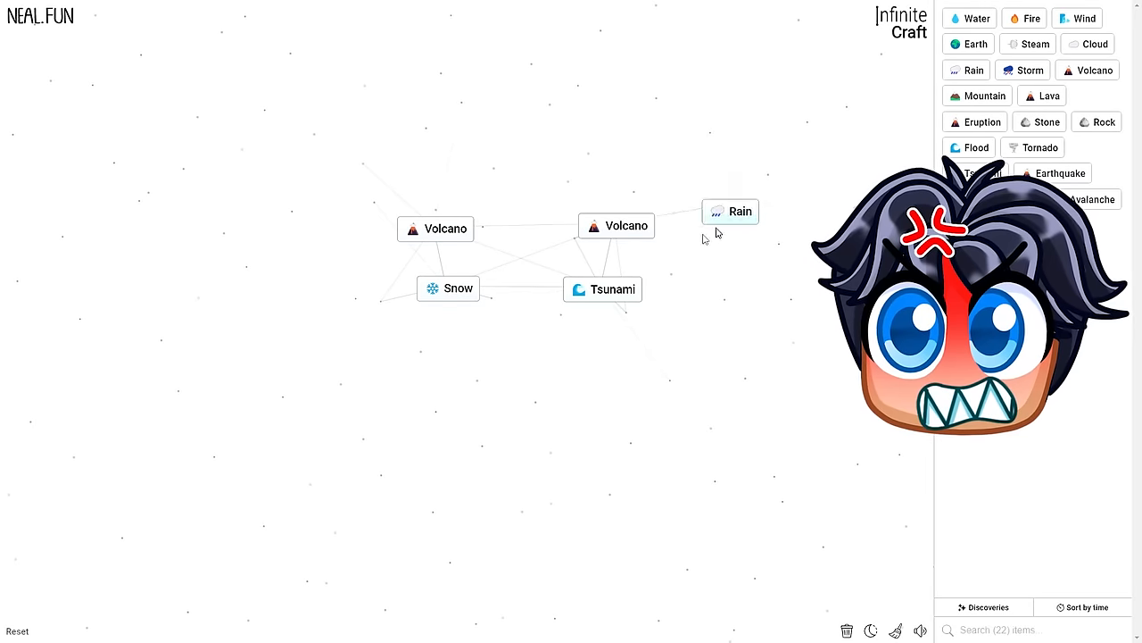
left_click_drag(448, 288, 730, 211)
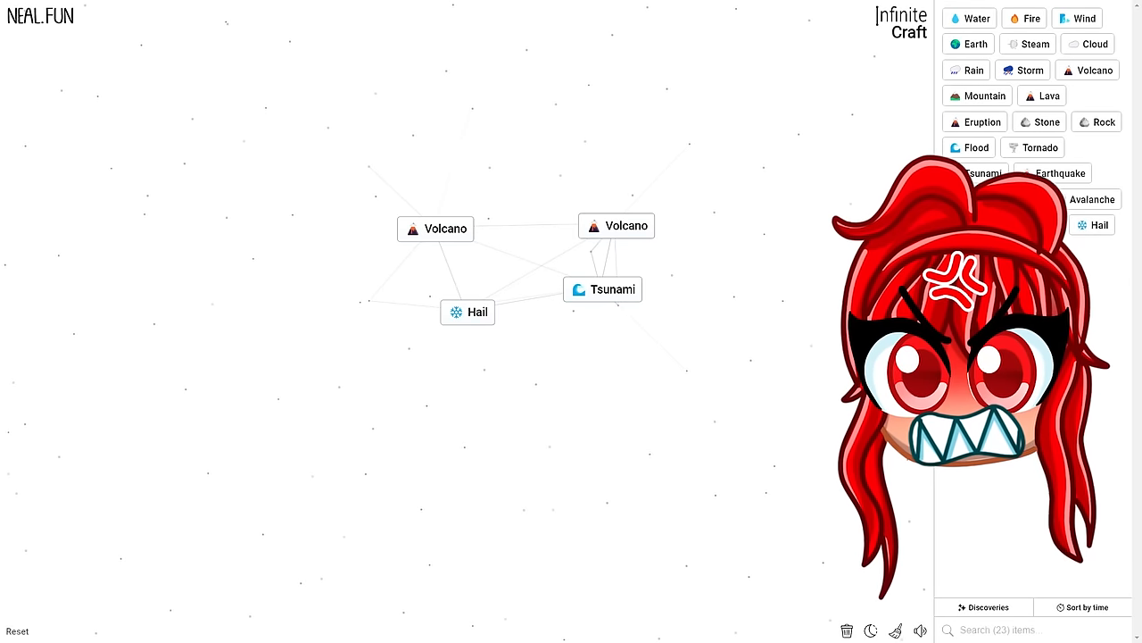
left_click(468, 311)
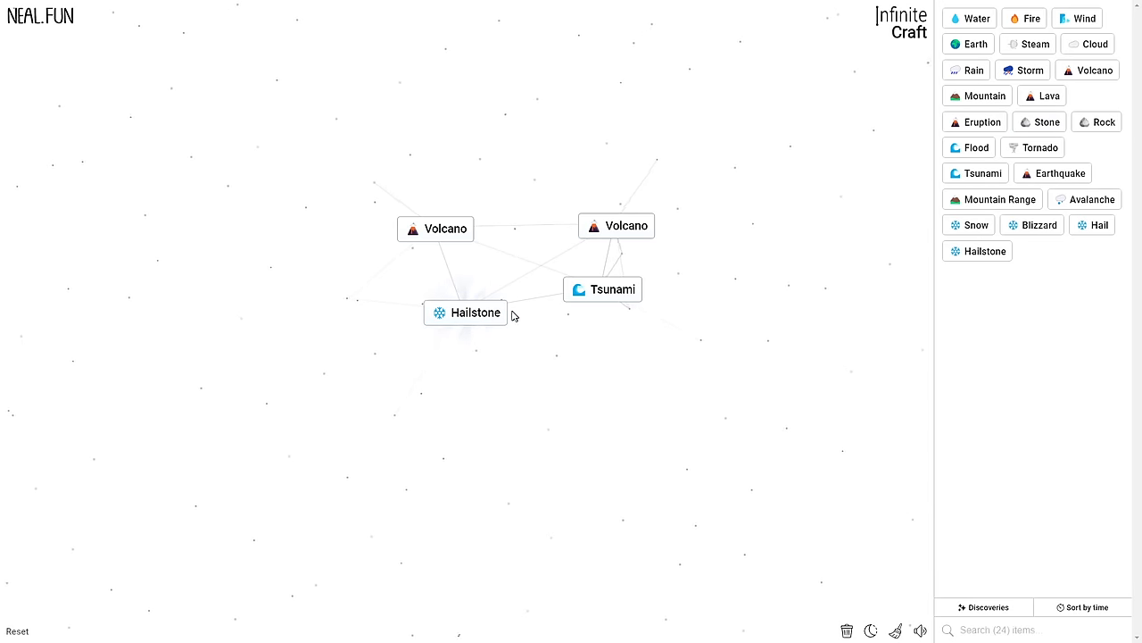
left_click_drag(465, 313, 457, 235)
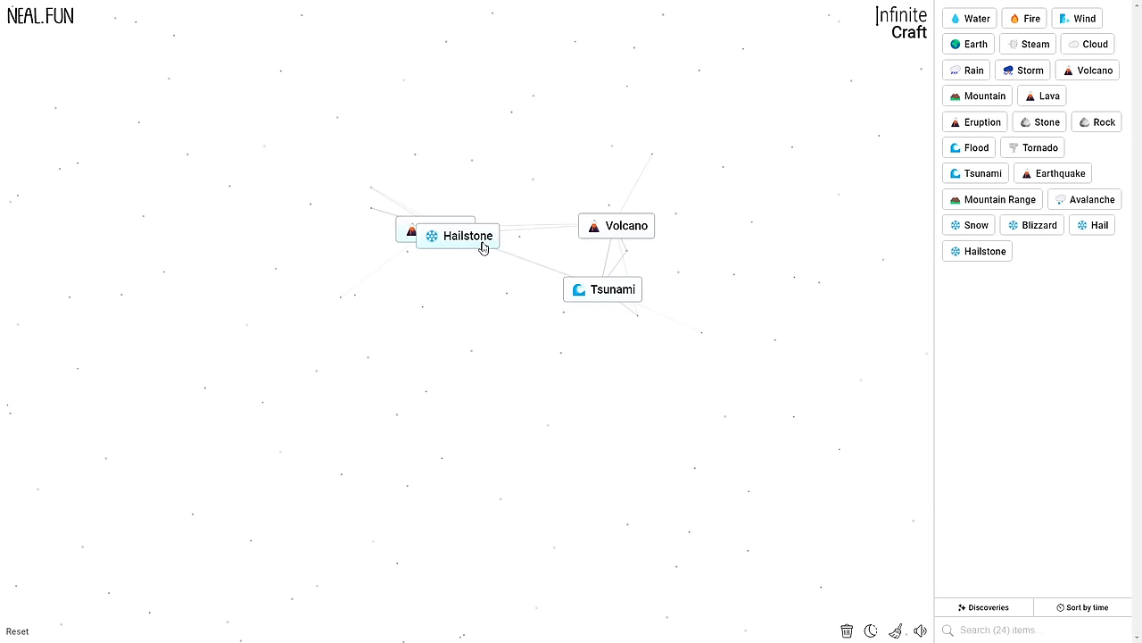
left_click(446, 232)
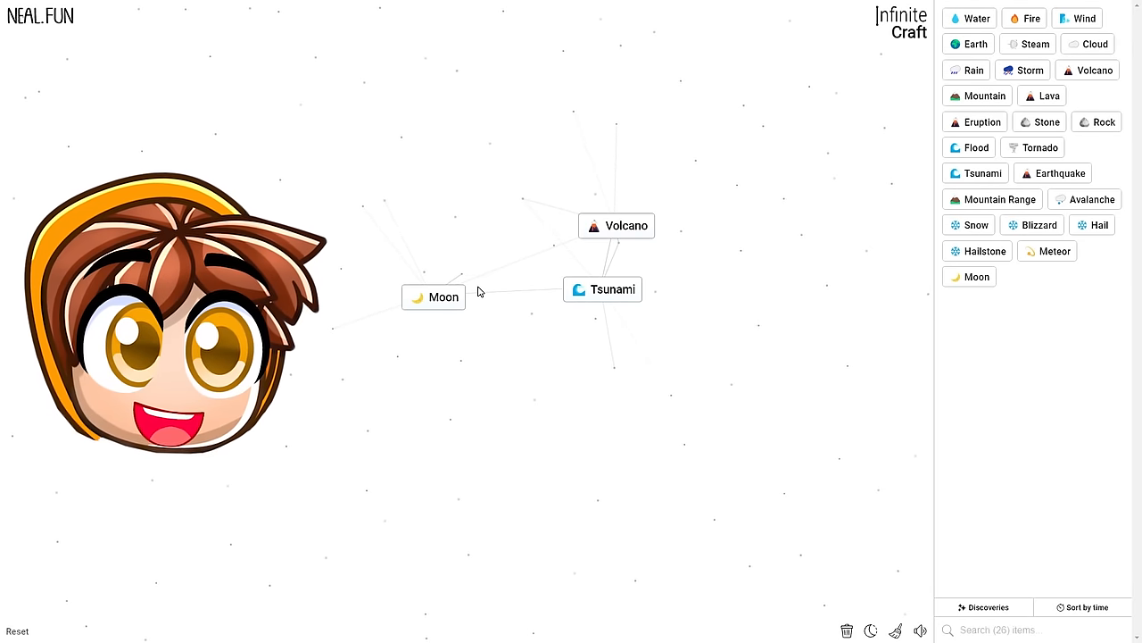
- Combine Moon with Sun and Crater, and Swamp with Rainbow, for Eclipse, Craters, Marsh
left_click_drag(444, 296, 440, 245)
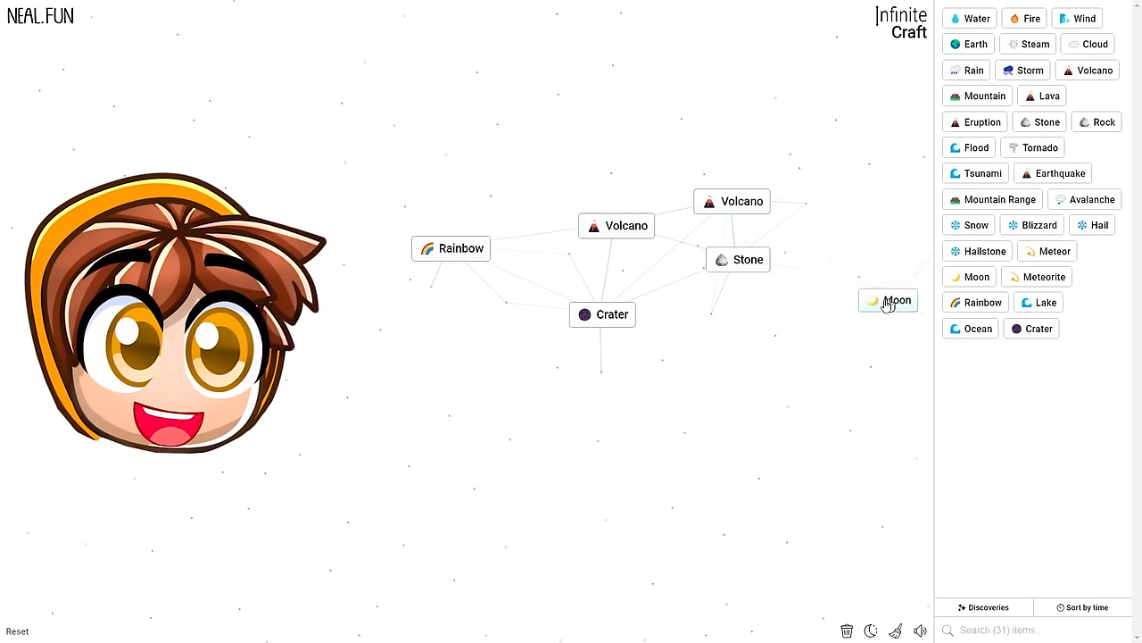
left_click_drag(888, 300, 807, 341)
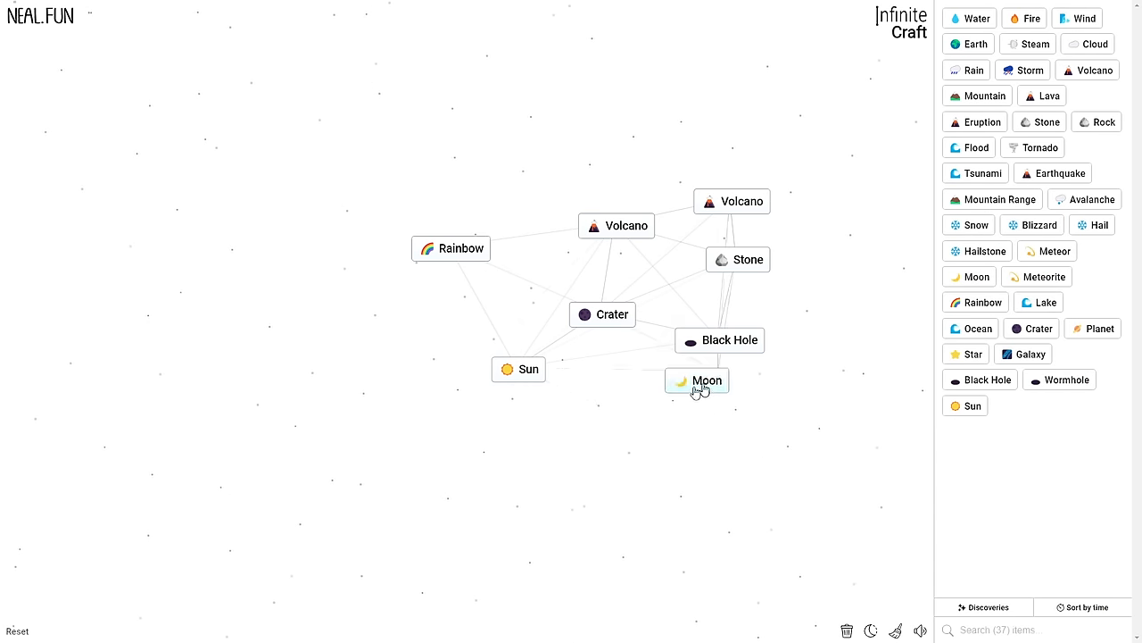
left_click_drag(696, 381, 433, 364)
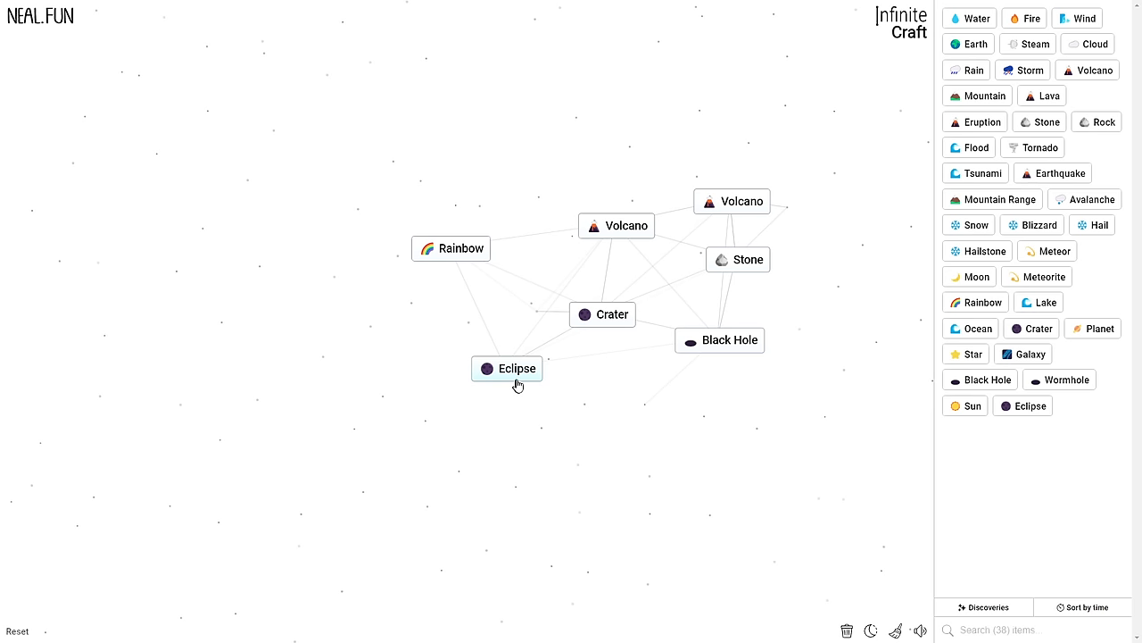
mouse_move(1087, 393)
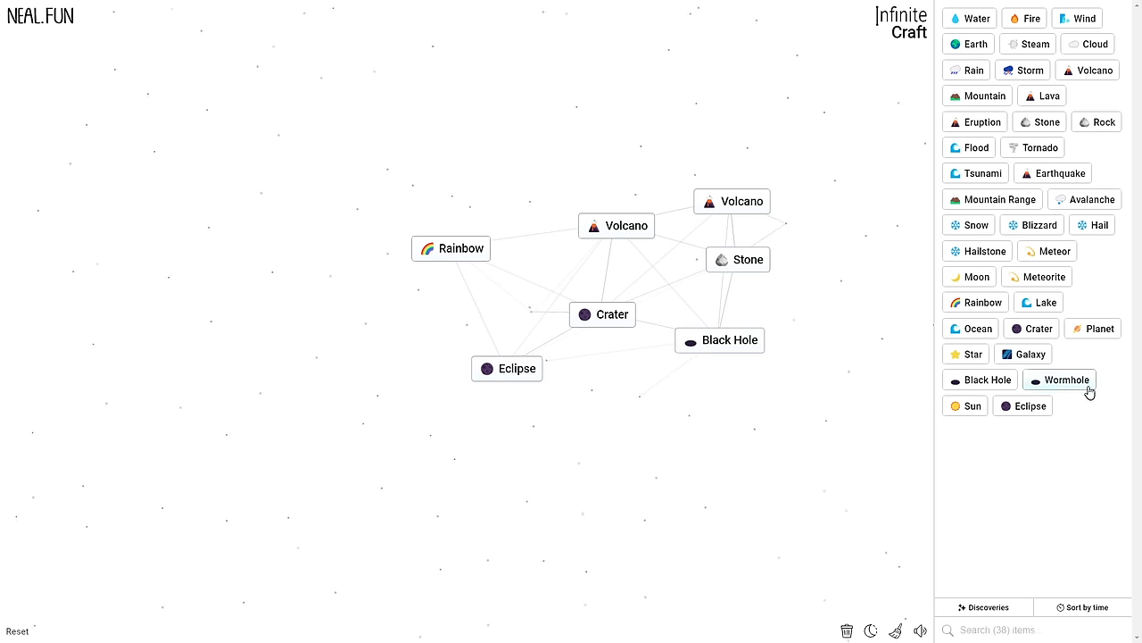
mouse_move(736, 322)
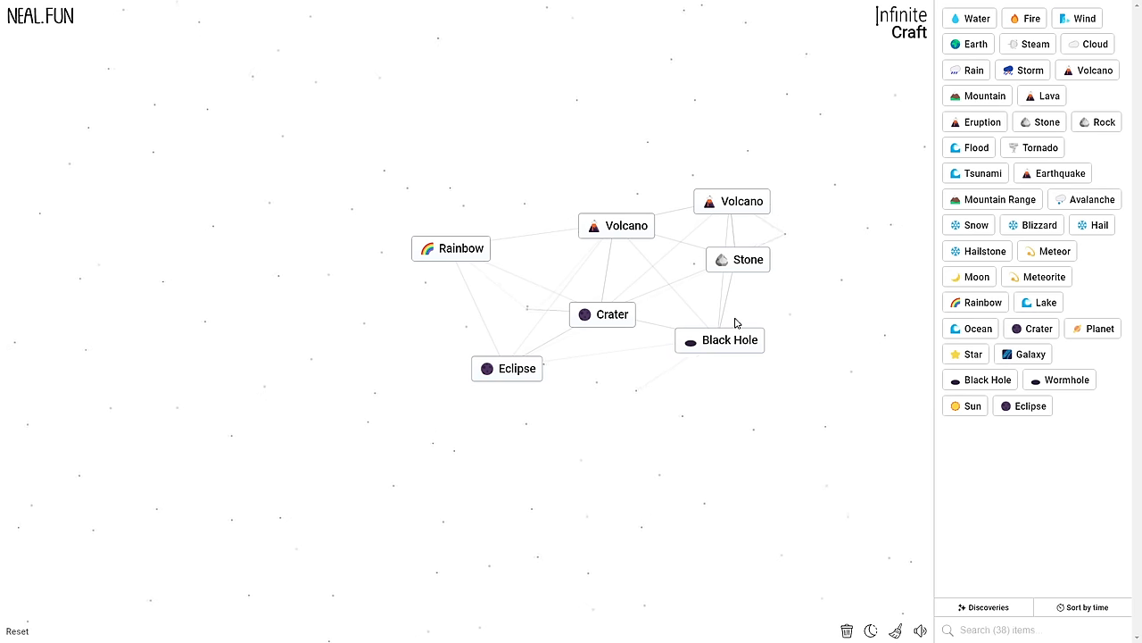
mouse_move(1088, 69)
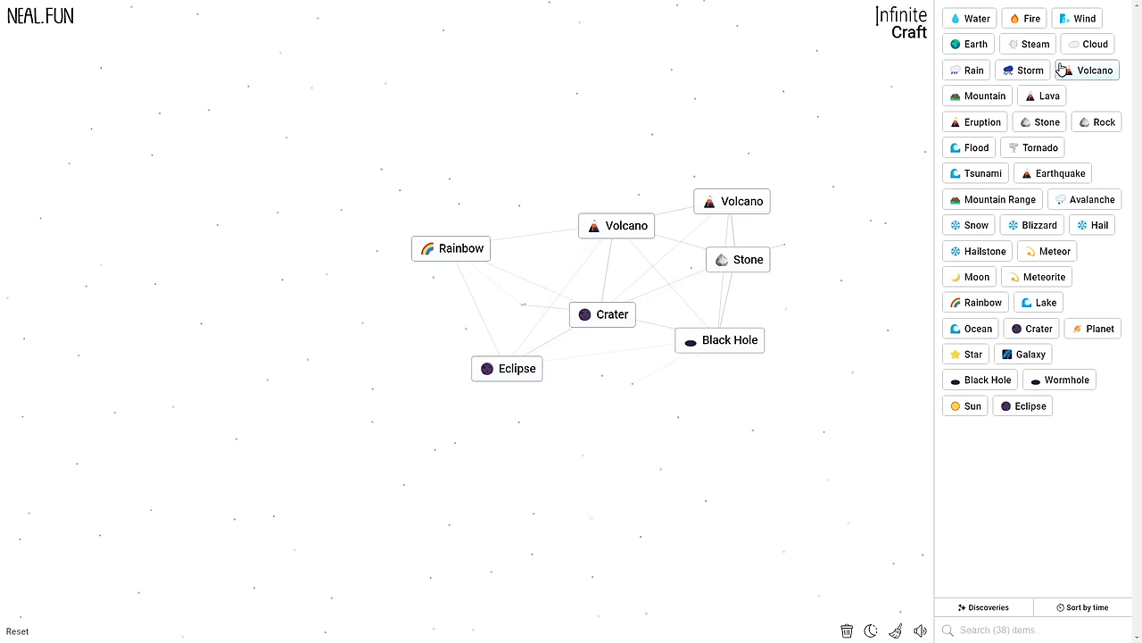
mouse_move(974, 122)
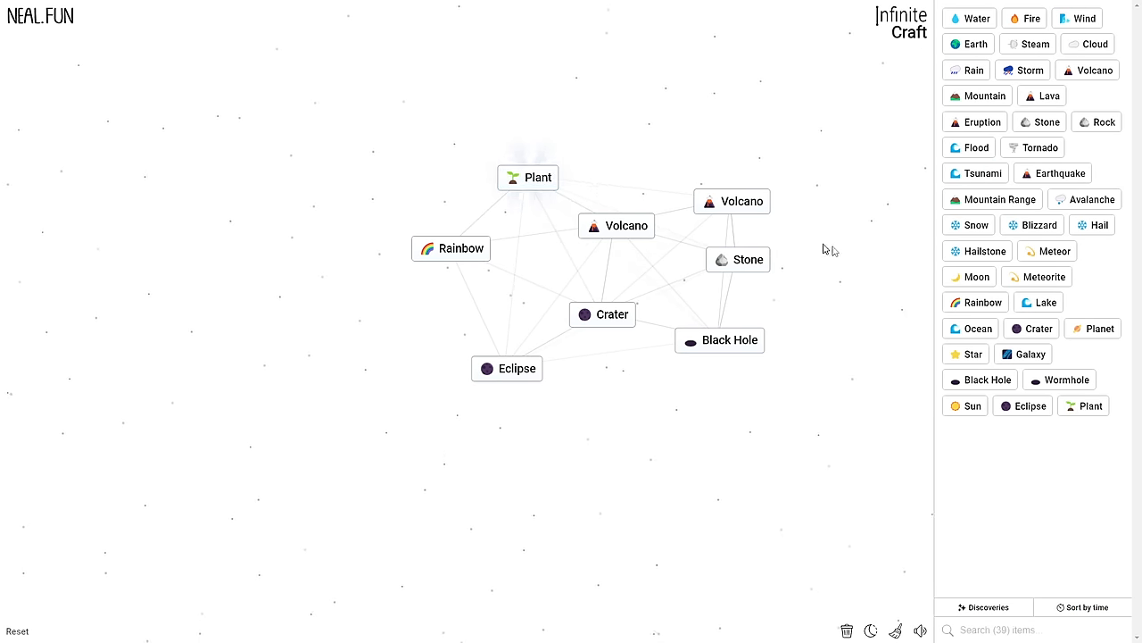
mouse_move(1038, 301)
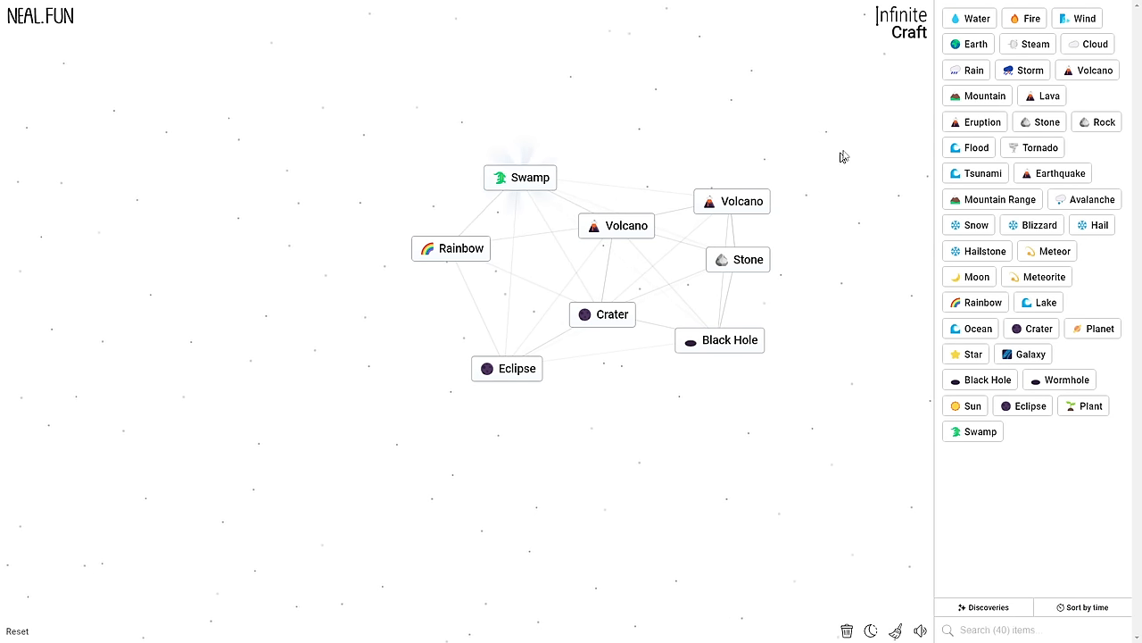
mouse_move(1038, 224)
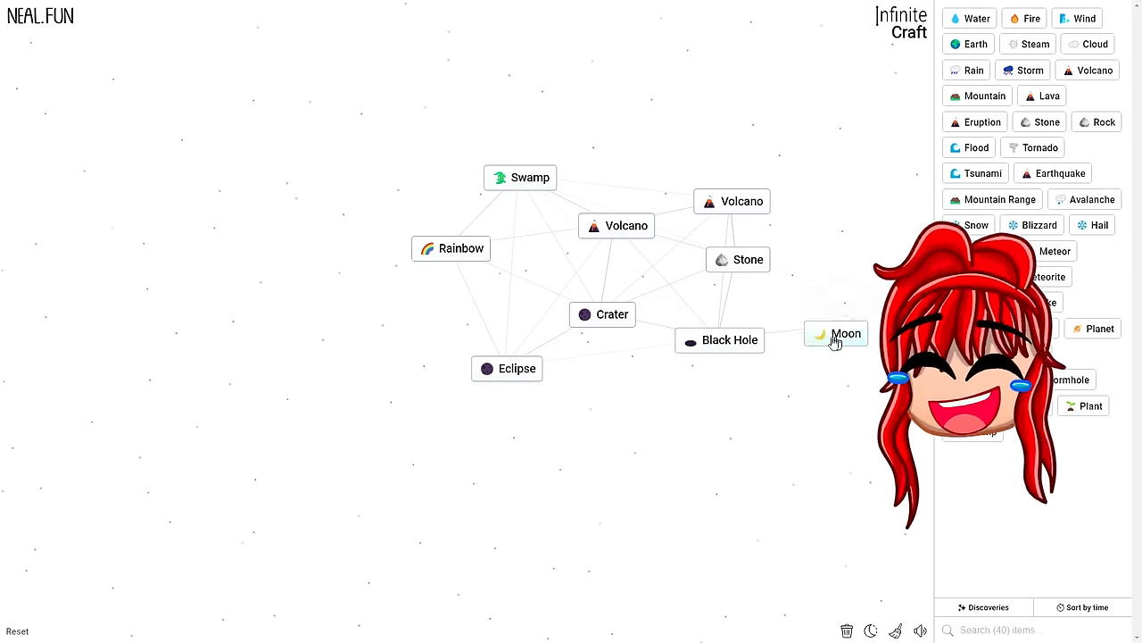
left_click_drag(846, 333, 602, 315)
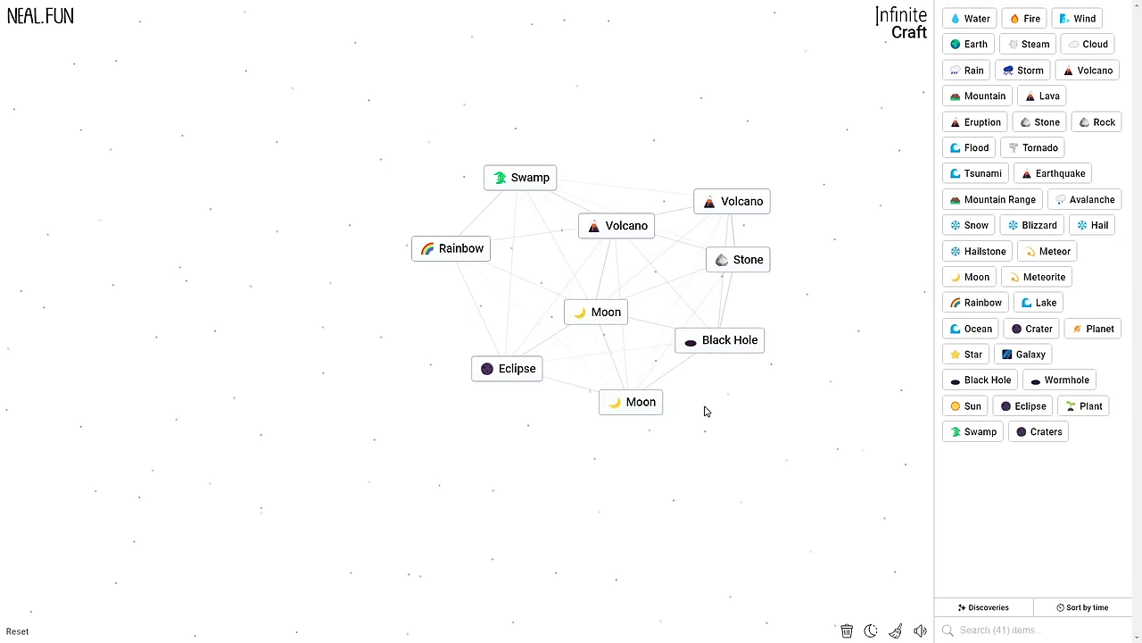
mouse_move(660, 197)
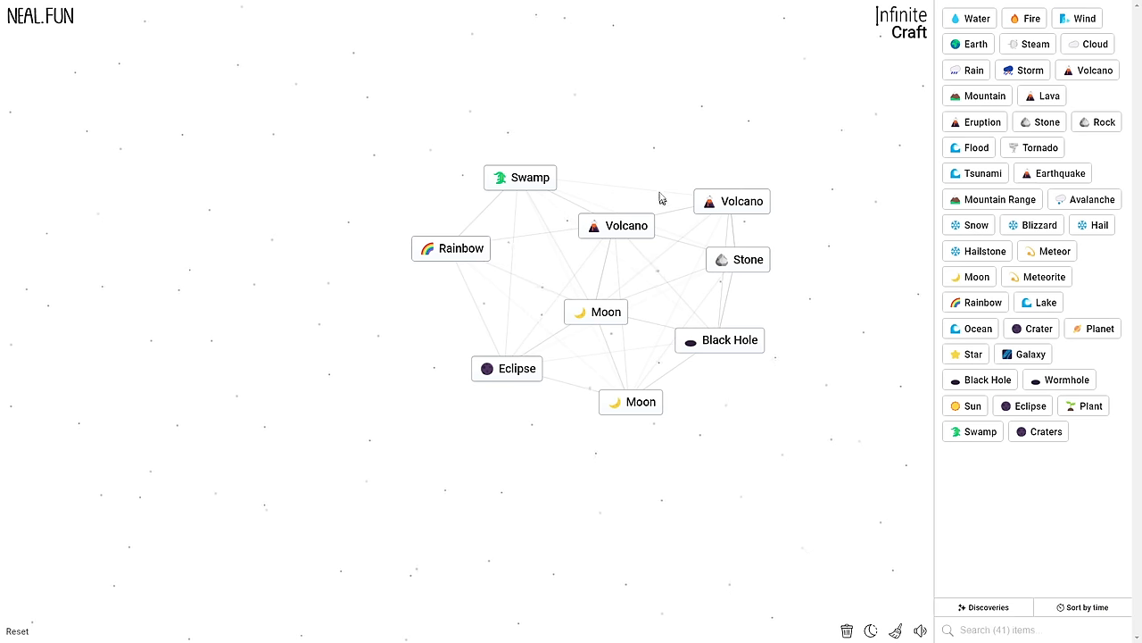
left_click_drag(521, 177, 451, 248)
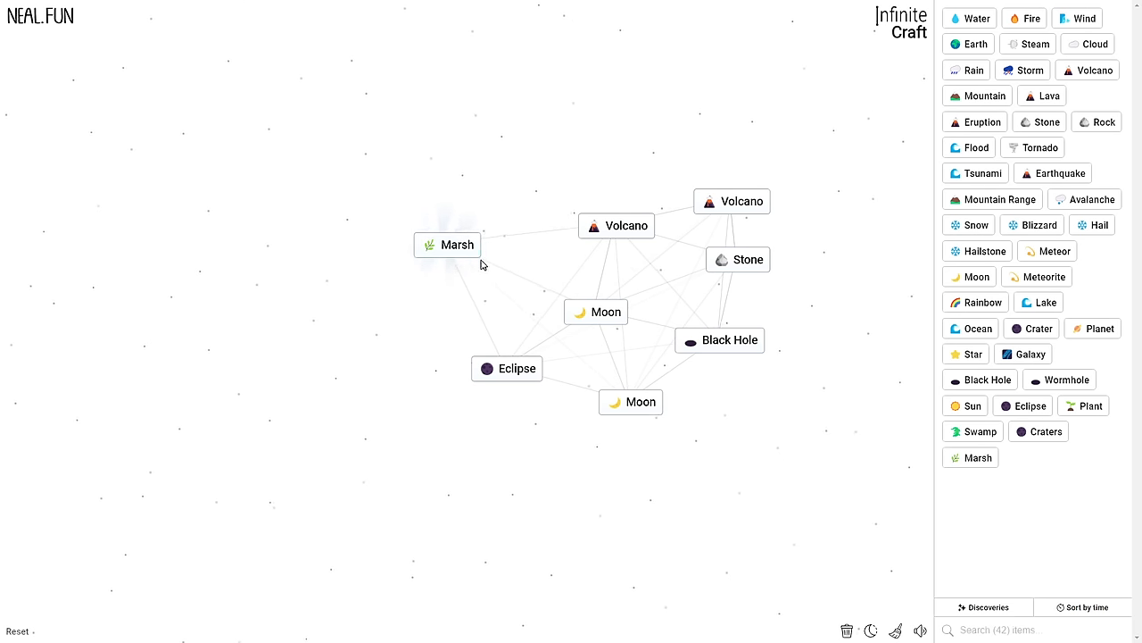
mouse_move(741, 238)
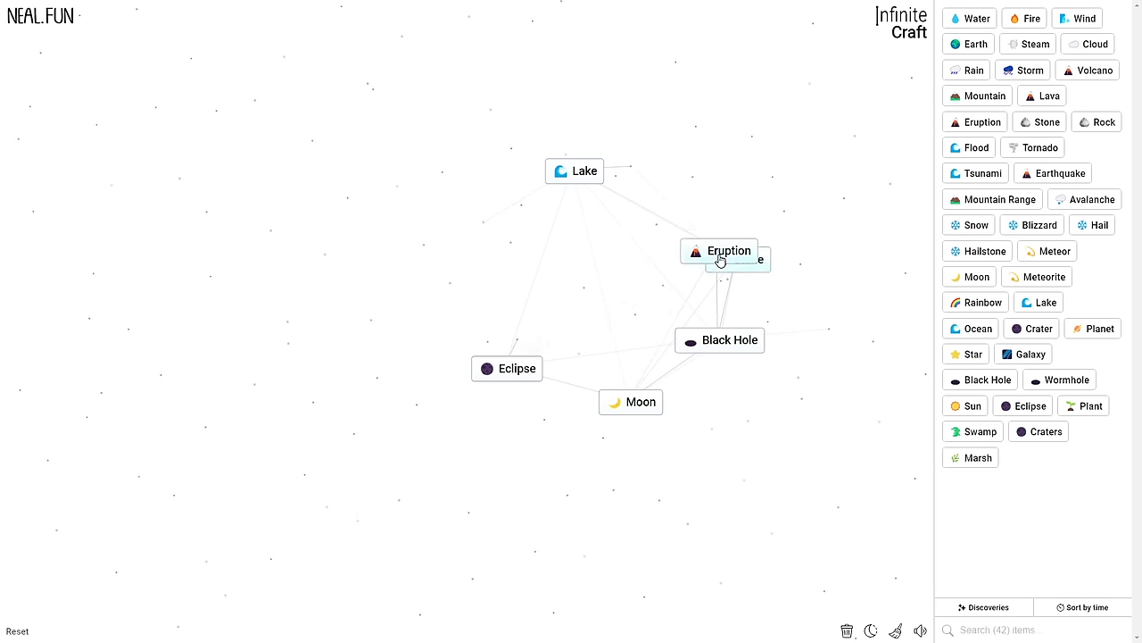
- Combine Black Hole with Eclipse and Darkness with Lake, reaching Loch Ness Monster and Multiverse
left_click_drag(719, 251, 719, 340)
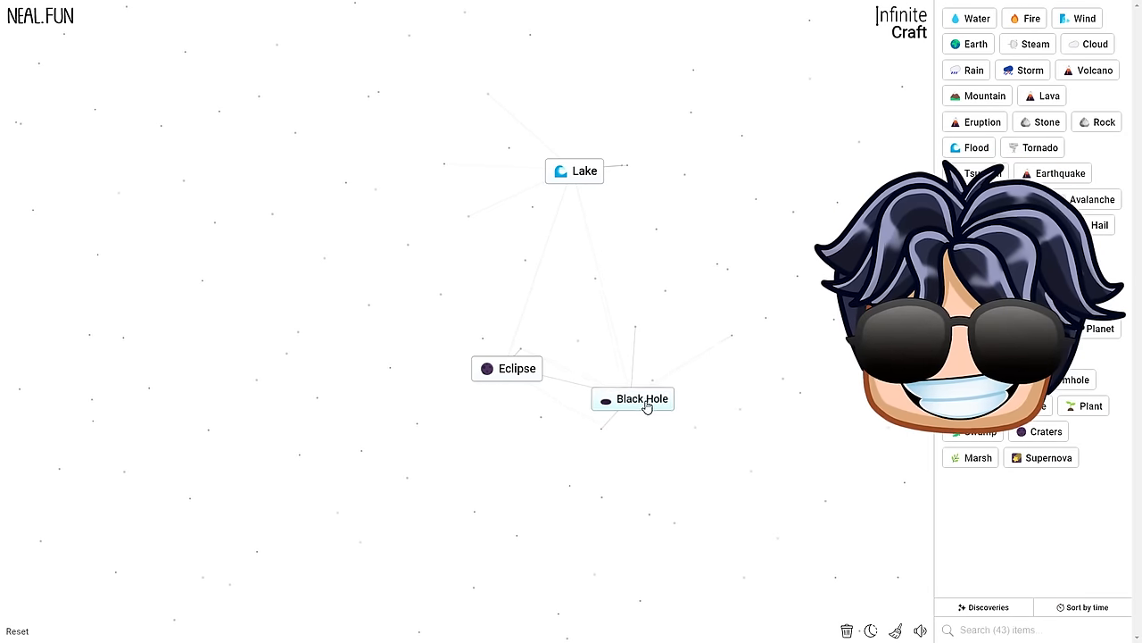
left_click_drag(641, 398, 516, 367)
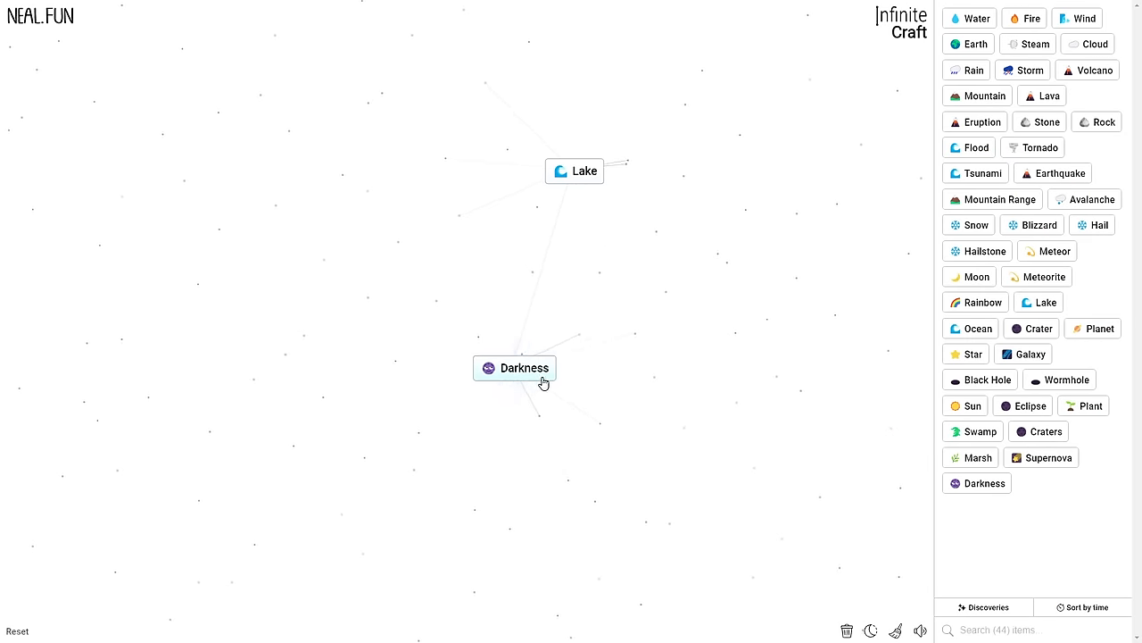
left_click_drag(525, 367, 584, 170)
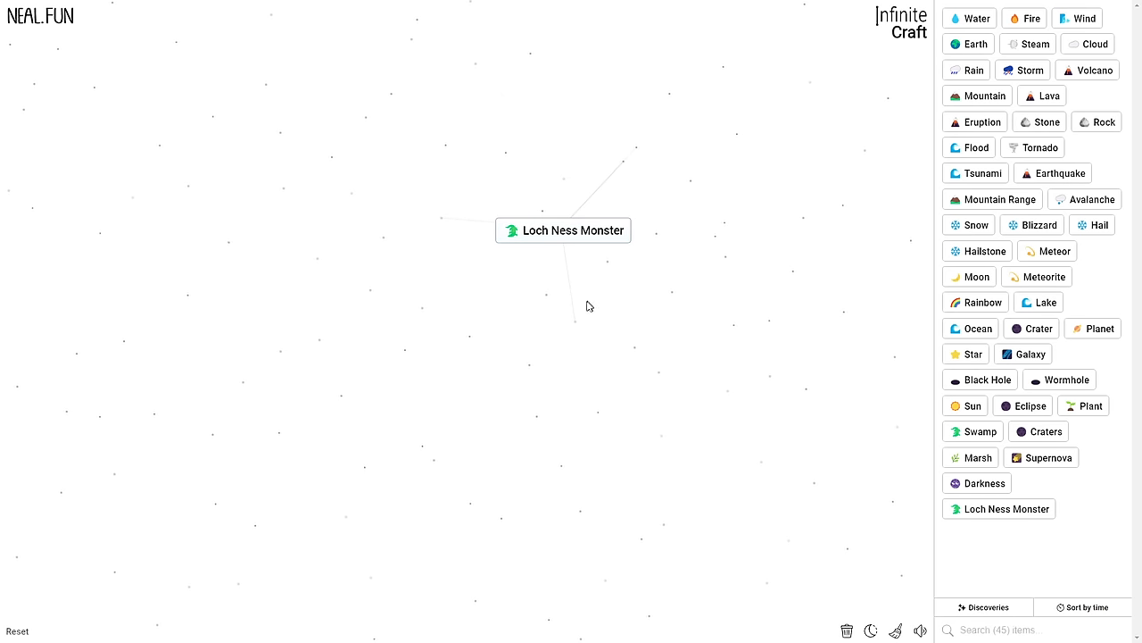
mouse_move(931, 495)
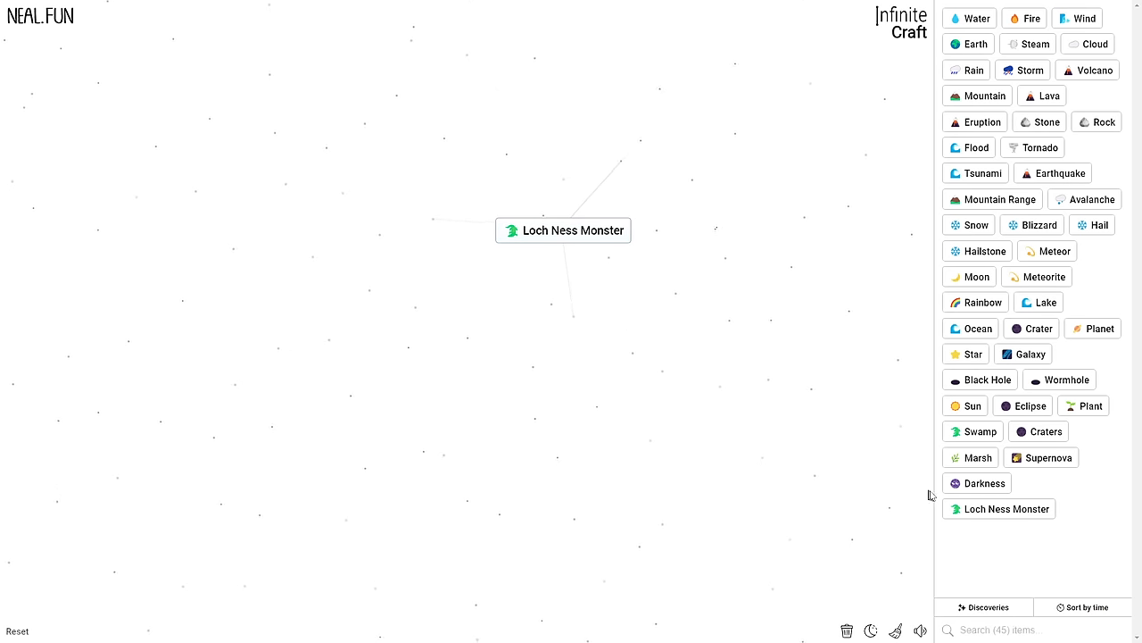
left_click_drag(973, 432, 594, 235)
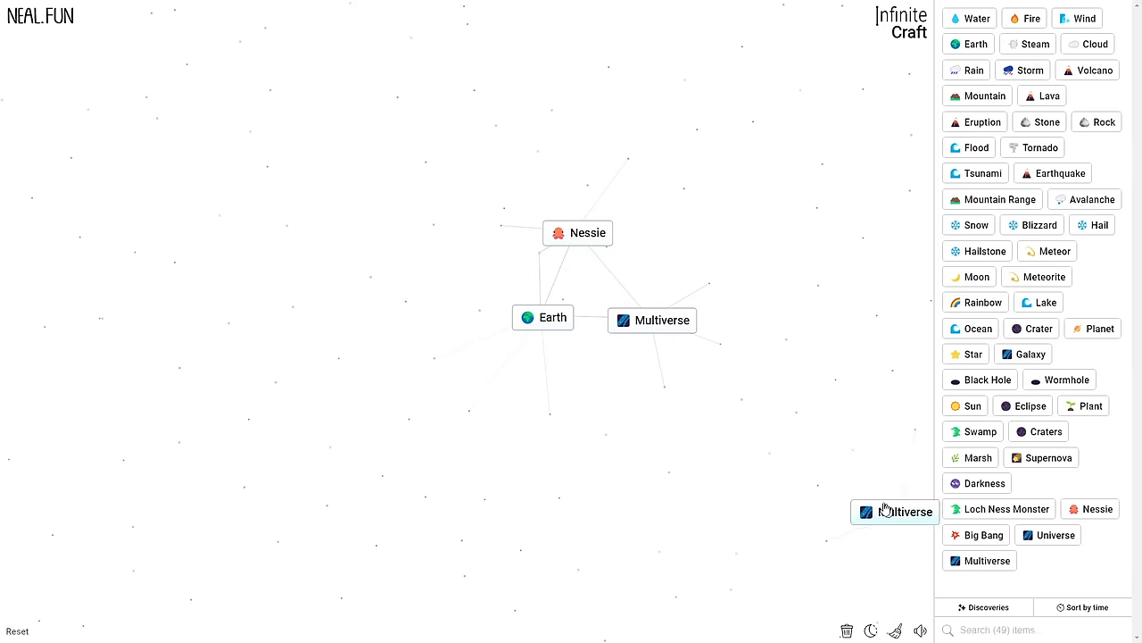
- Place Multiverse and Disaster, combine Disaster with Volcano, and craft Shadow from Smoke
left_click_drag(895, 511, 646, 349)
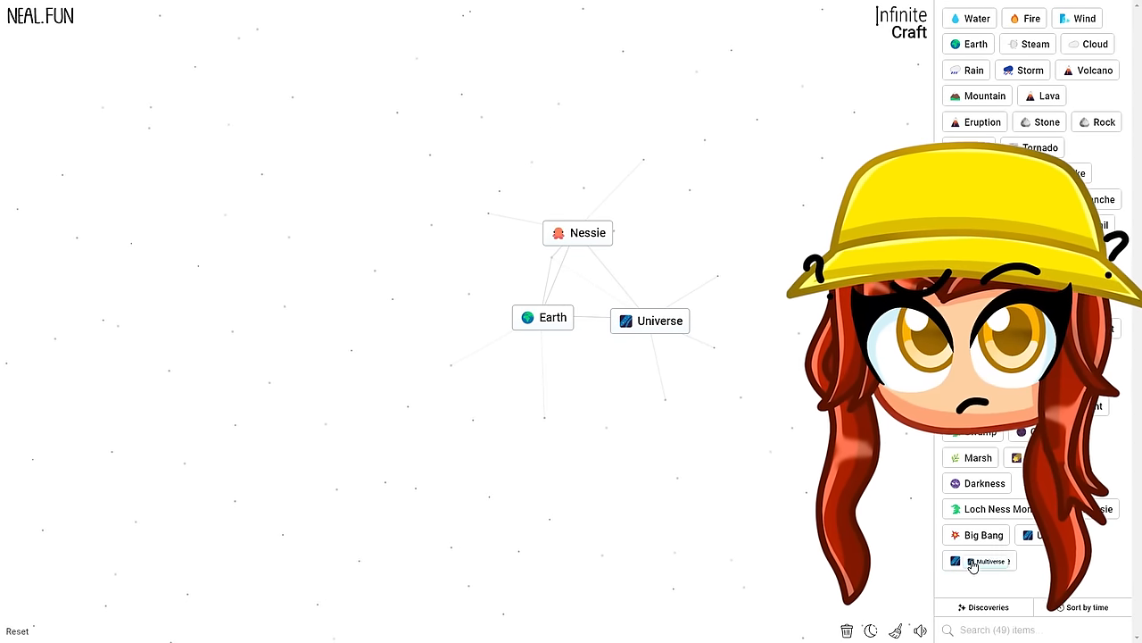
left_click_drag(973, 560, 670, 375)
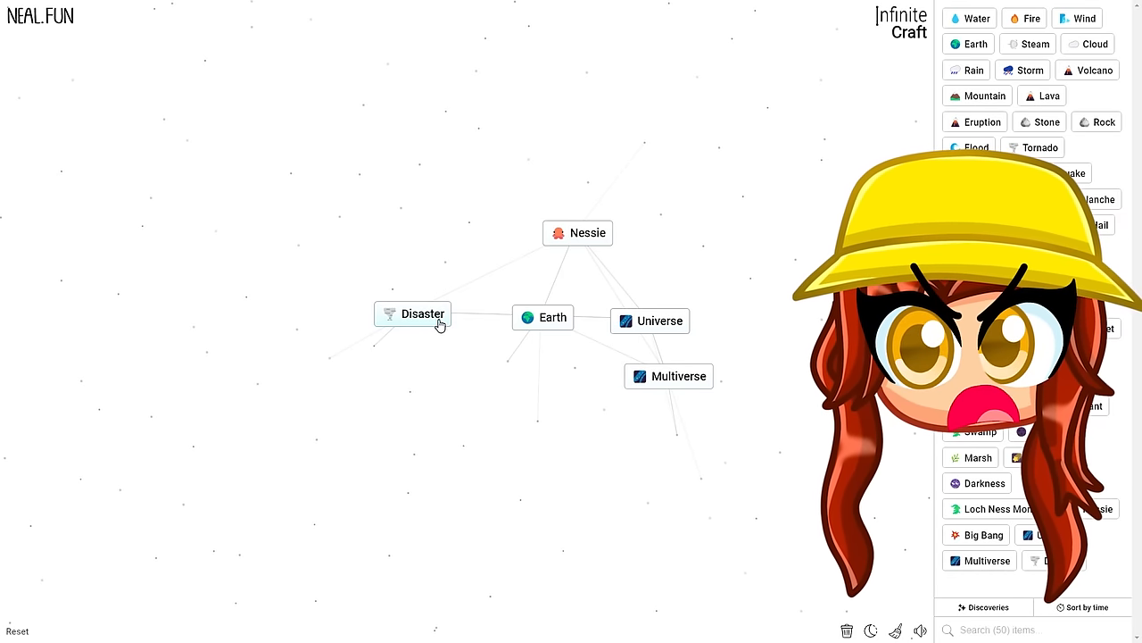
left_click_drag(413, 313, 441, 263)
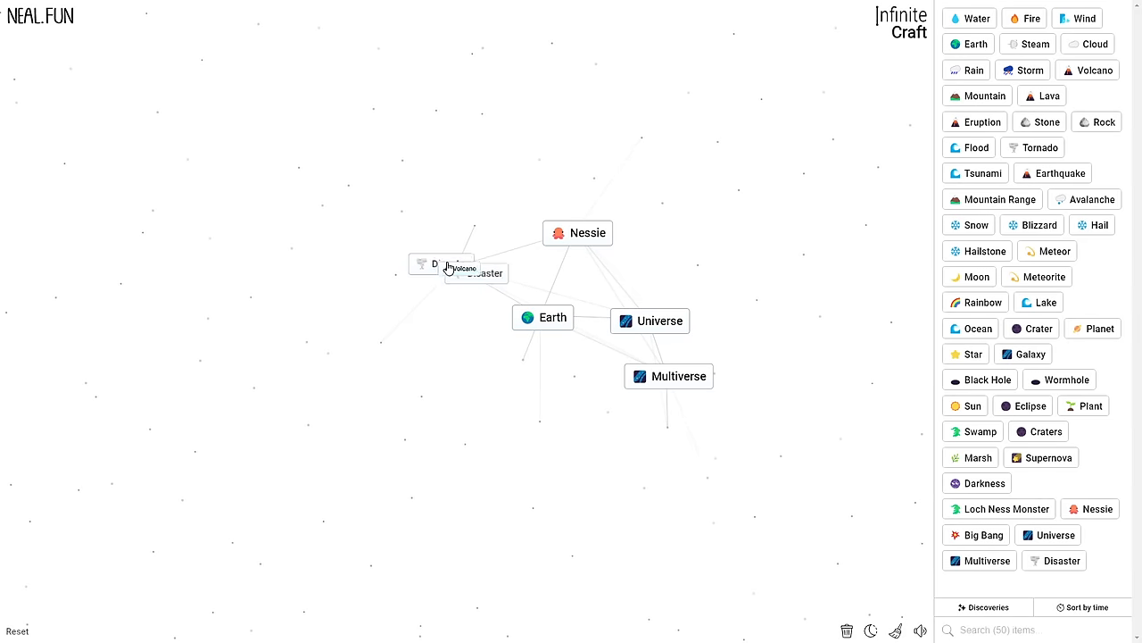
left_click_drag(460, 265, 422, 349)
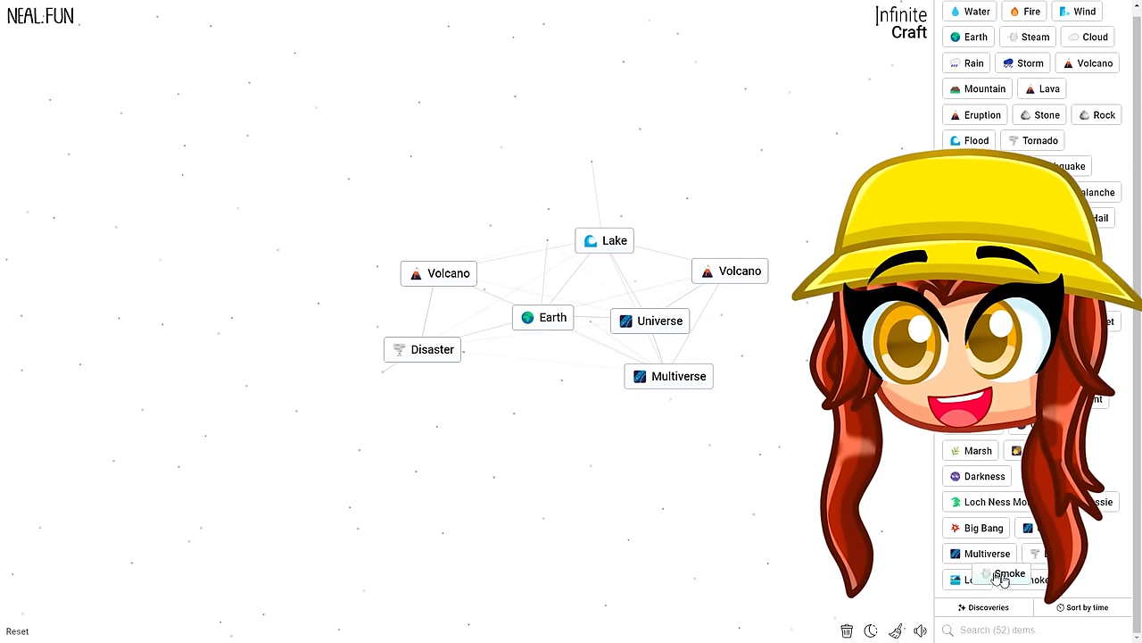
left_click_drag(1008, 578, 559, 442)
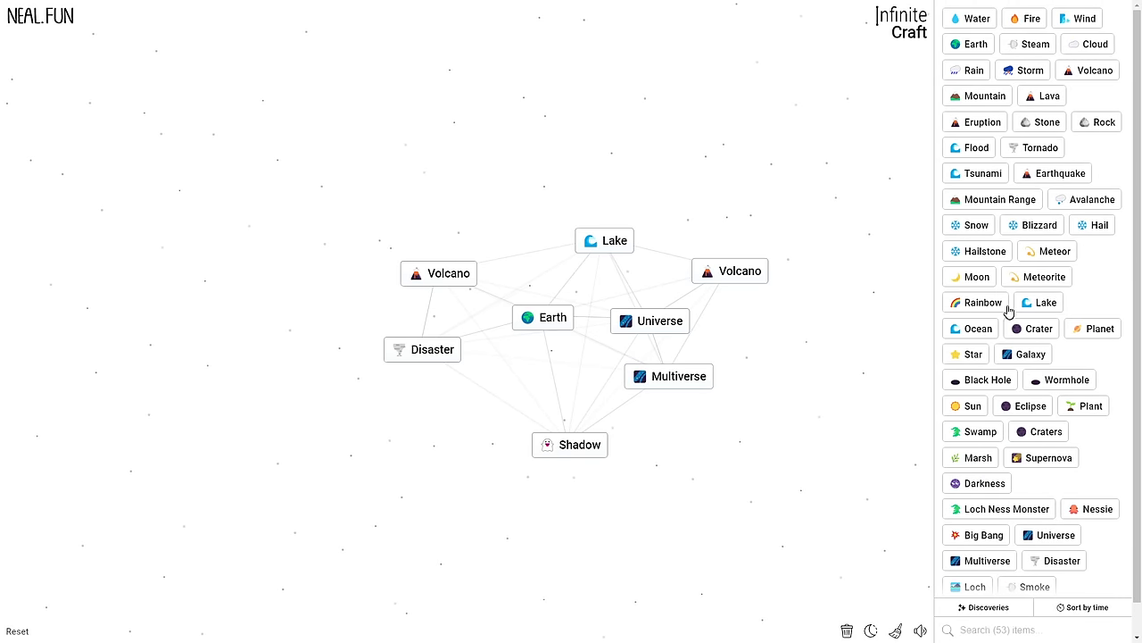
- Combine Bat with Dracula to make Vampire, then place Water and Avalanche on the canvas
scroll("down", 3)
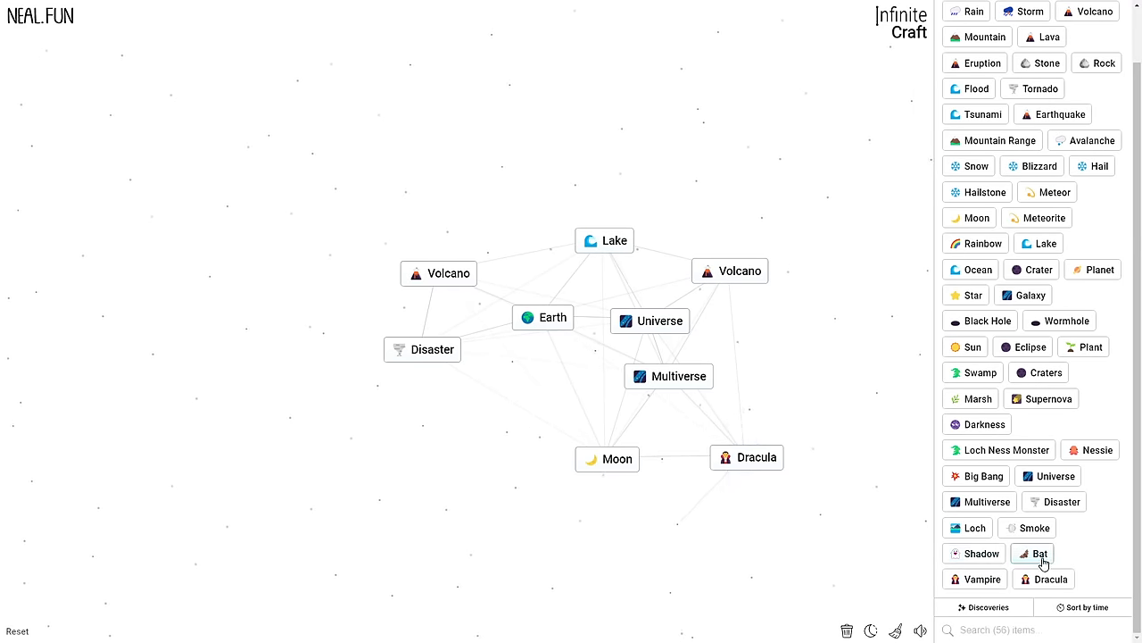
left_click_drag(747, 457, 734, 492)
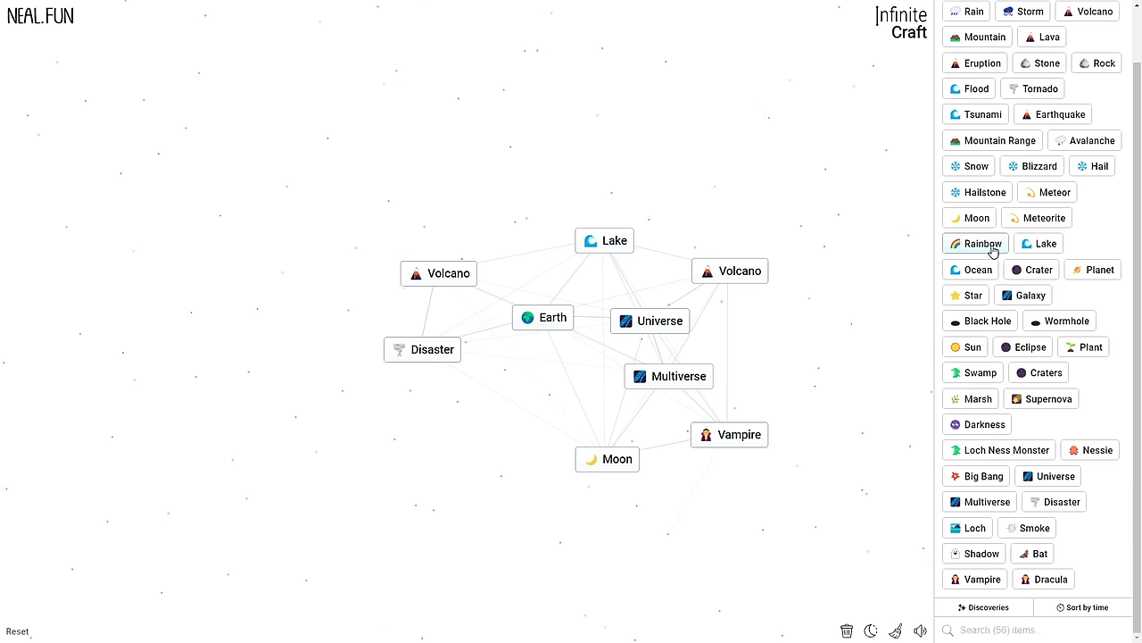
left_click_drag(983, 243, 762, 150)
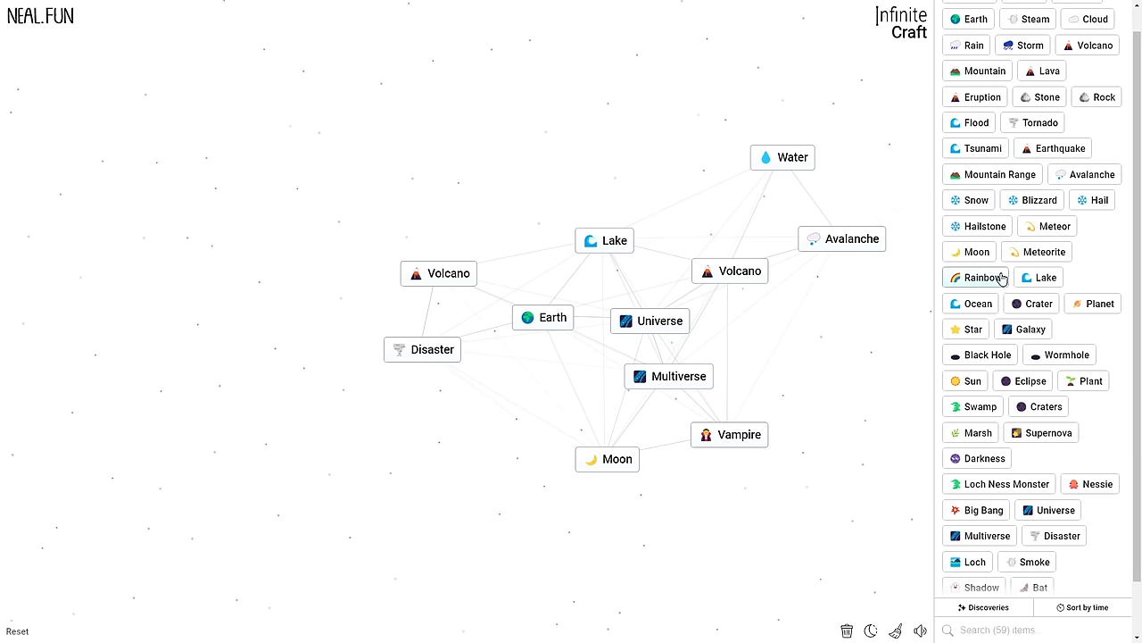
mouse_move(993, 174)
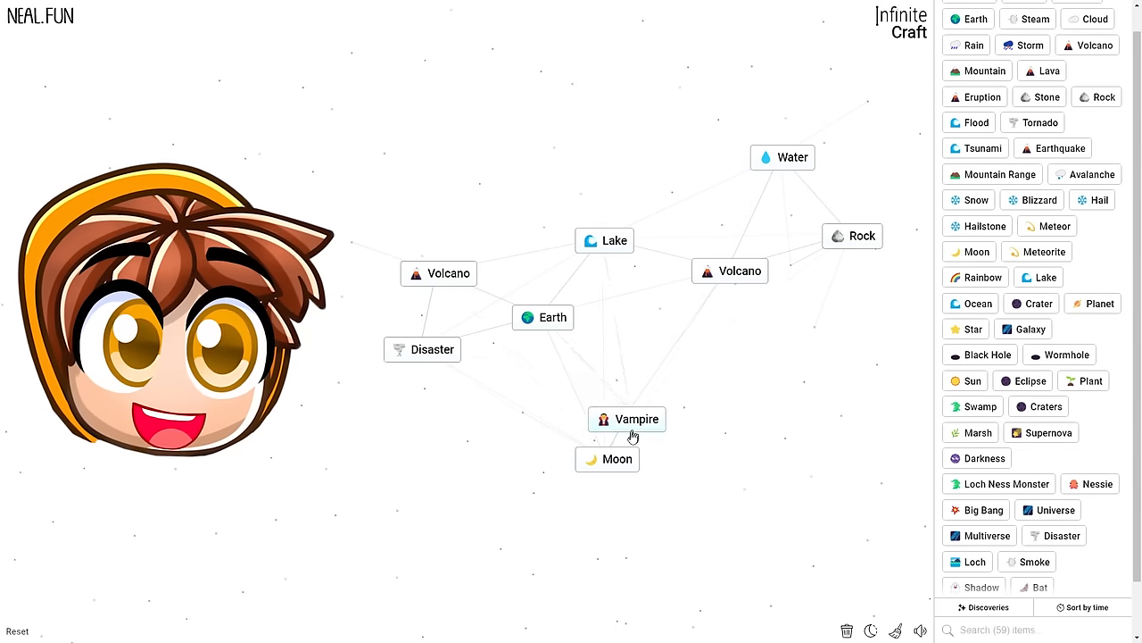
- Combine Vampire with Moon, merge Blood, add Heart to craft Love, and place Love on the canvas
left_click_drag(637, 419, 618, 459)
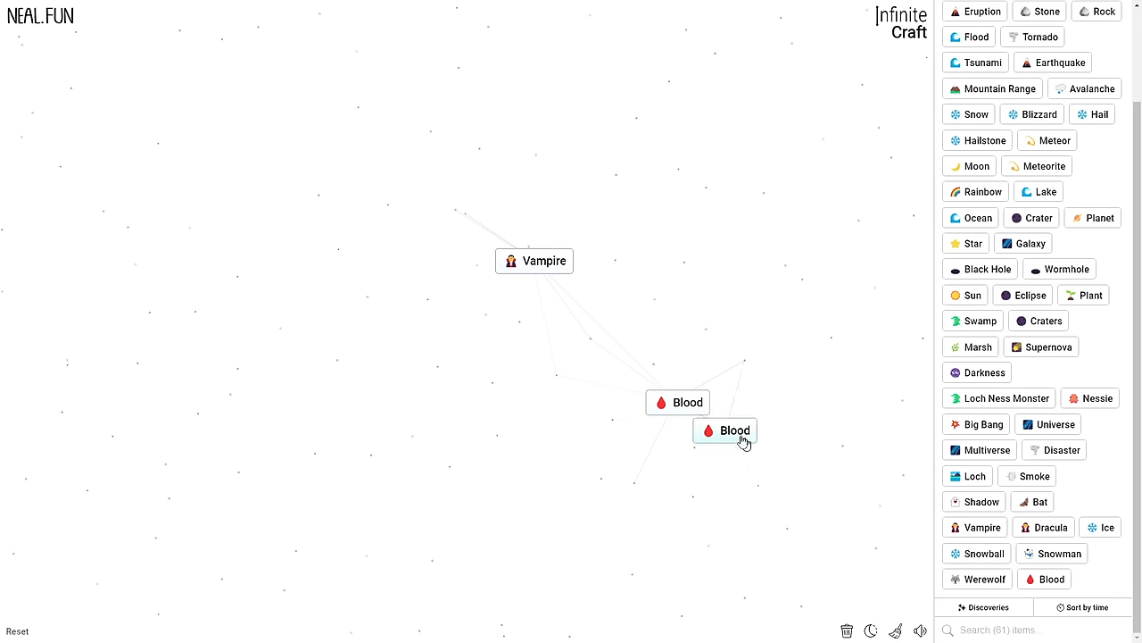
left_click_drag(724, 430, 628, 351)
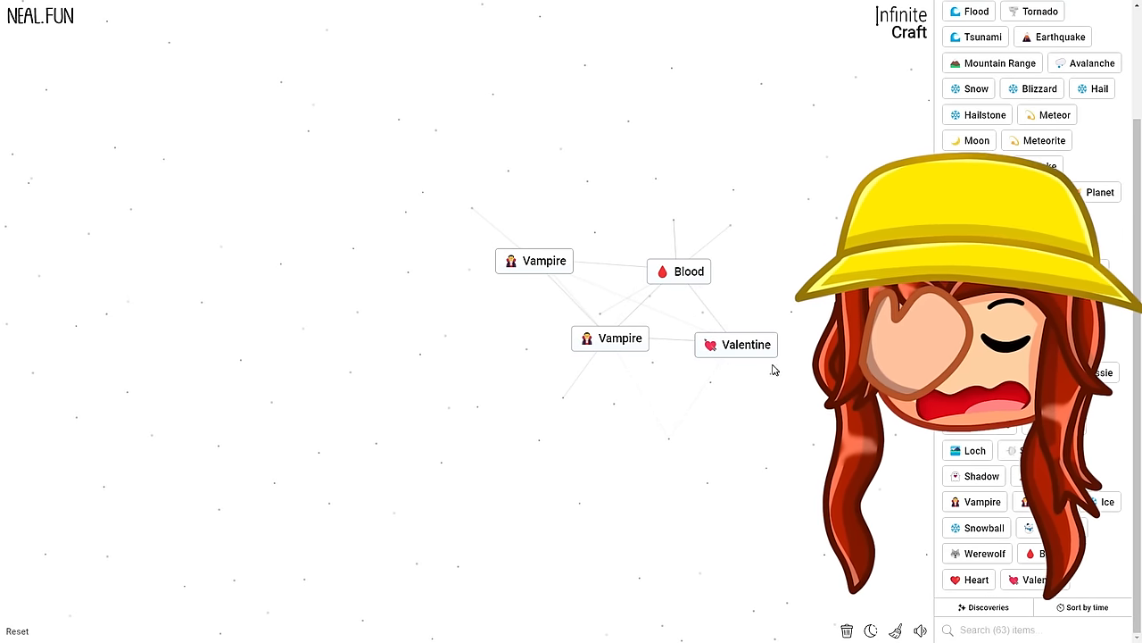
left_click_drag(736, 344, 446, 318)
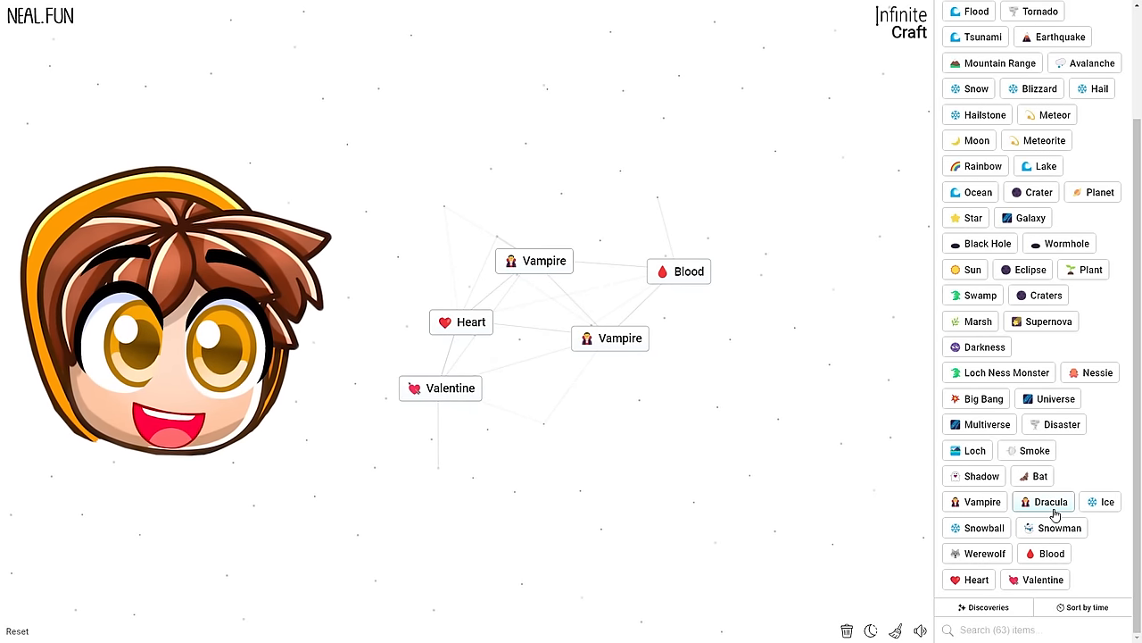
left_click(1051, 500)
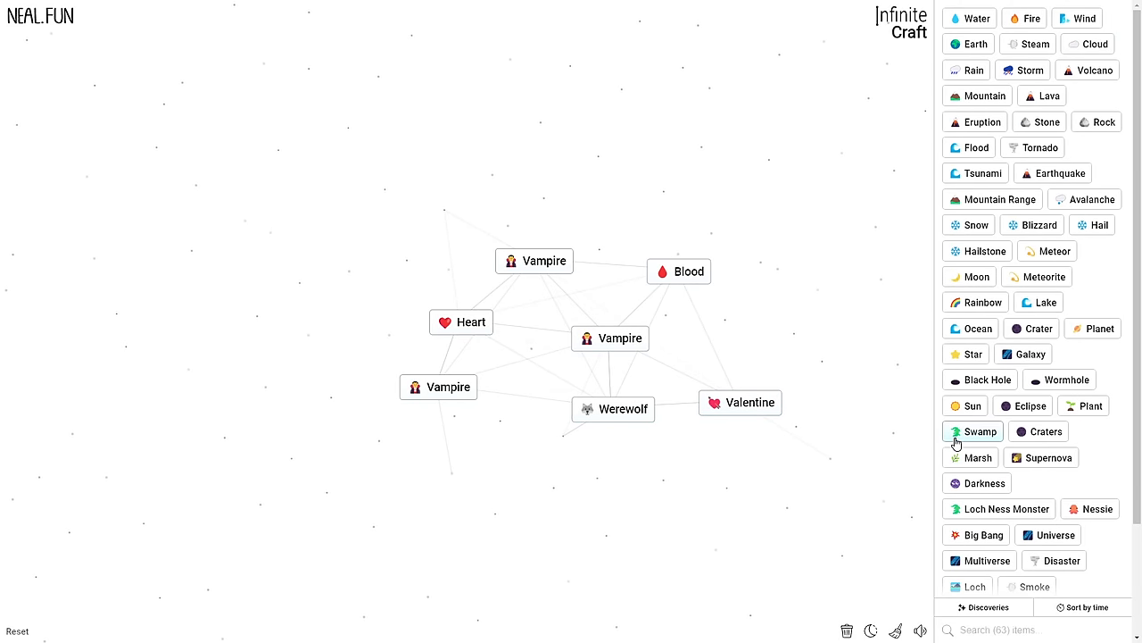
mouse_move(993, 266)
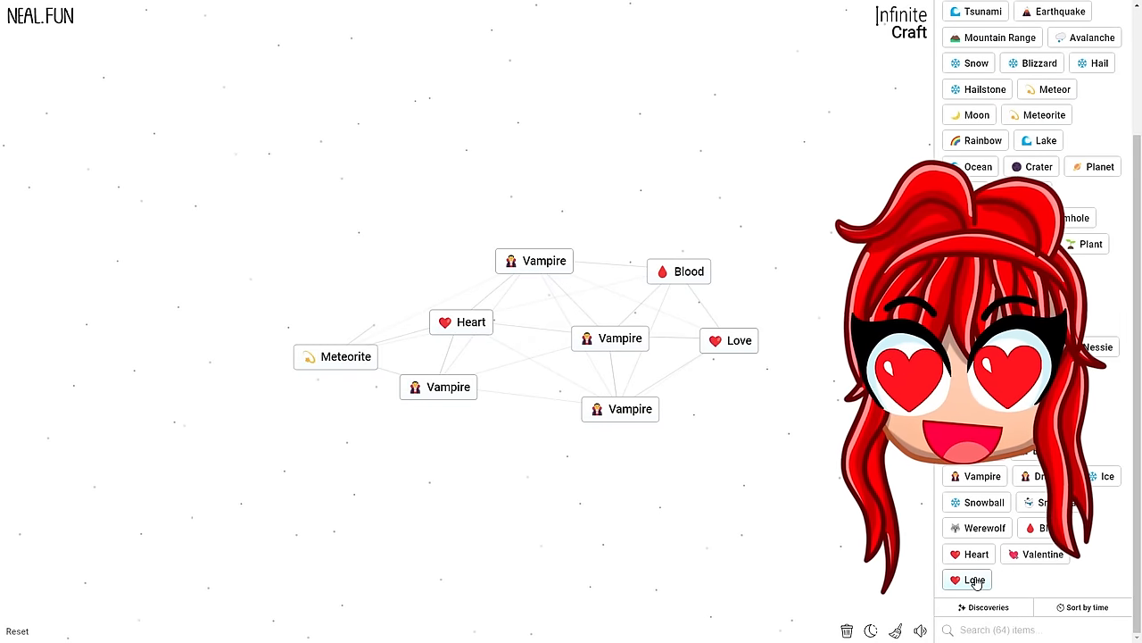
left_click_drag(975, 579, 501, 462)
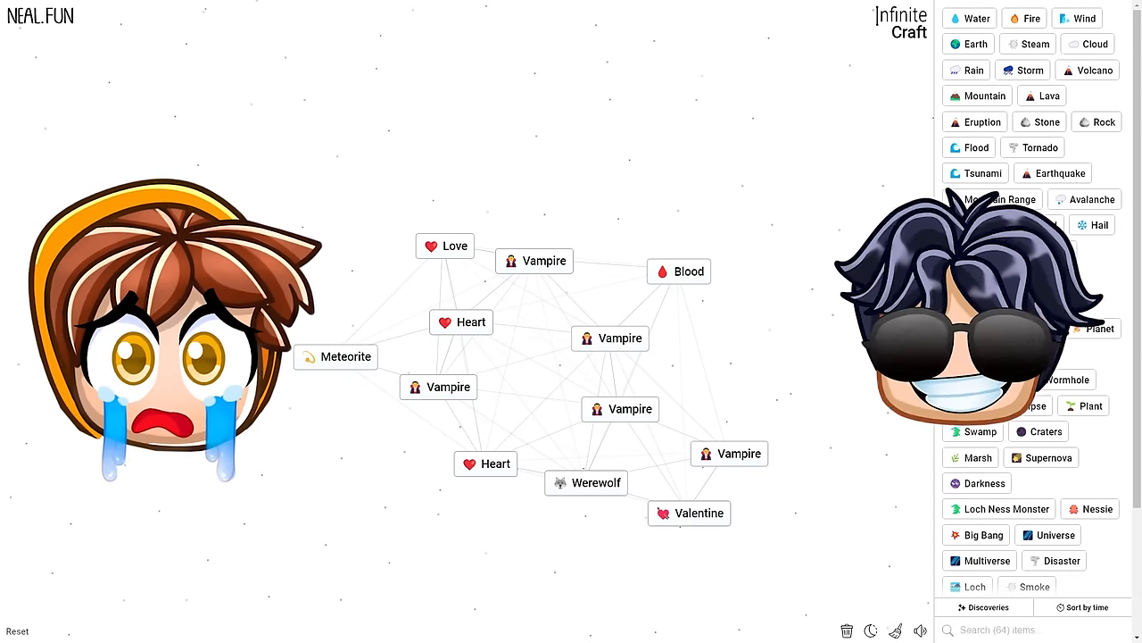
- Scroll the discoveries sidebar to reach Love and the items needed for Tragedy and Unicorn
scroll("down", 3)
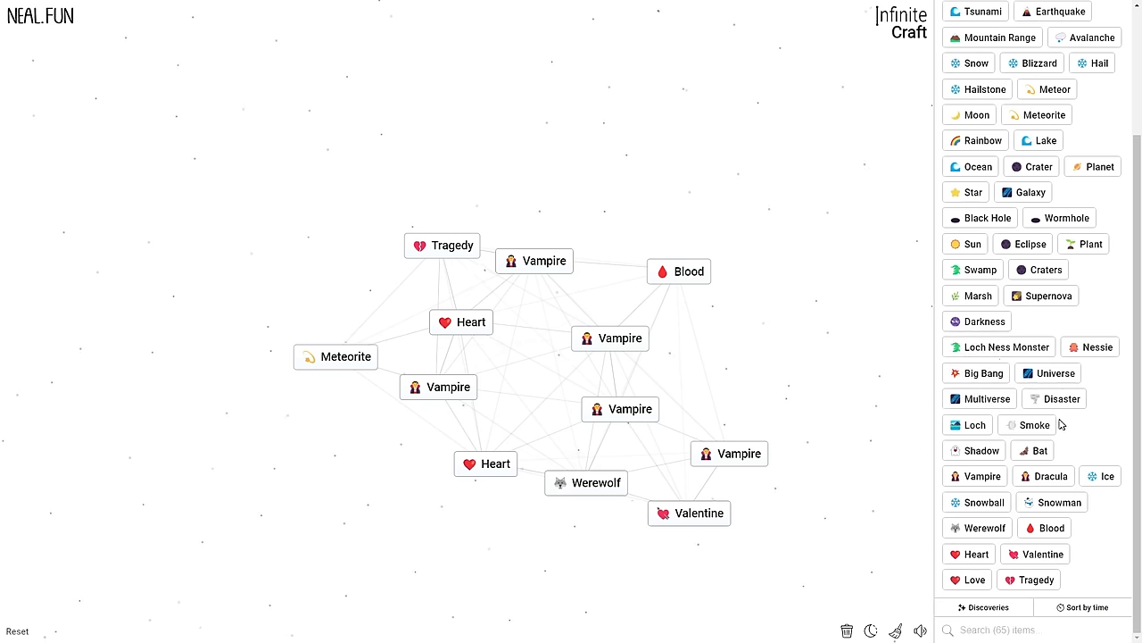
mouse_move(1059, 398)
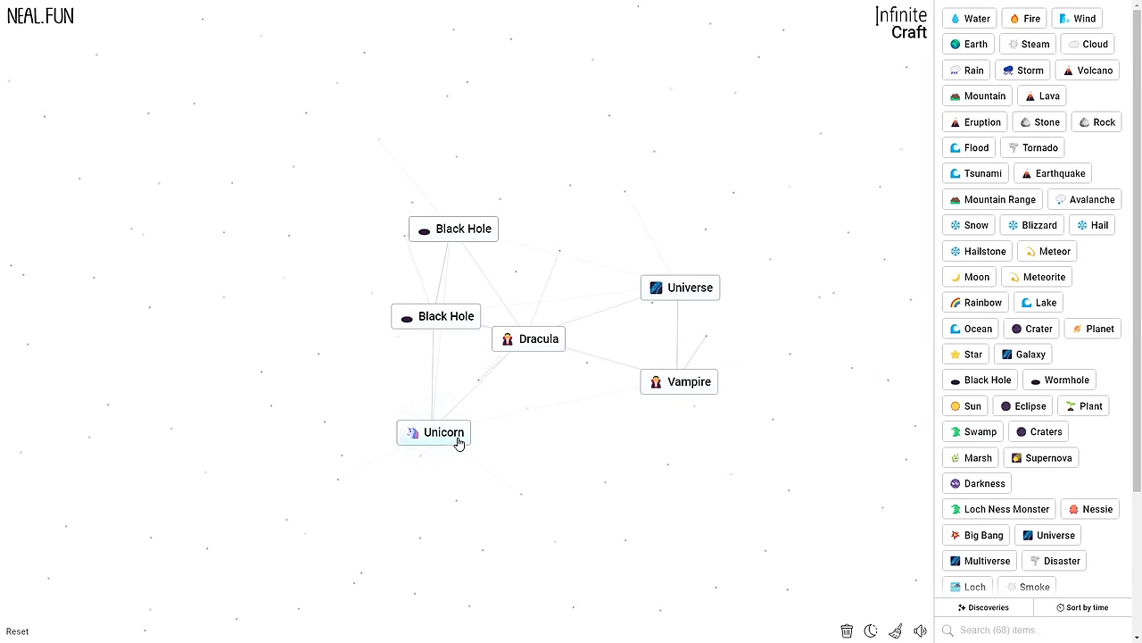
- Scroll the sidebar, then merge the second Unicorn into the first to make Rainbow
scroll("down", 3)
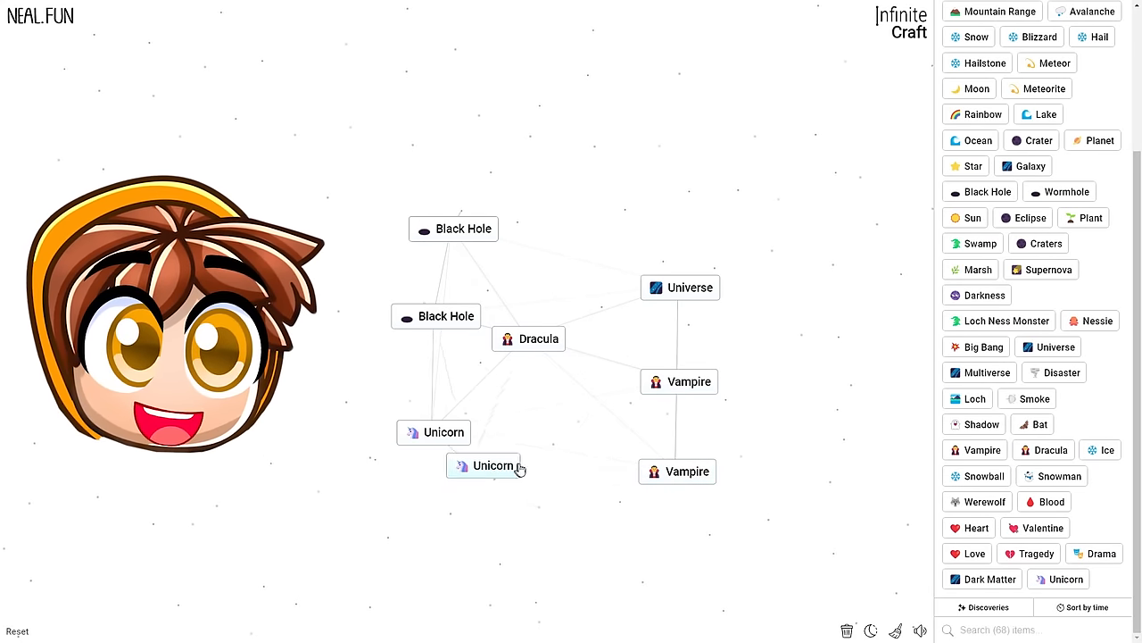
left_click_drag(484, 465, 531, 438)
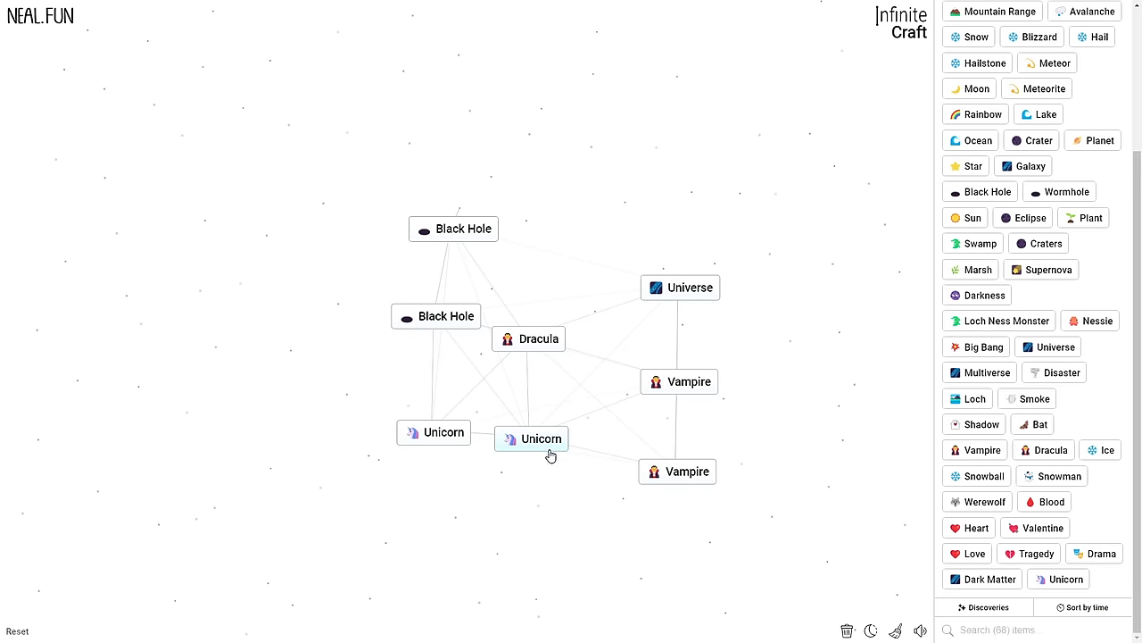
left_click_drag(531, 438, 434, 438)
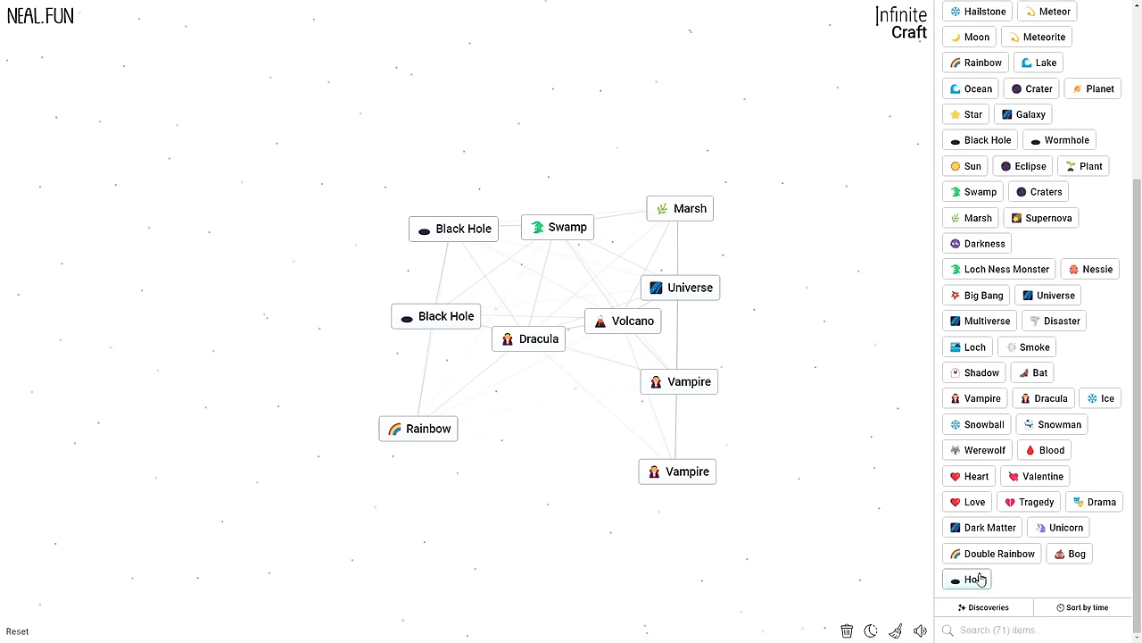
- Combine Hole with a canvas element, move Cave into the cluster, and browse the sidebar for Bat
left_click_drag(966, 578, 769, 412)
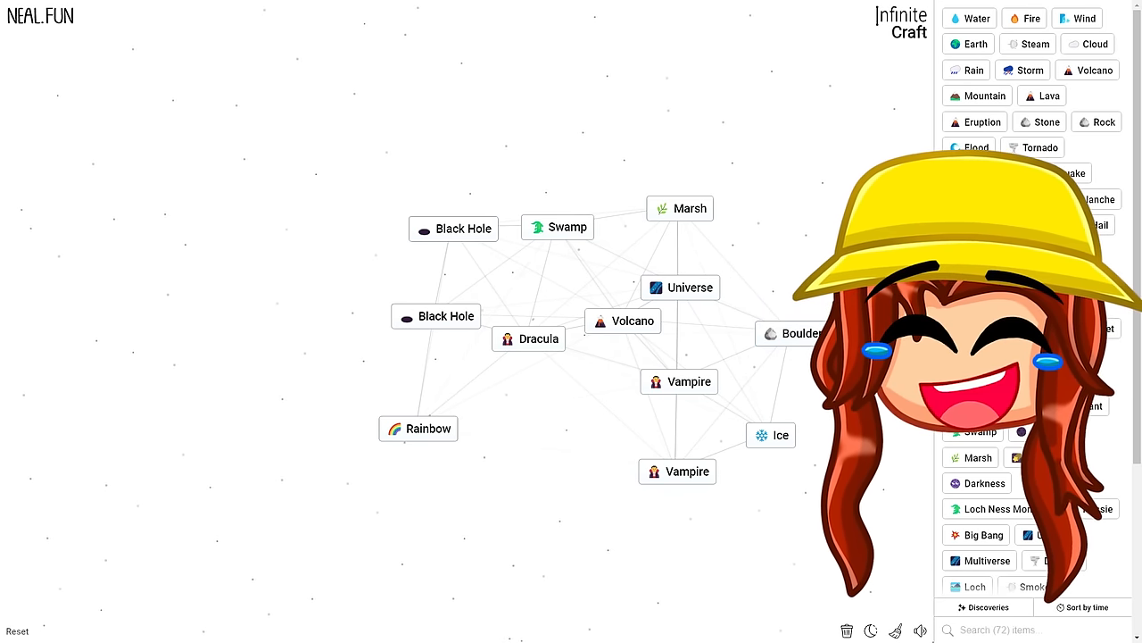
scroll("down", 3)
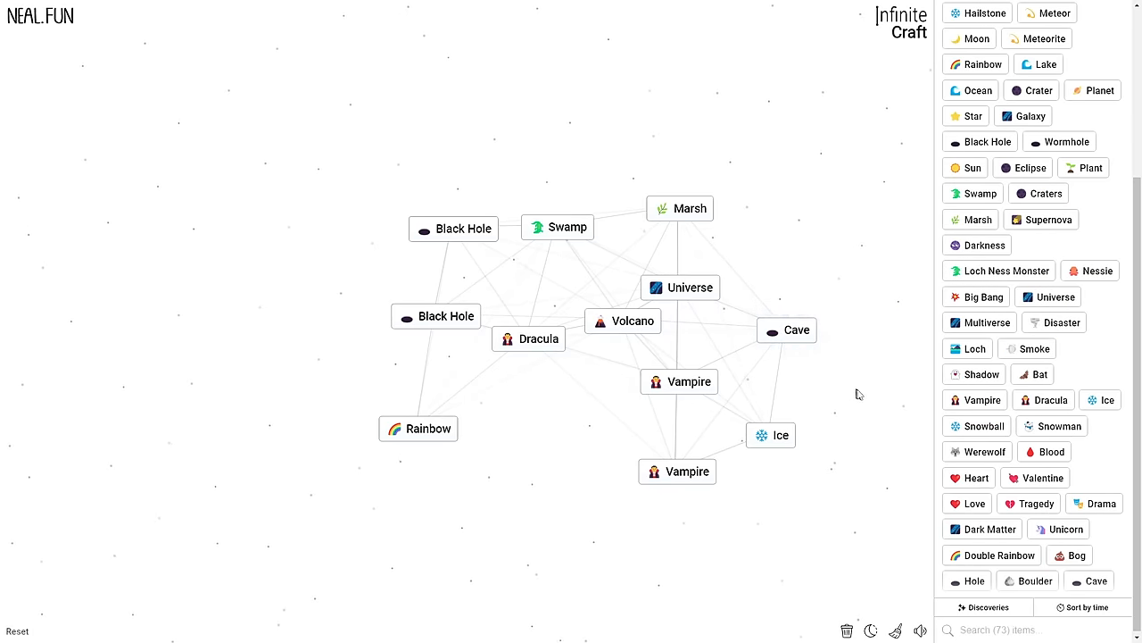
left_click_drag(788, 329, 562, 378)
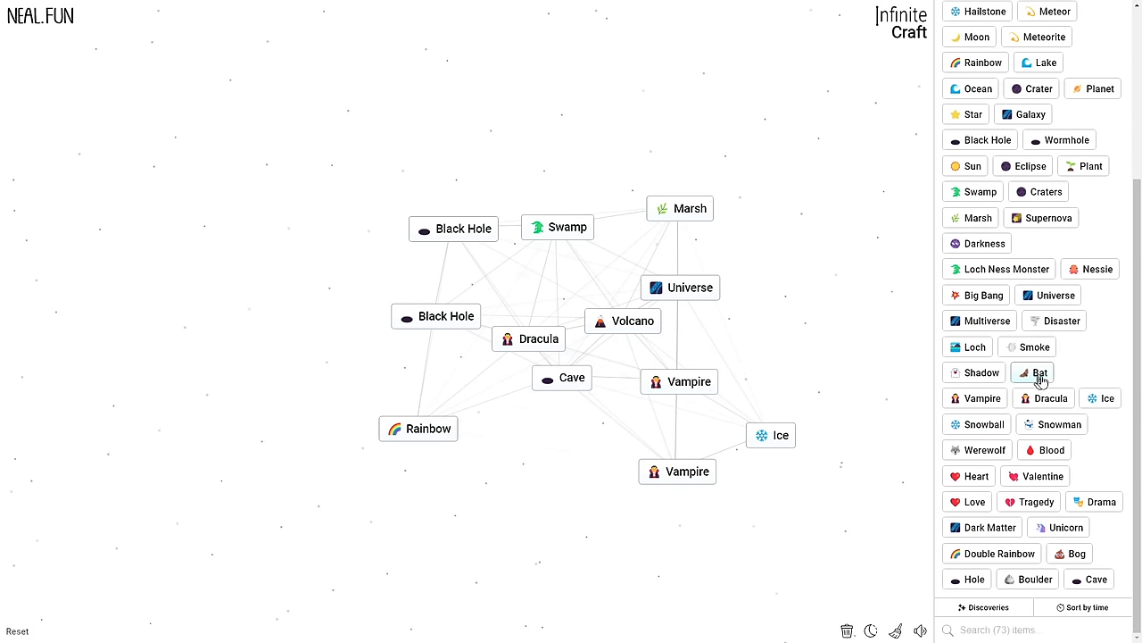
scroll("down", 3)
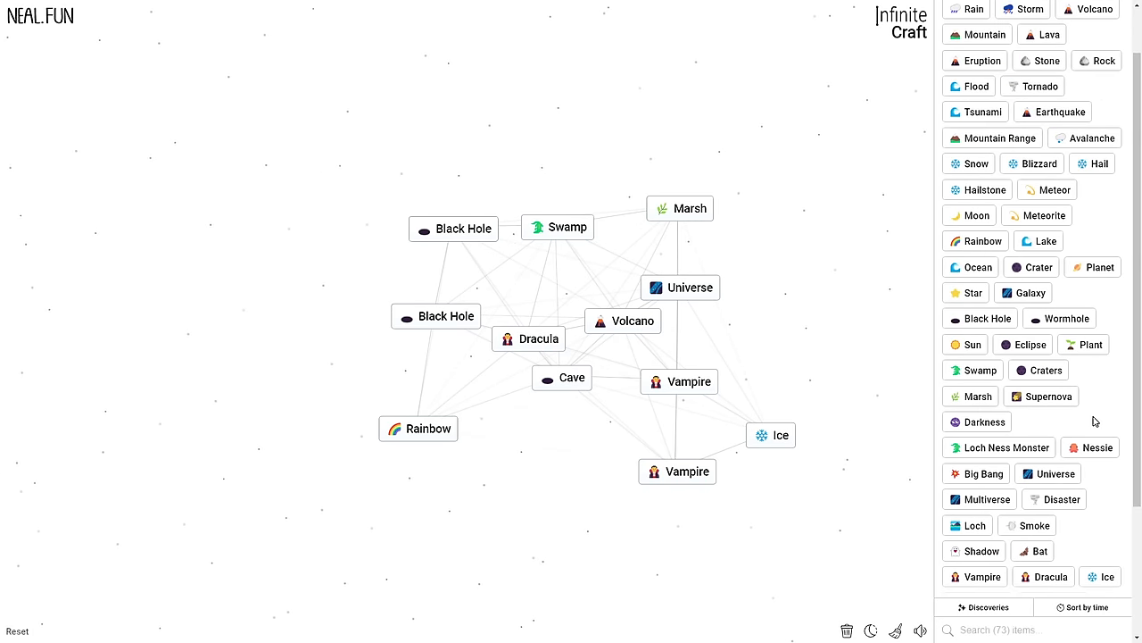
scroll("down", 3)
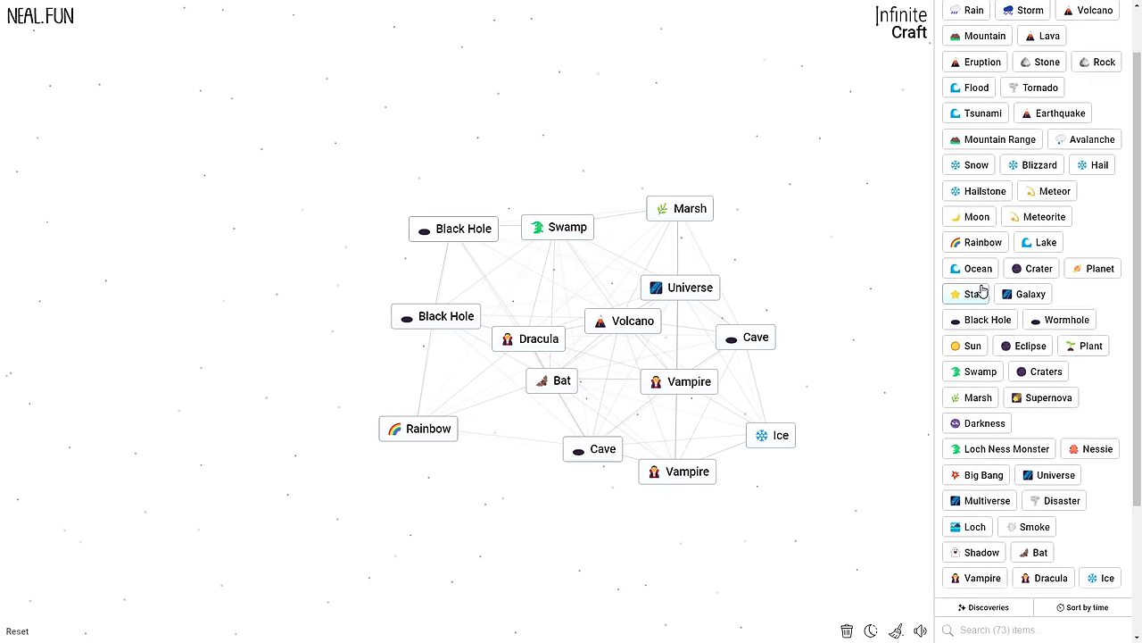
scroll("down", 3)
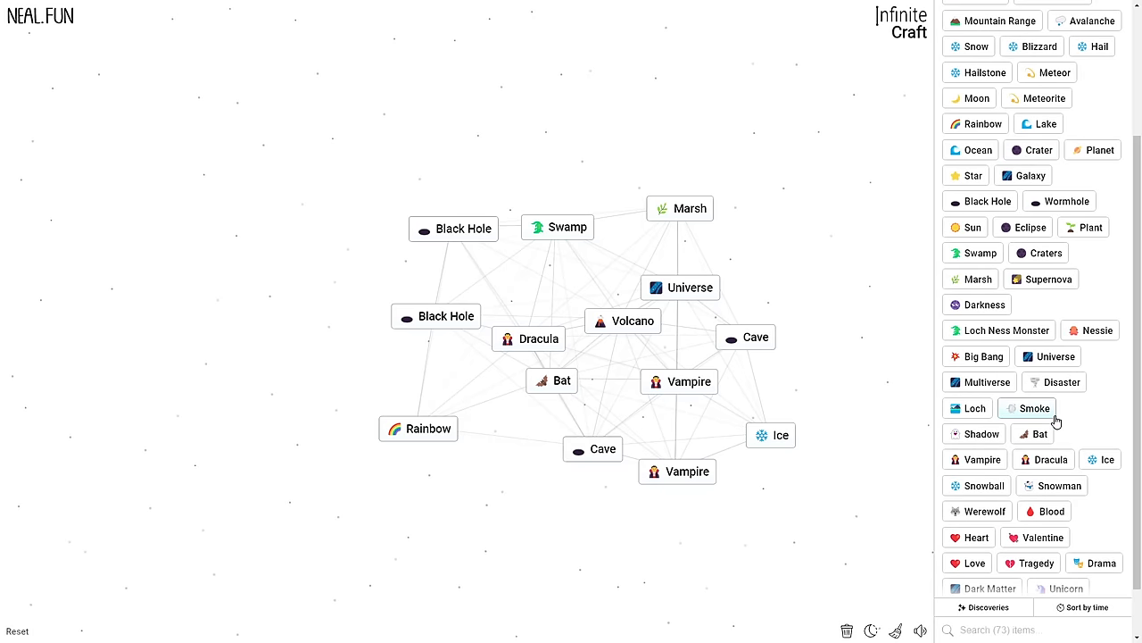
scroll("down", 3)
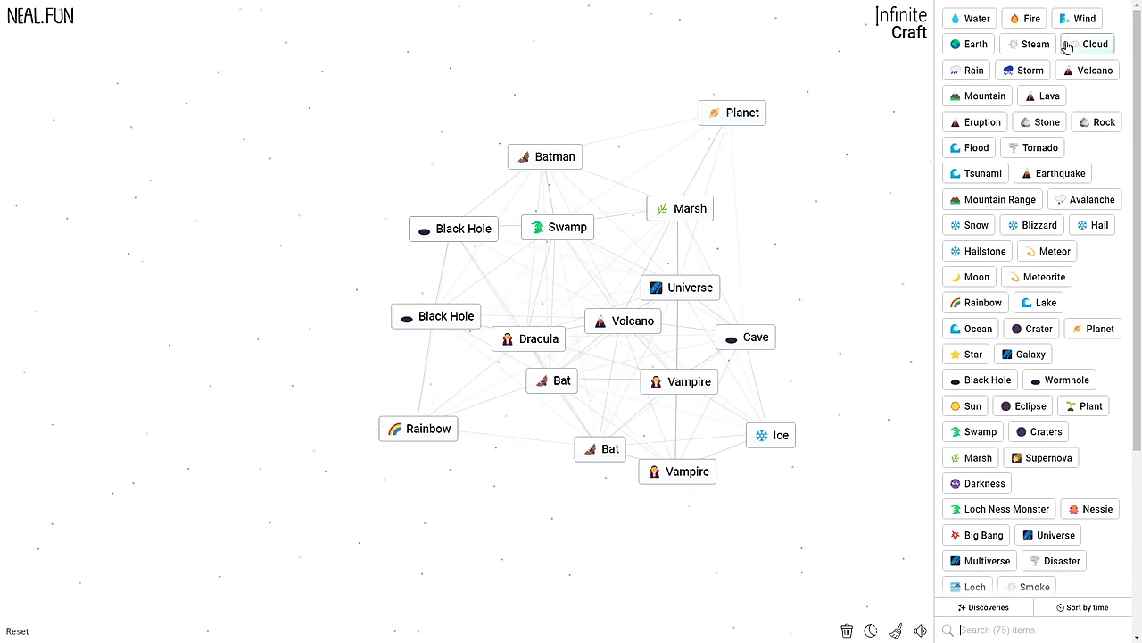
- Scroll the sidebar to find Moon, Marsh and Supernova
scroll("down", 3)
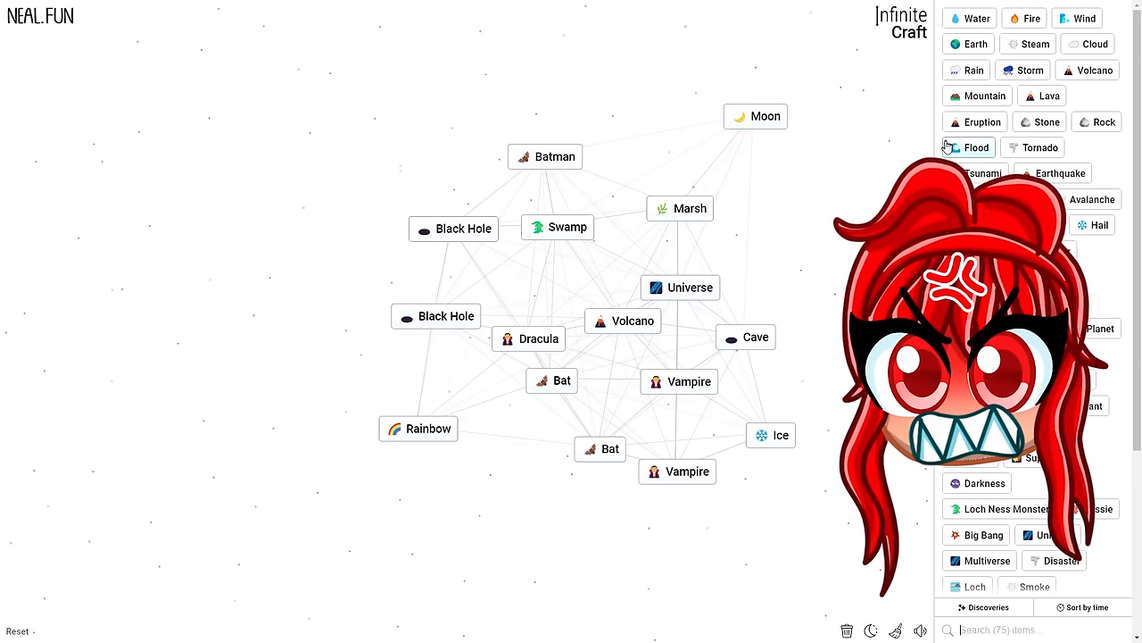
scroll("down", 3)
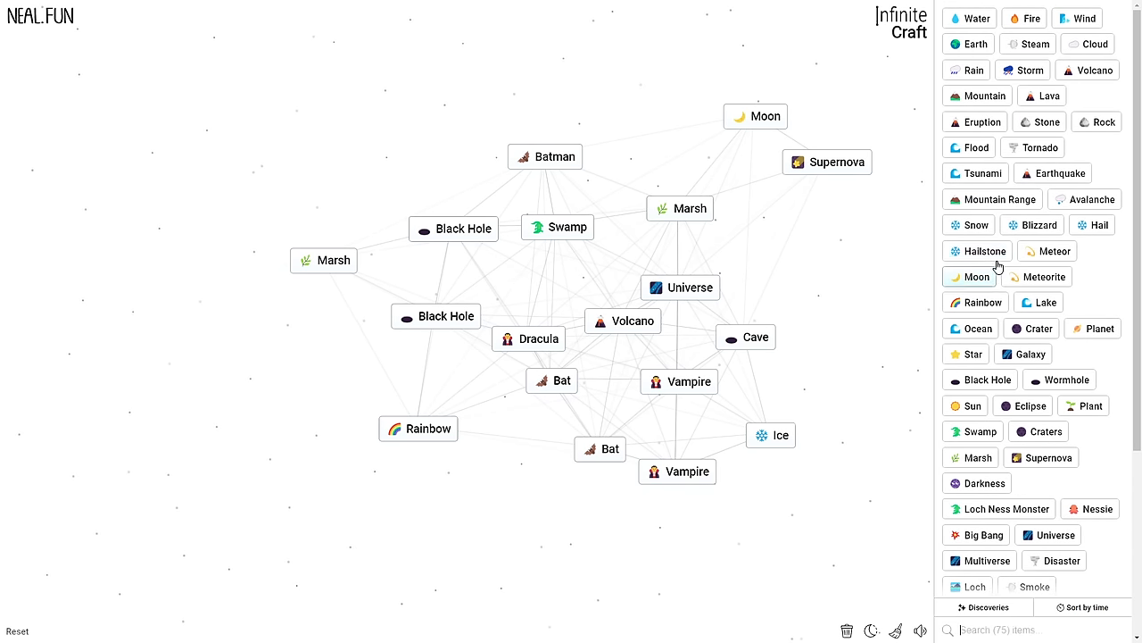
mouse_move(1047, 250)
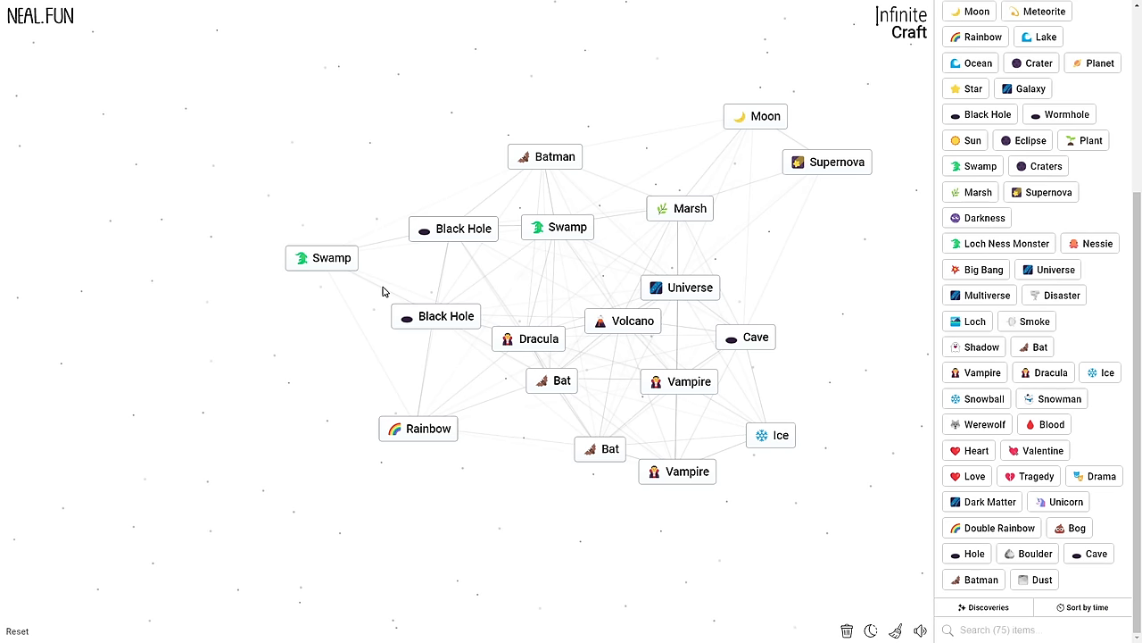
mouse_move(436, 316)
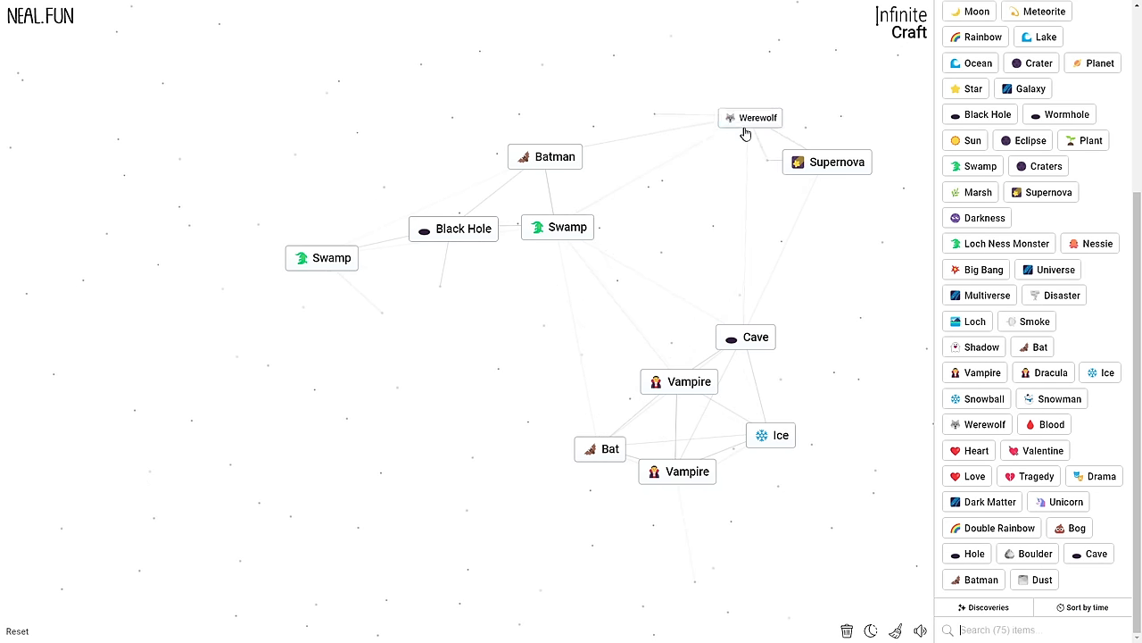
- Combine Werewolf with Cave, Sasquatch with Swamp, and the two Trees together
left_click_drag(751, 117, 754, 355)
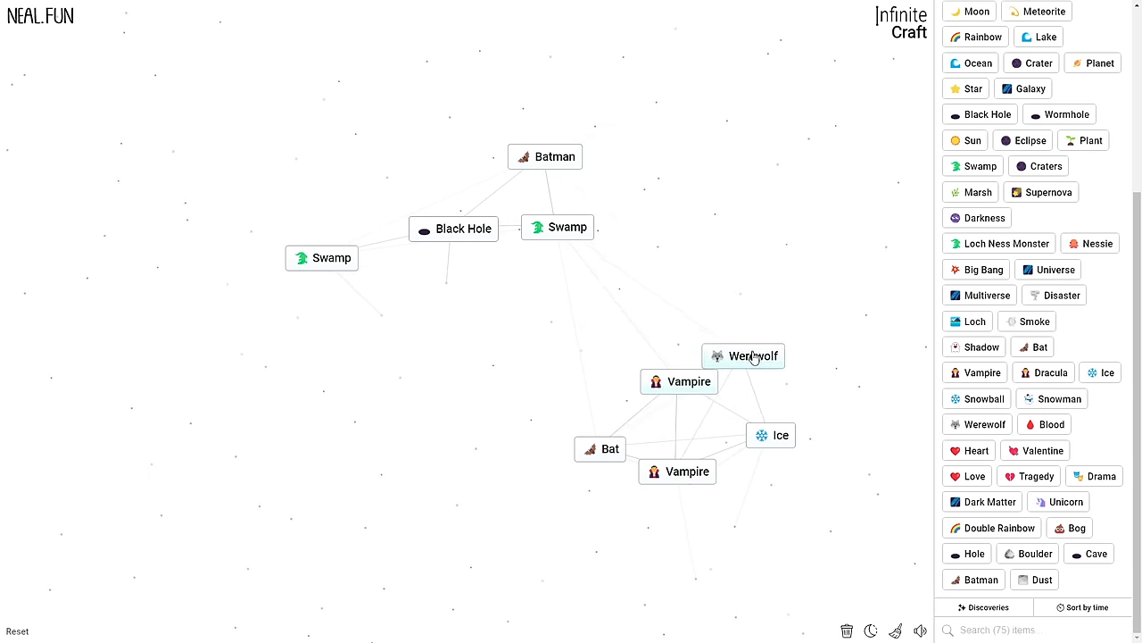
left_click_drag(755, 356, 771, 435)
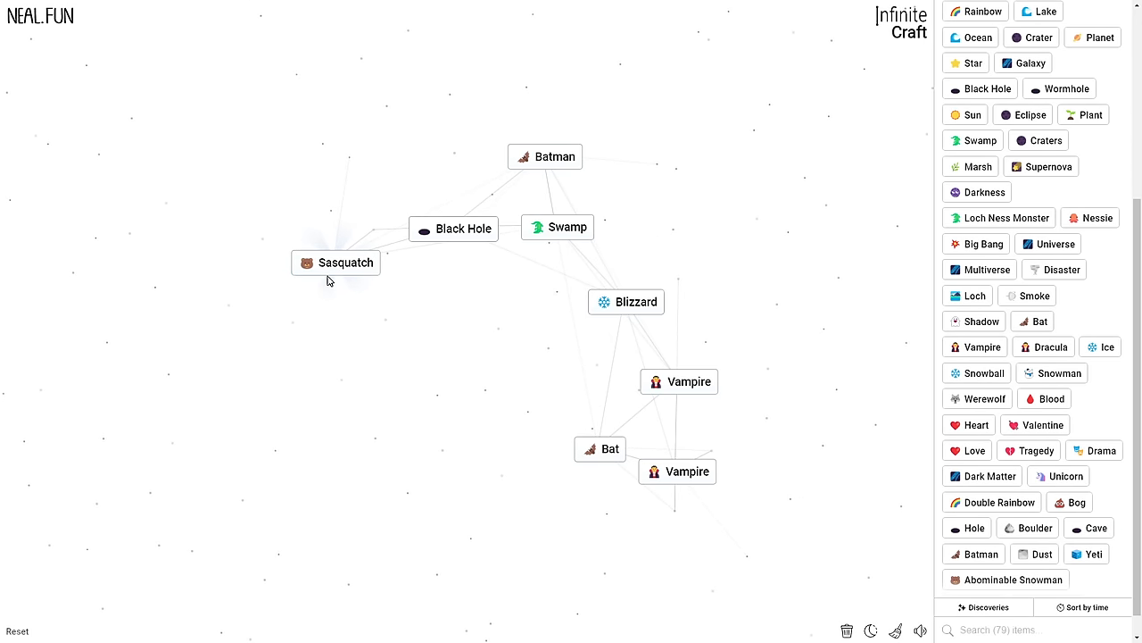
left_click_drag(344, 262, 558, 225)
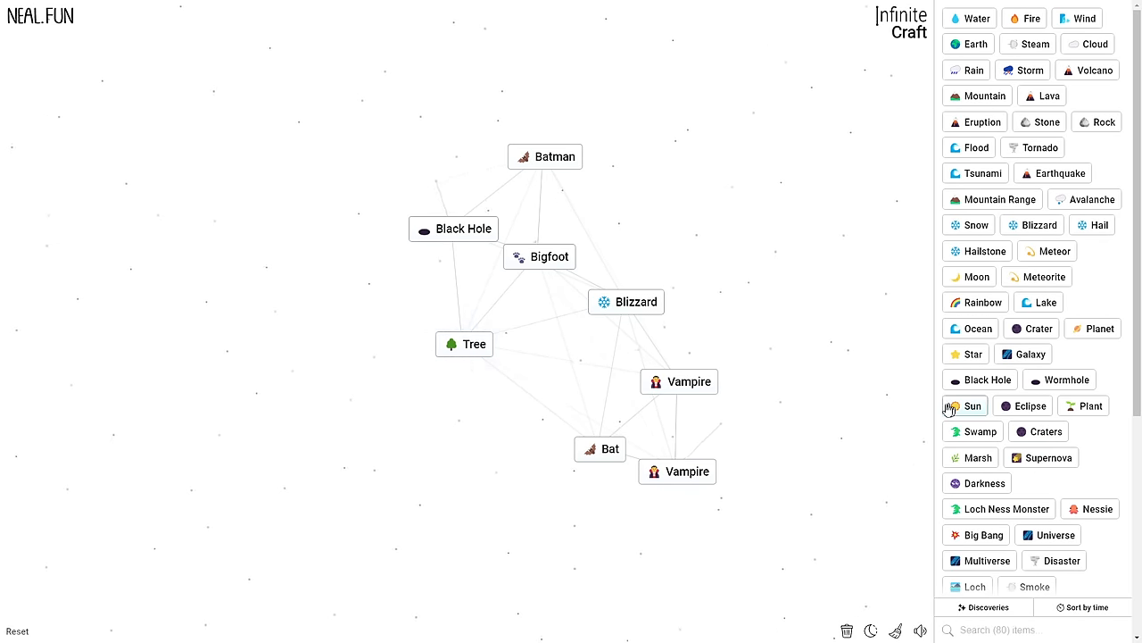
mouse_move(779, 405)
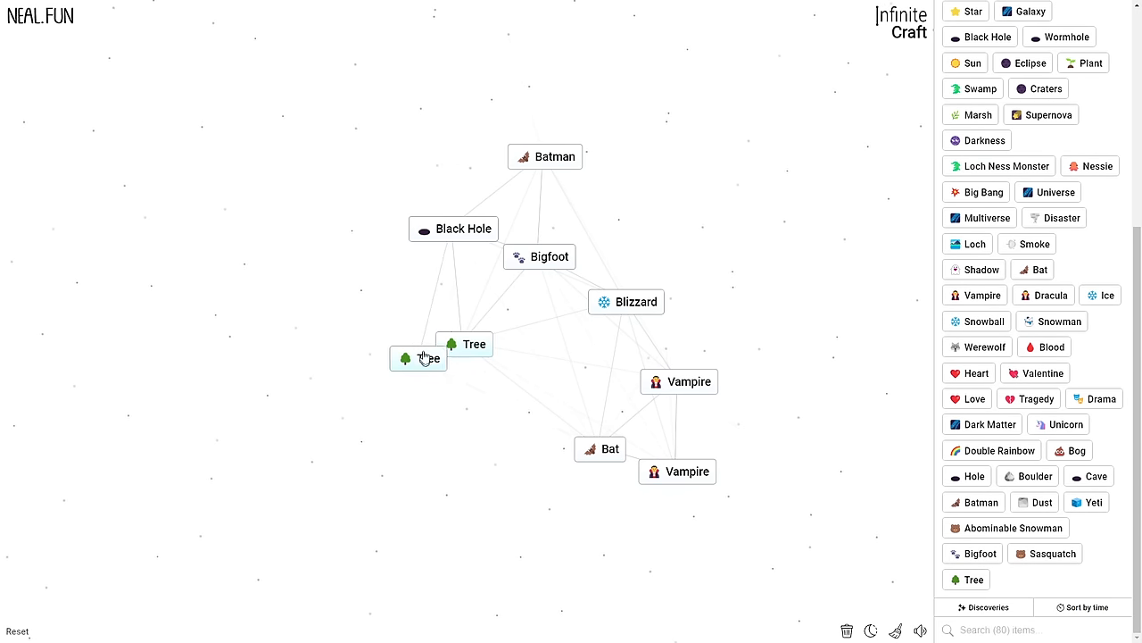
left_click_drag(431, 357, 463, 345)
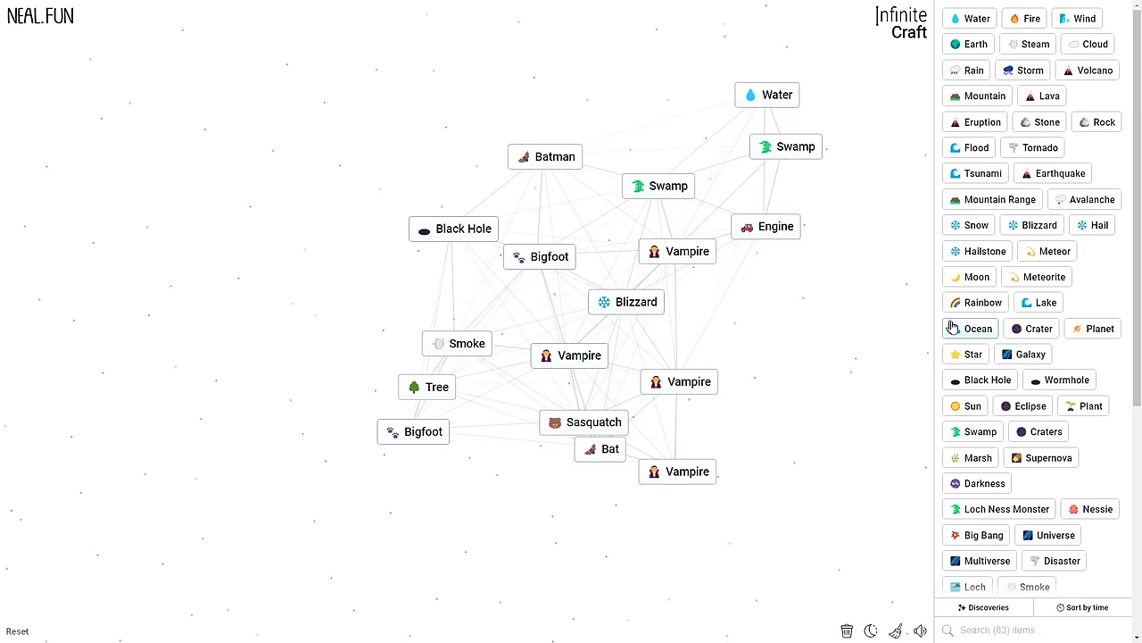
- Bring Train onto the canvas and combine it, then merge Drink with another element
scroll("down", 3)
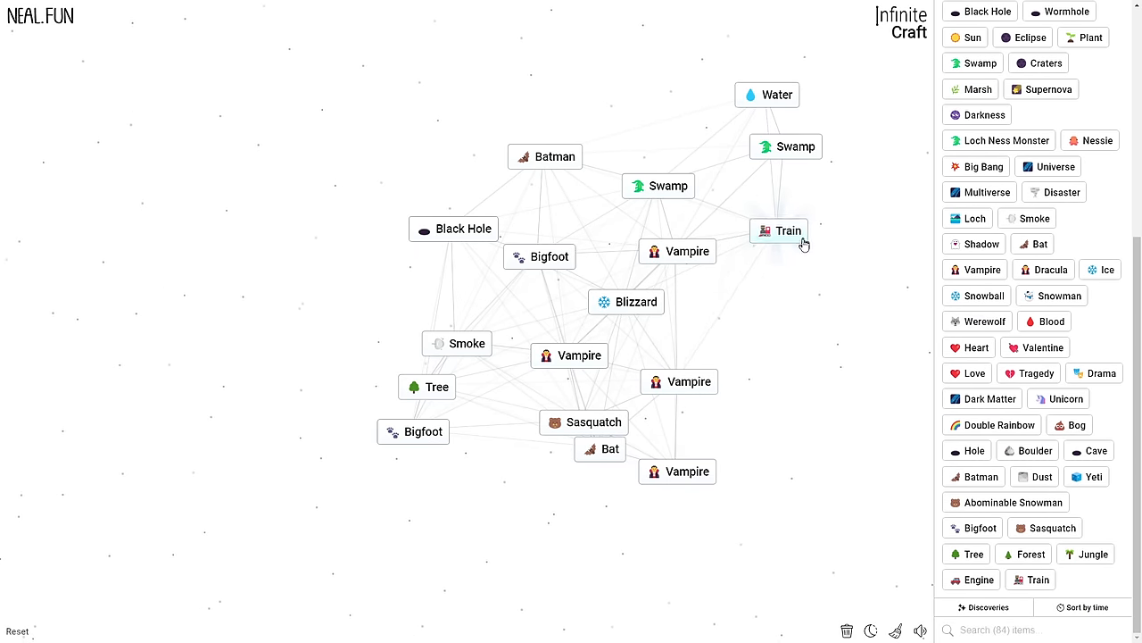
left_click_drag(779, 231, 901, 507)
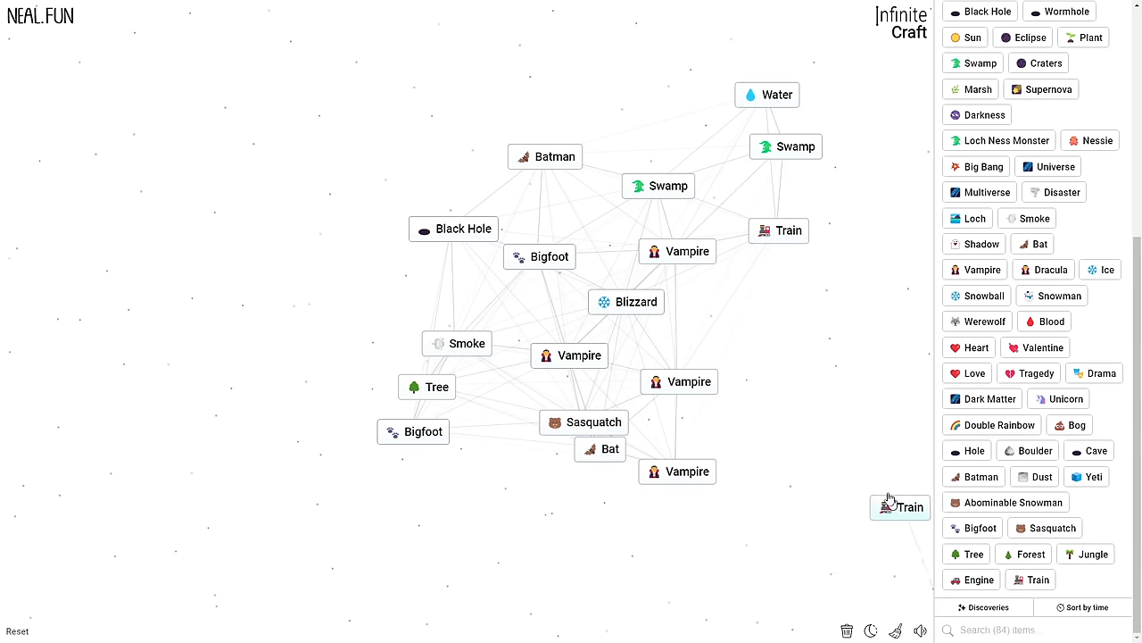
left_click_drag(900, 507, 779, 230)
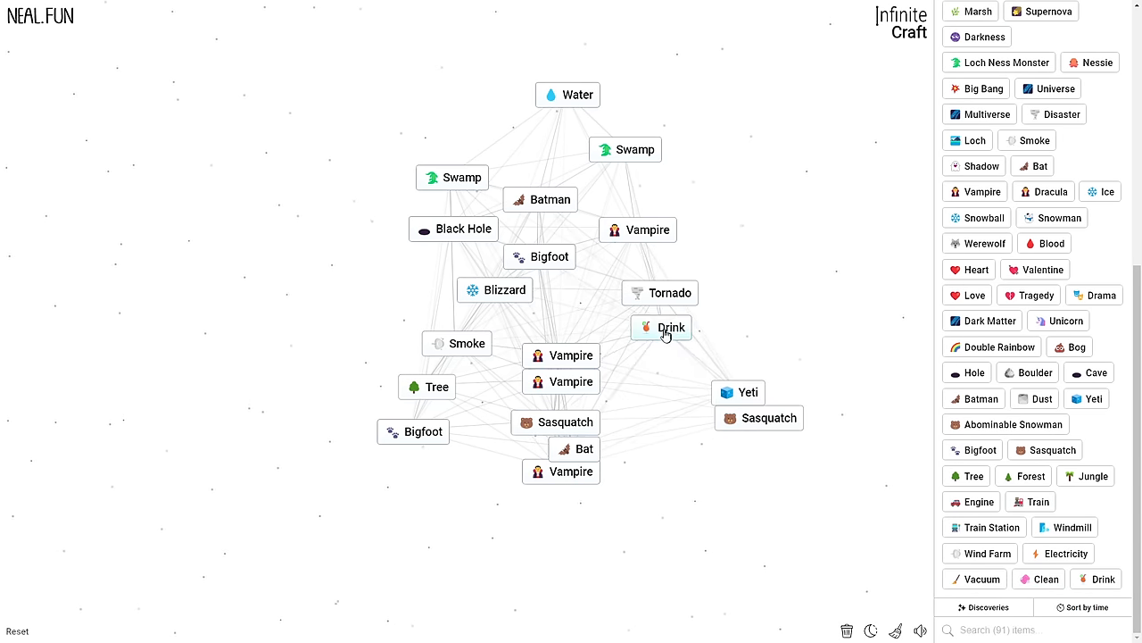
left_click_drag(671, 327, 656, 357)
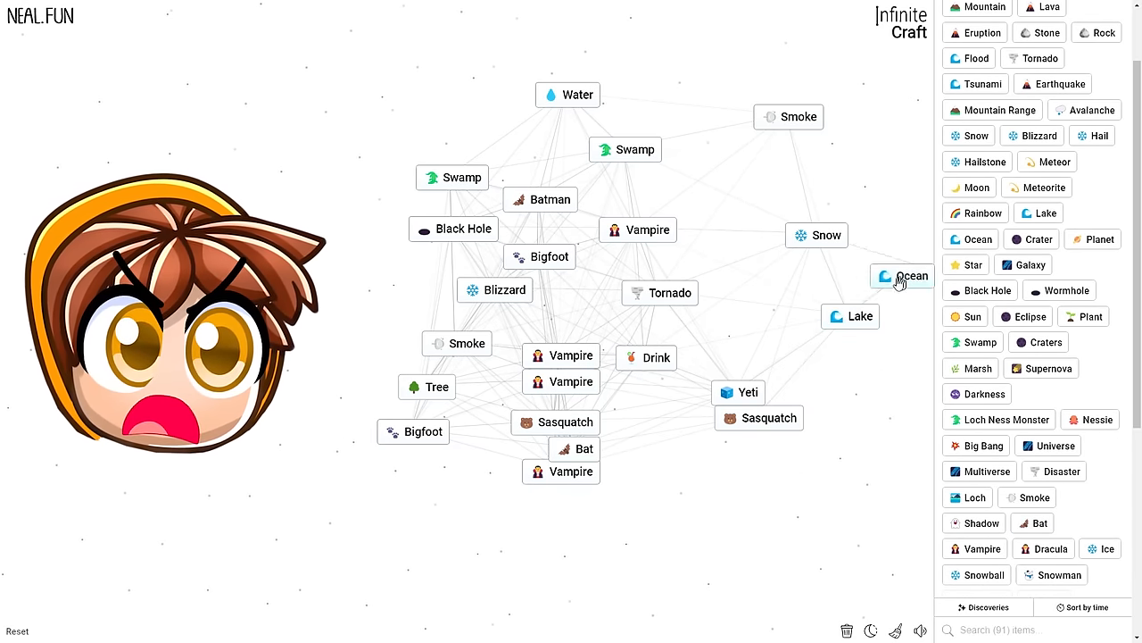
- Bring Ocean onto the canvas for Sea, Fish and Shark, then search the sidebar for 'dus'
left_click_drag(901, 275, 835, 304)
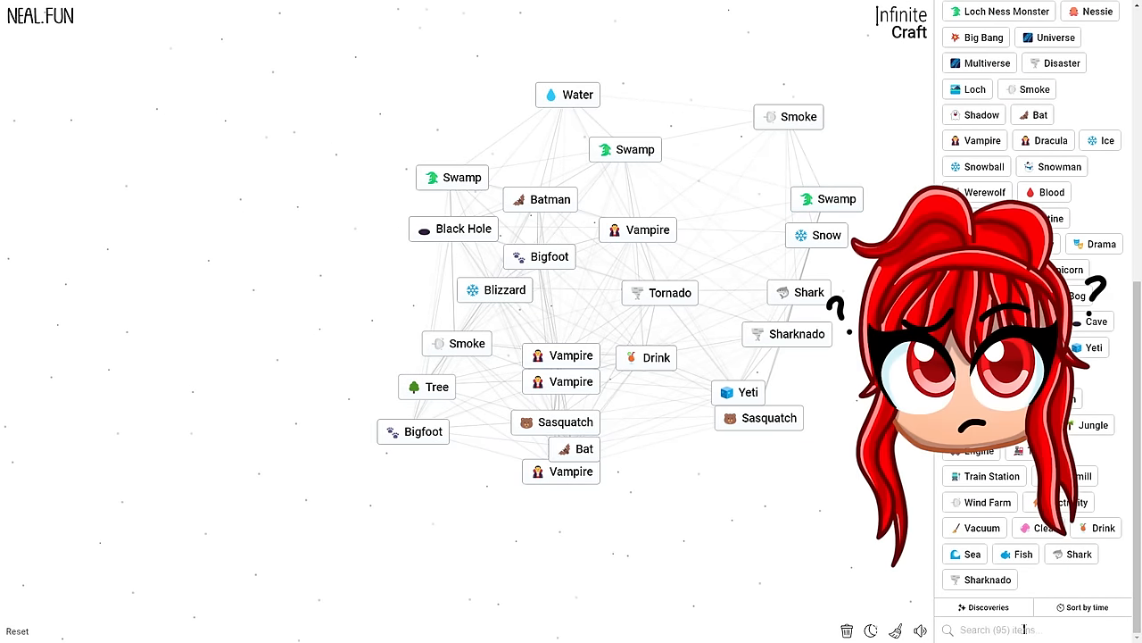
type("dus")
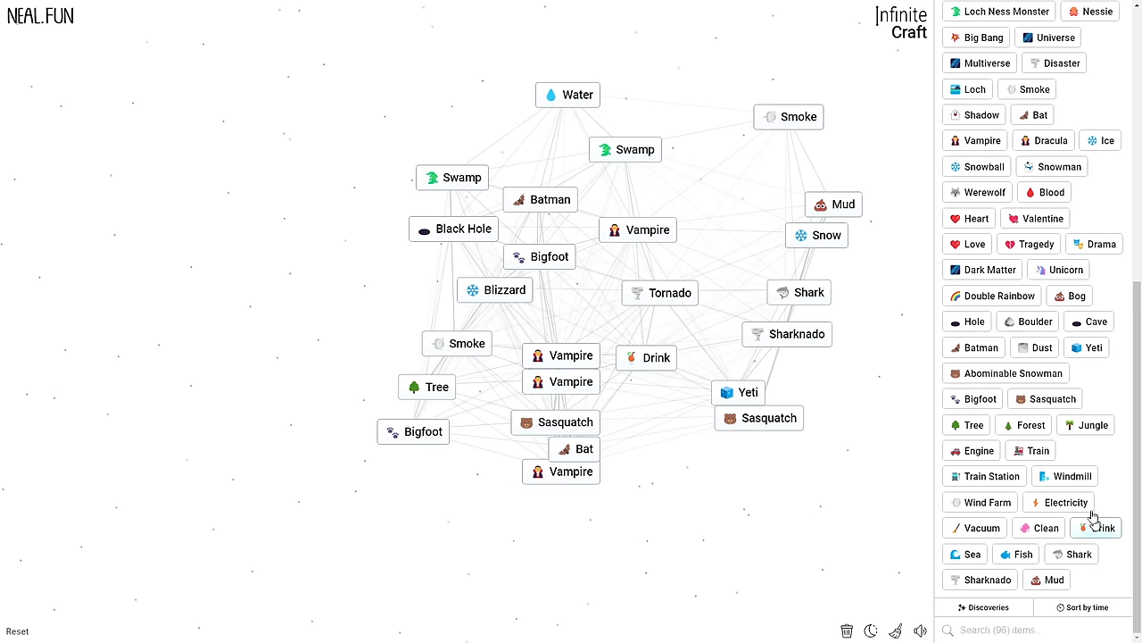
mouse_move(1049, 308)
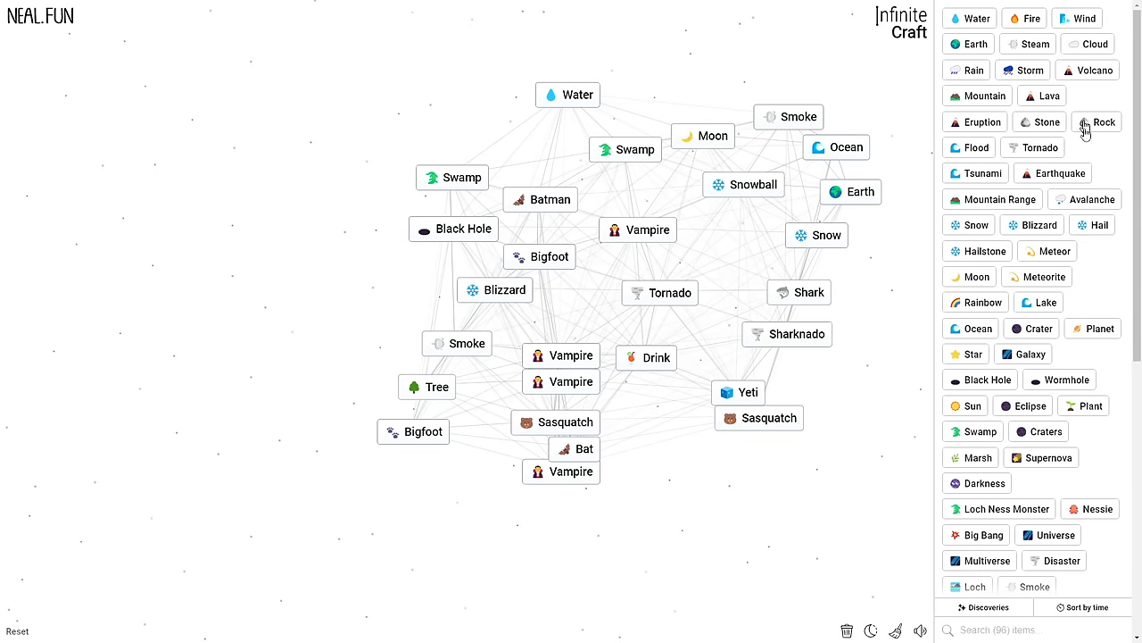
- Scroll the sidebar to Bigfoot and drop it onto the Sasquatch
scroll("down", 3)
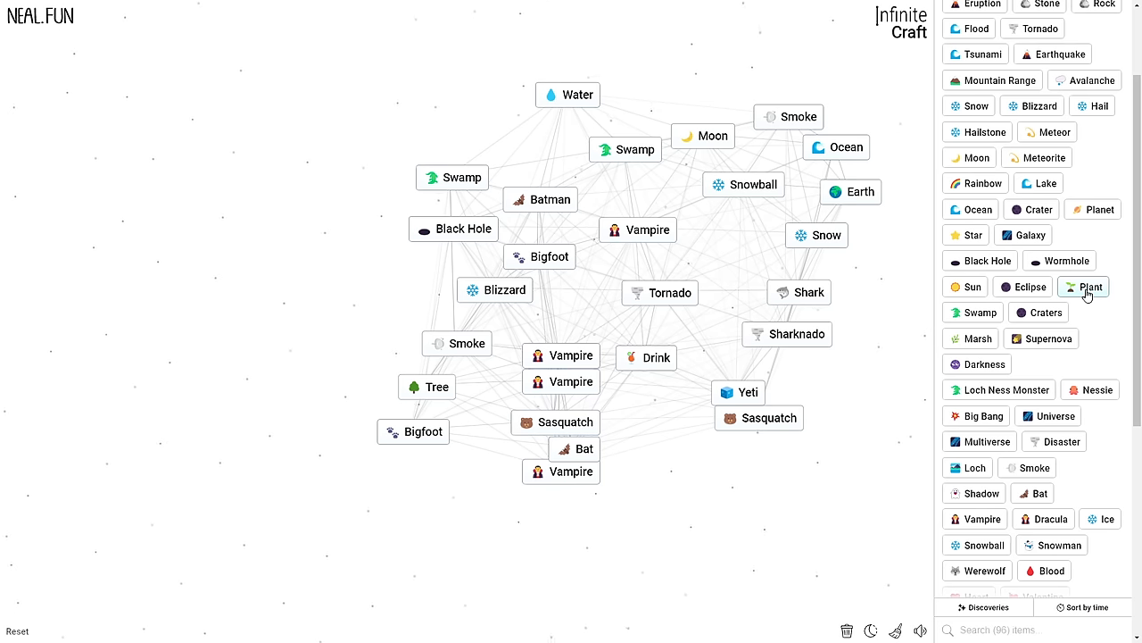
scroll("down", 3)
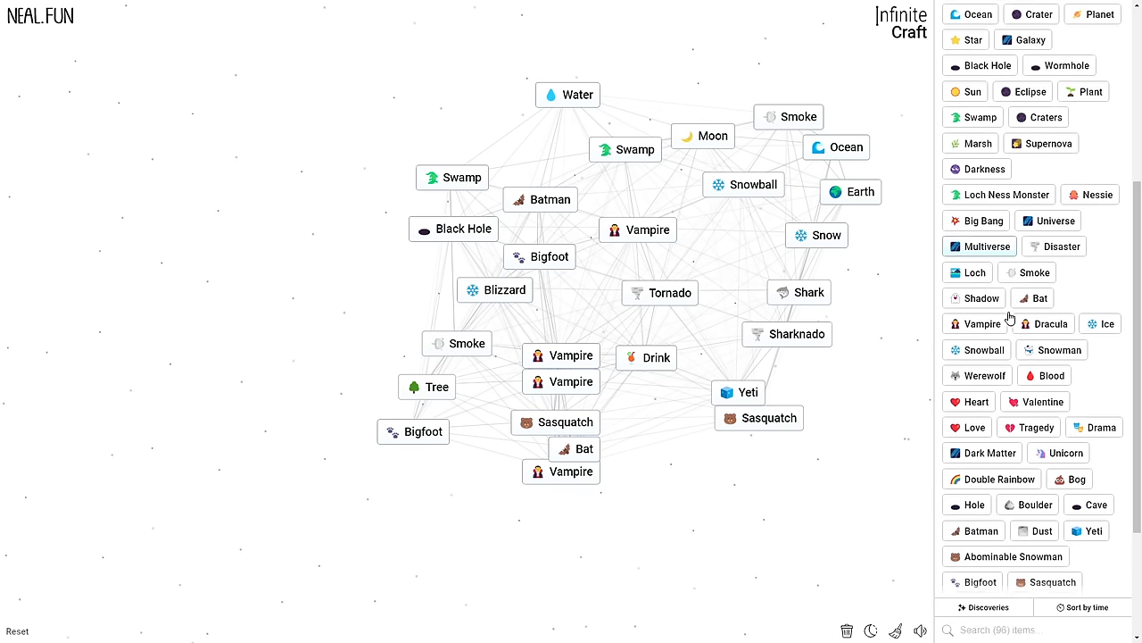
scroll("down", 3)
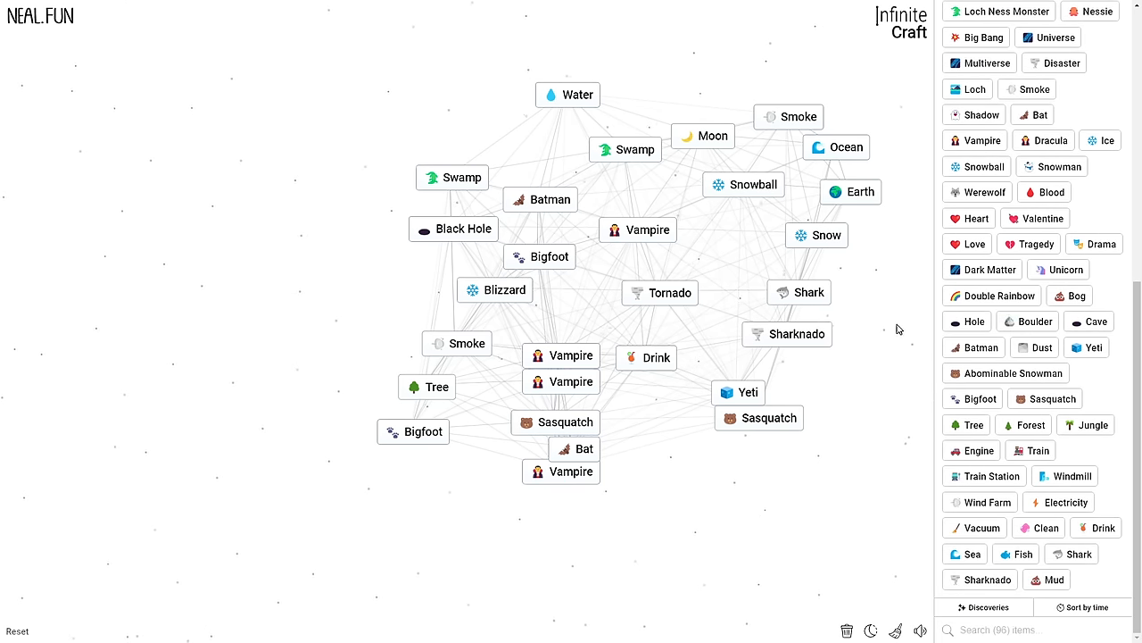
mouse_move(948, 356)
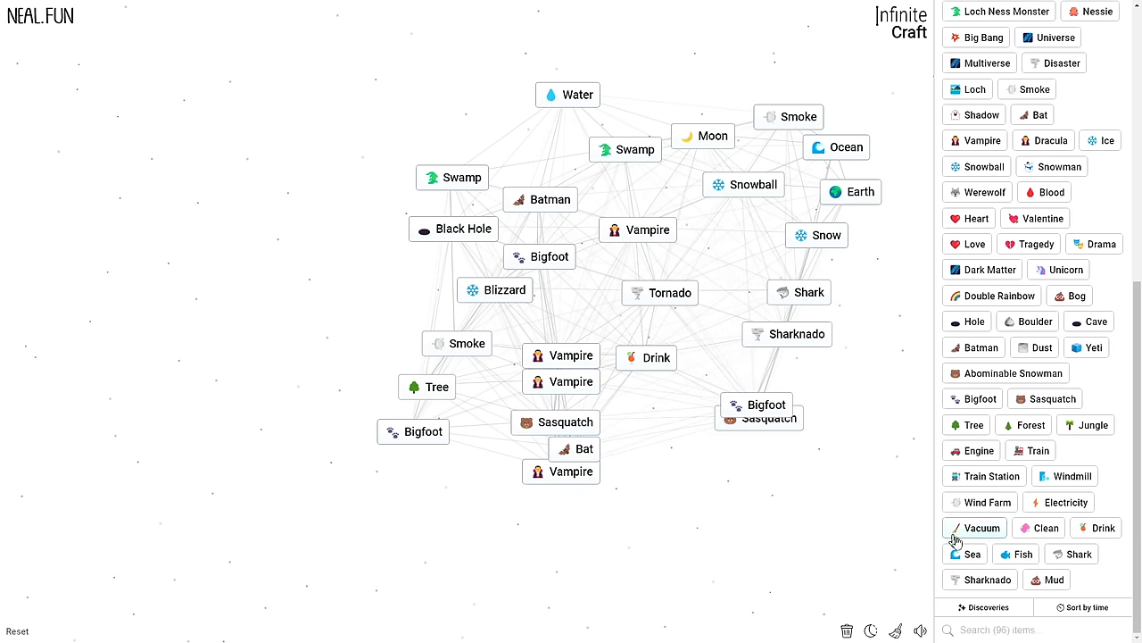
left_click_drag(758, 404, 766, 420)
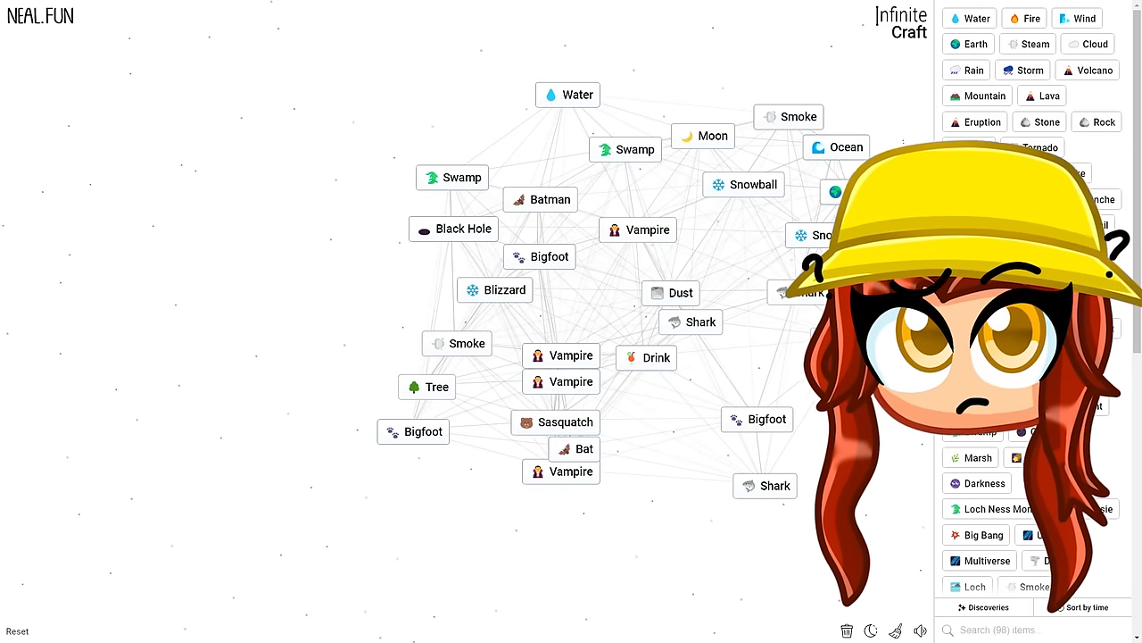
- Combine Sasquatch with another canvas element and bring Mudskipper onto the canvas
left_click(761, 343)
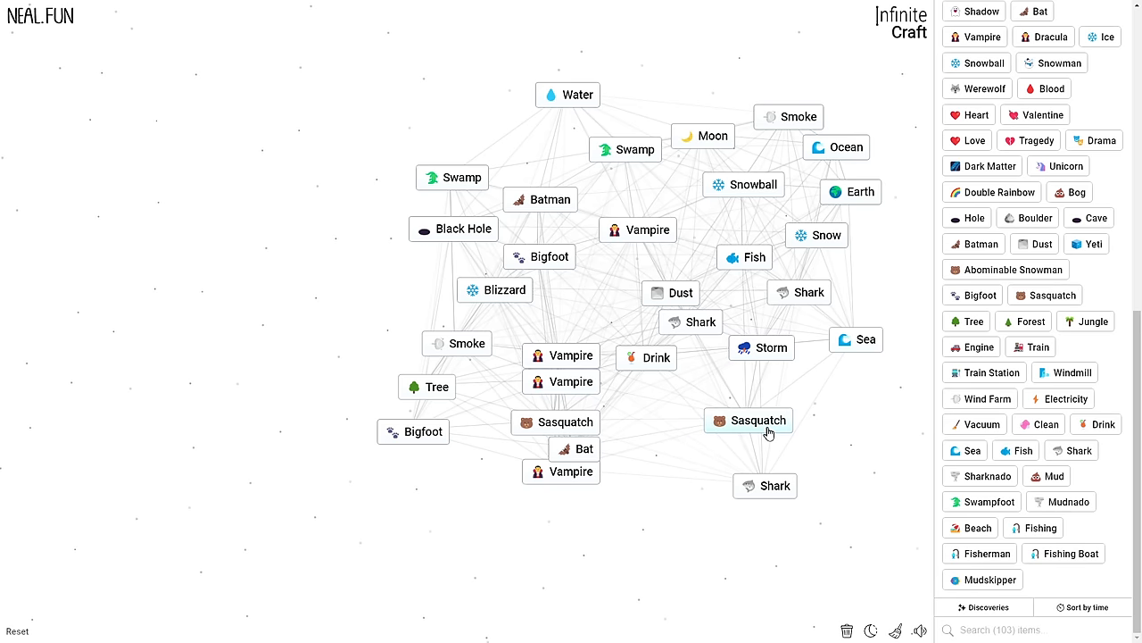
left_click_drag(748, 420, 879, 565)
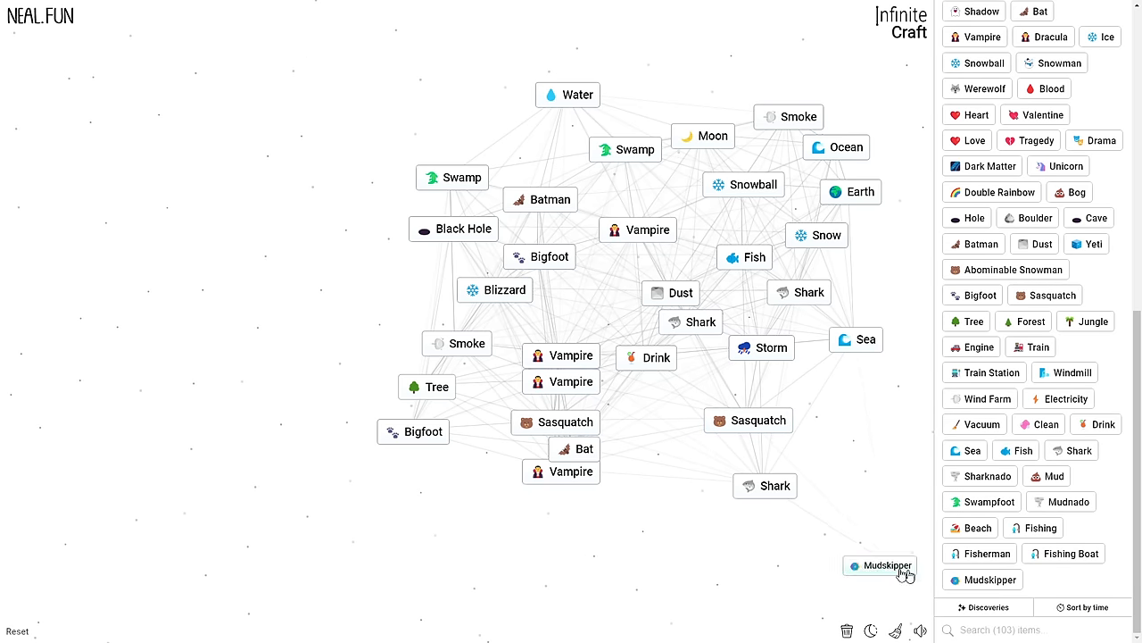
left_click_drag(879, 565, 658, 504)
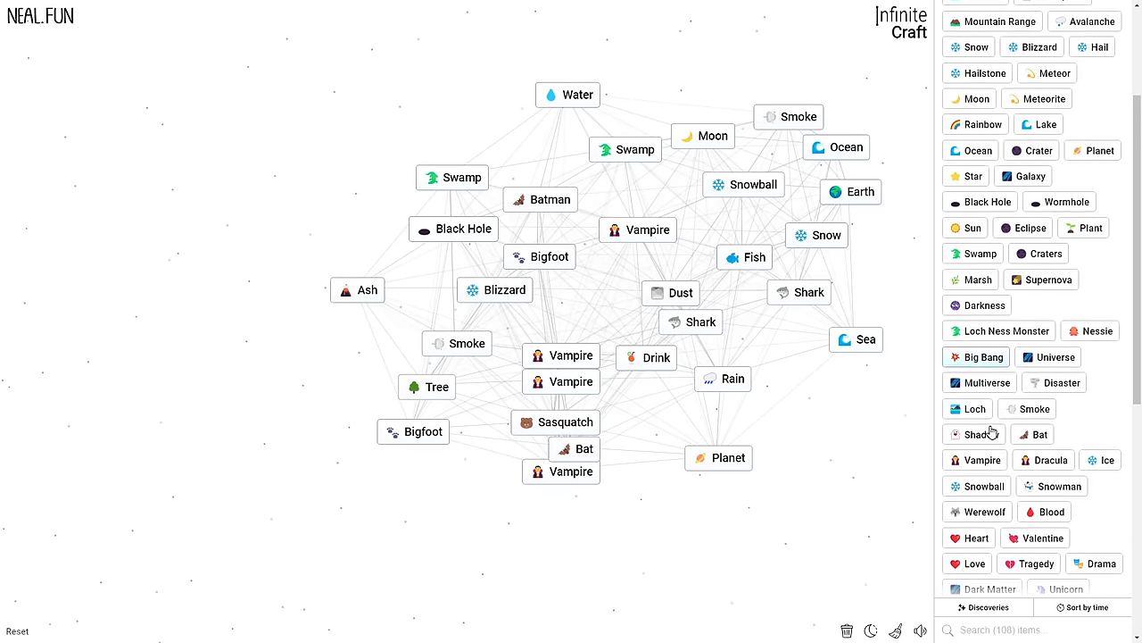
- Scroll the sidebar and drop Fog onto Planet to make Venus
scroll("down", 3)
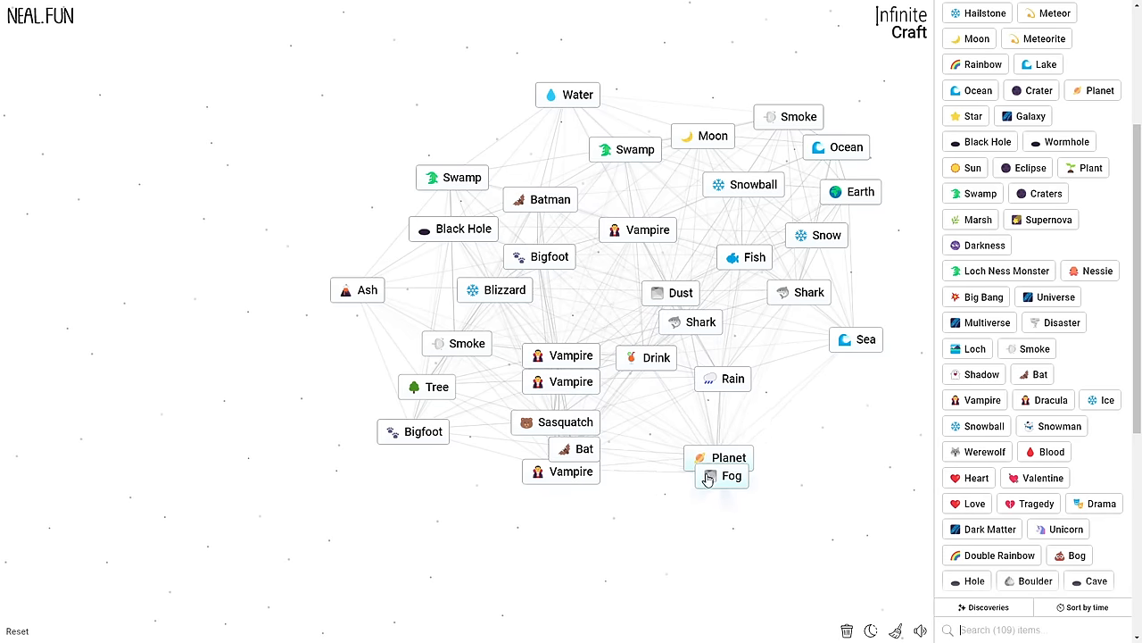
left_click_drag(731, 475, 719, 457)
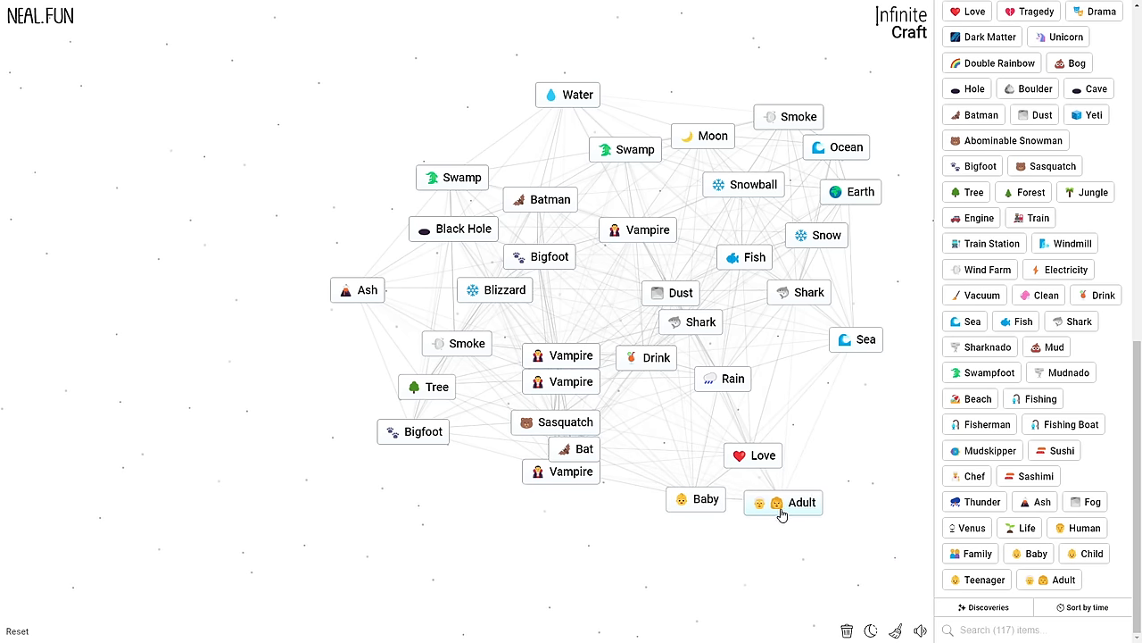
- Search the sidebar for 'mud' and combine canvas items toward Aphrodite, Adam, Eve and Phoenix
left_click(783, 502)
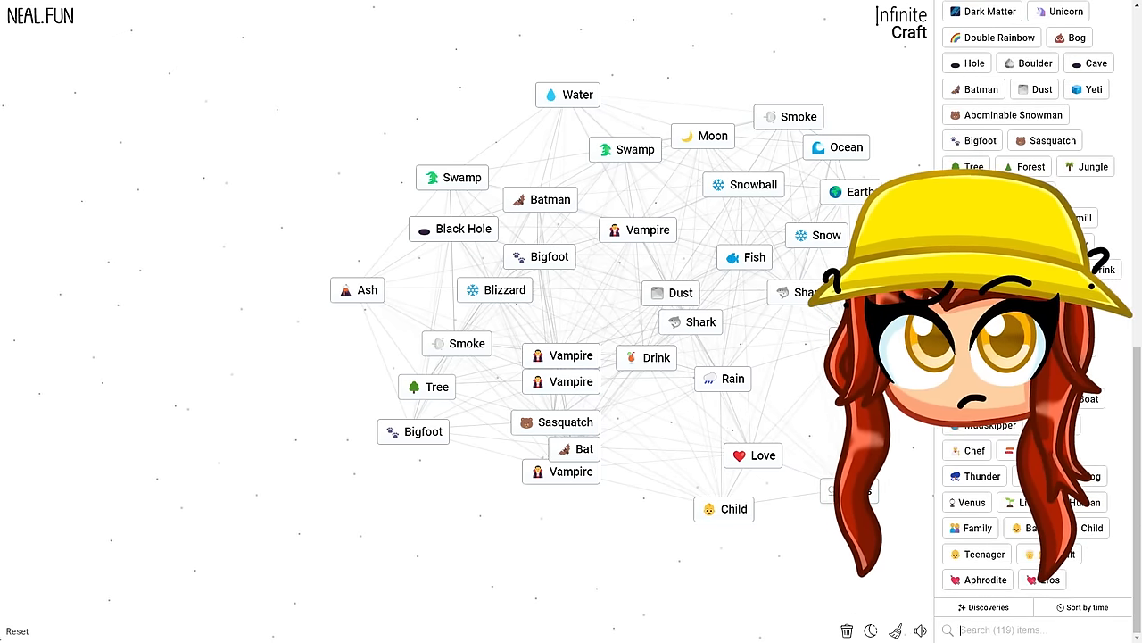
type("mud")
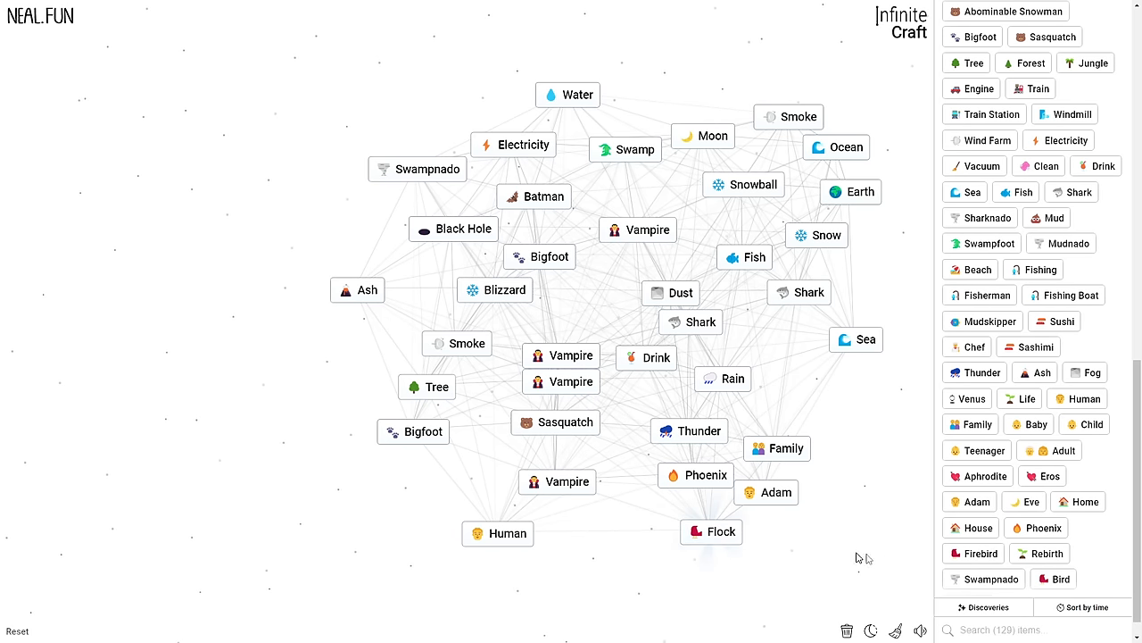
left_click(711, 531)
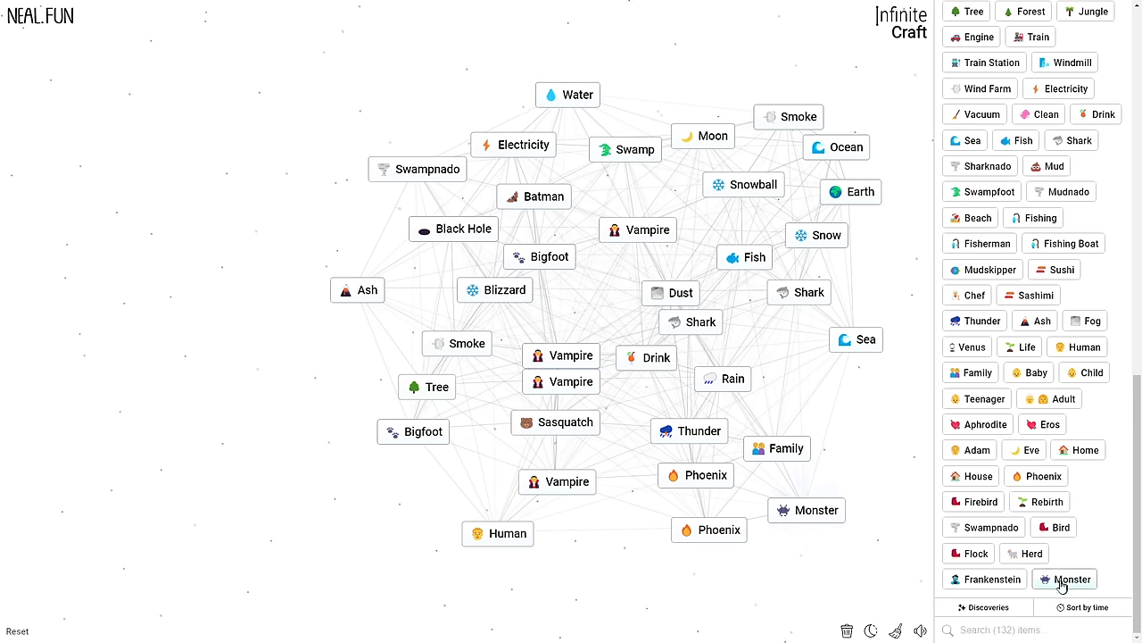
mouse_move(1020, 346)
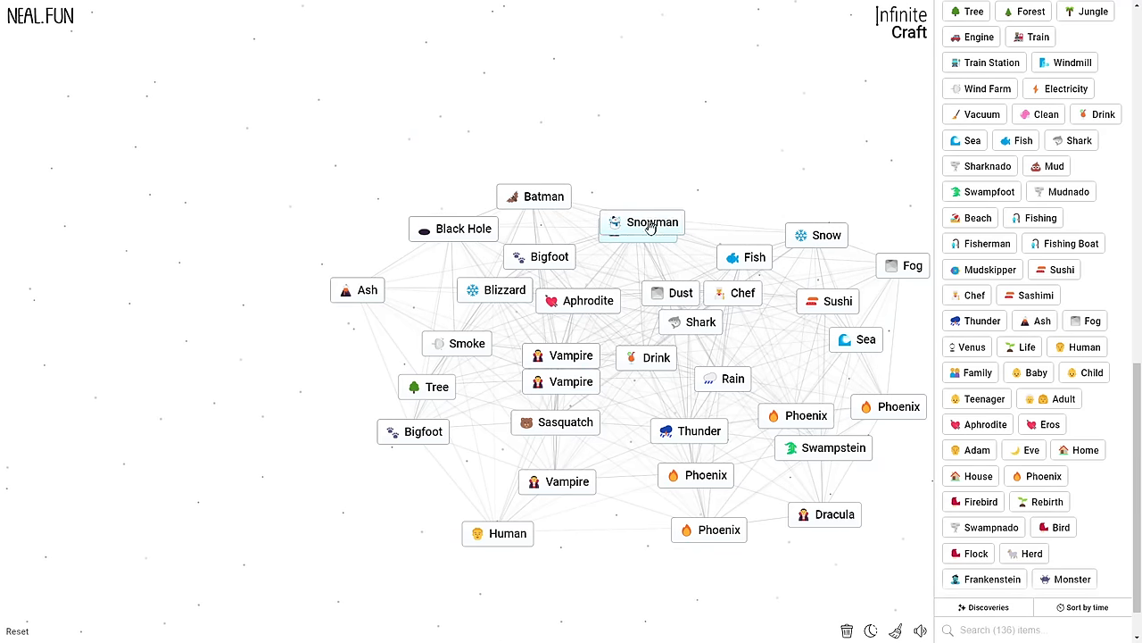
- Drag Snowman onto another canvas element to combine them
left_click_drag(642, 221, 357, 290)
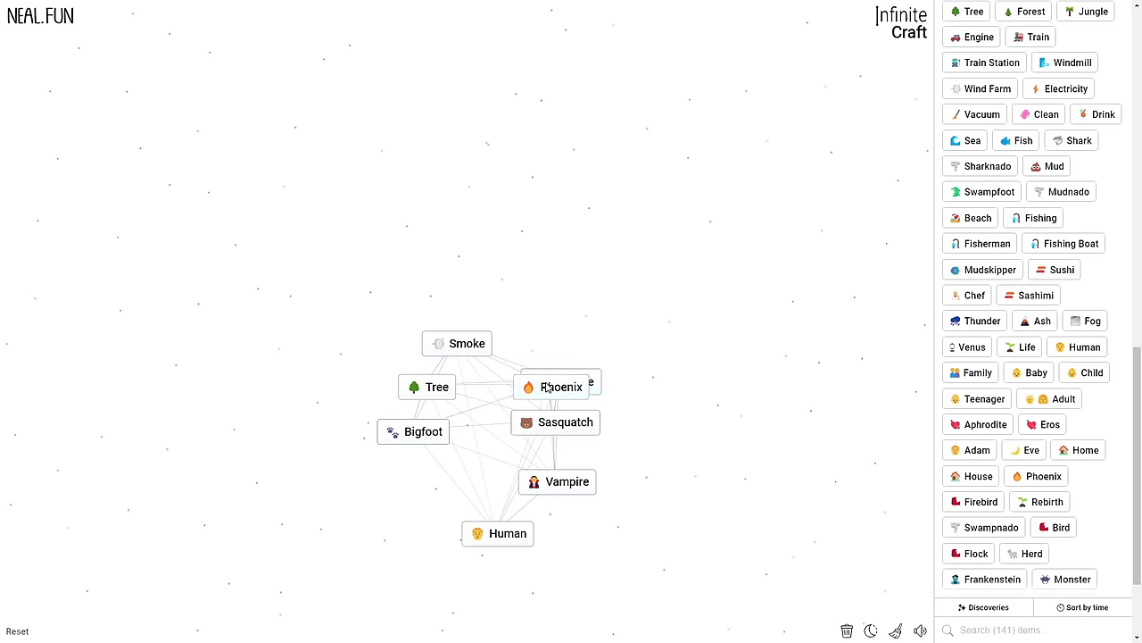
- Clear the last canvas element and move Abominable Snowman to the canvas centre
left_click_drag(555, 422, 557, 481)
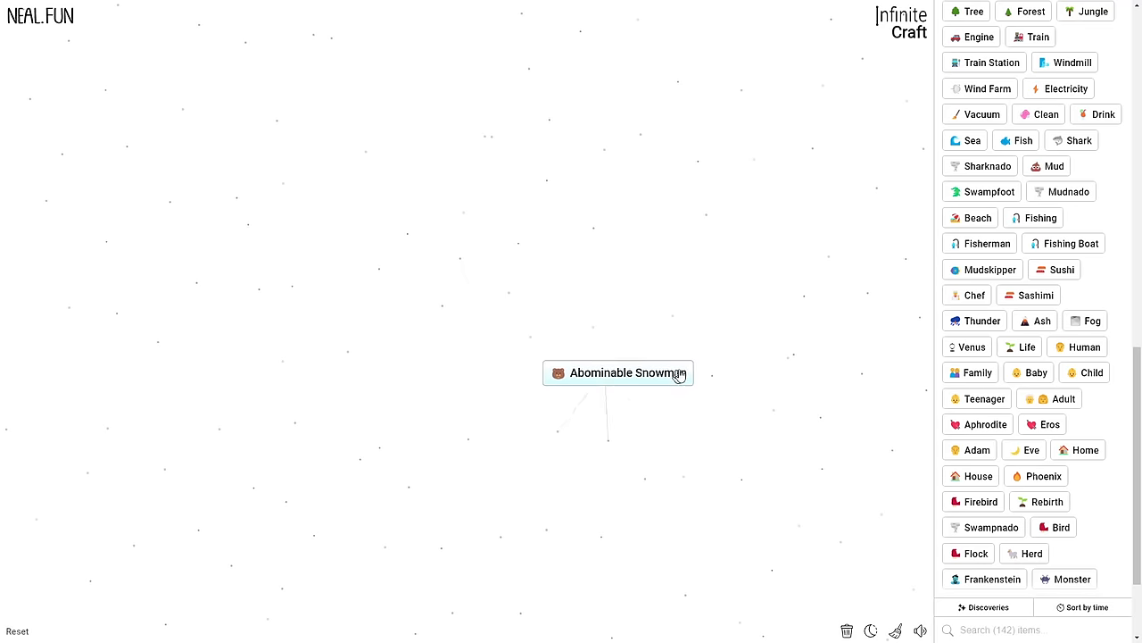
left_click_drag(619, 372, 643, 365)
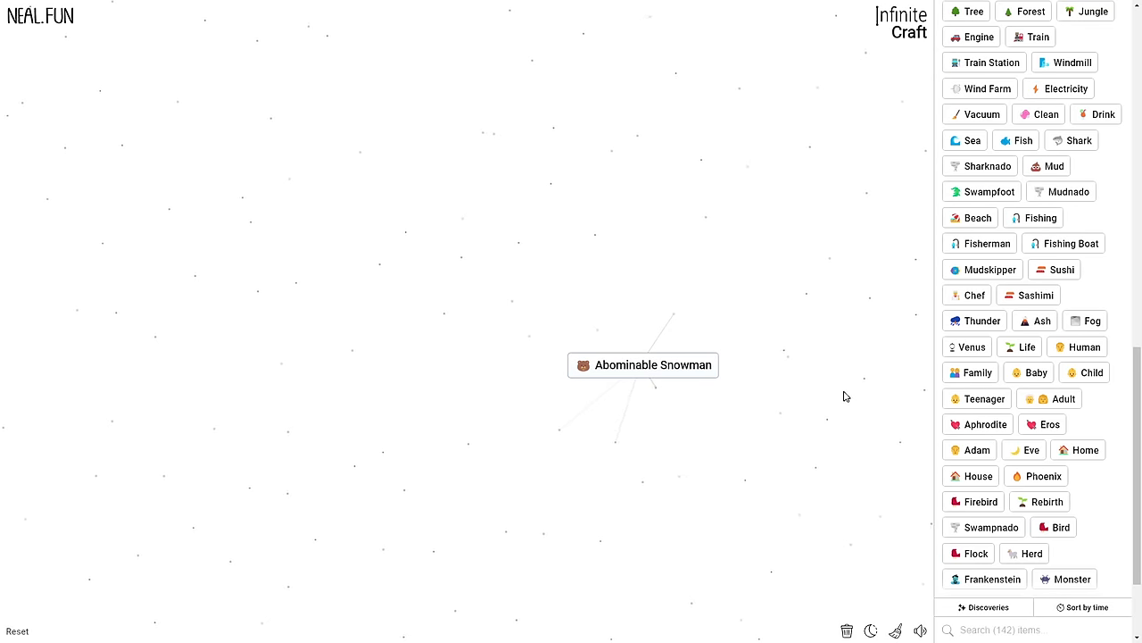
mouse_move(694, 366)
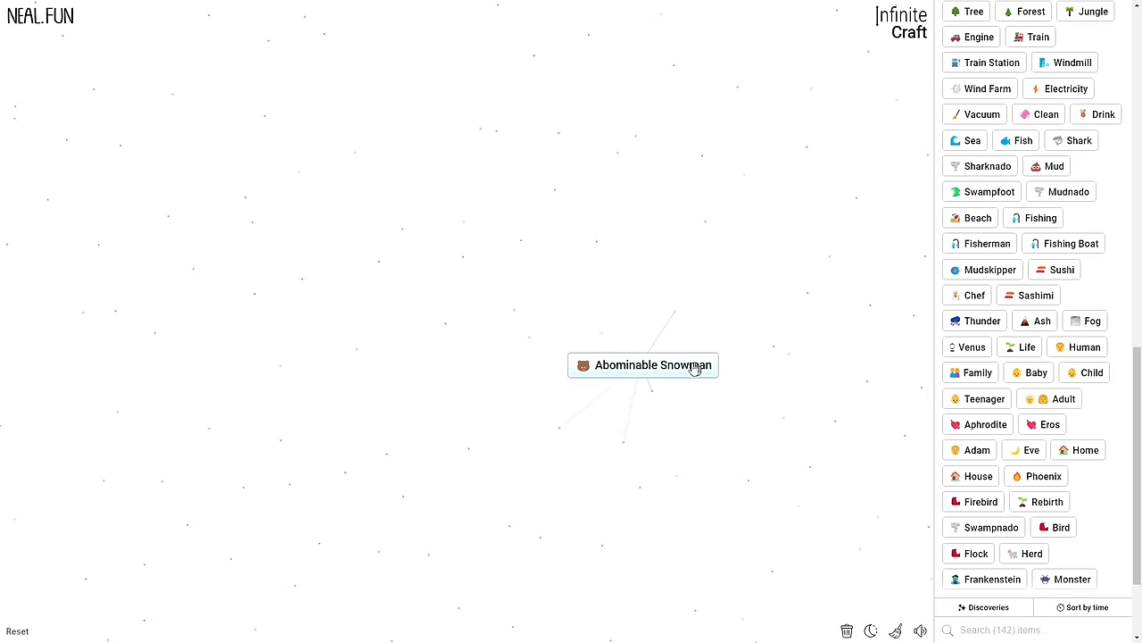
left_click_drag(642, 365, 515, 317)
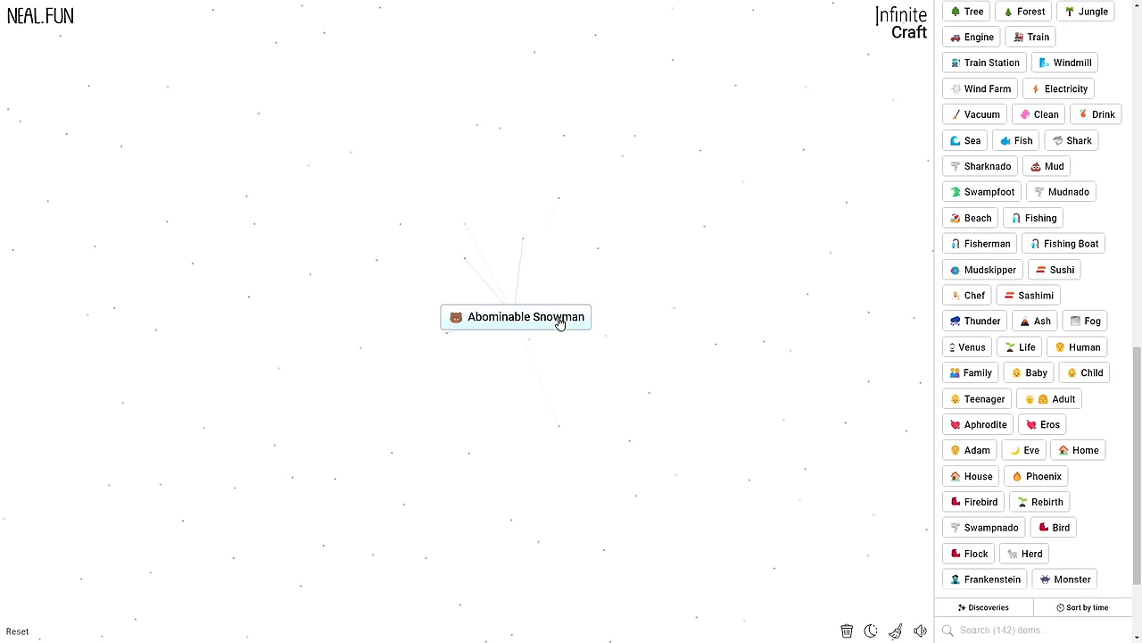